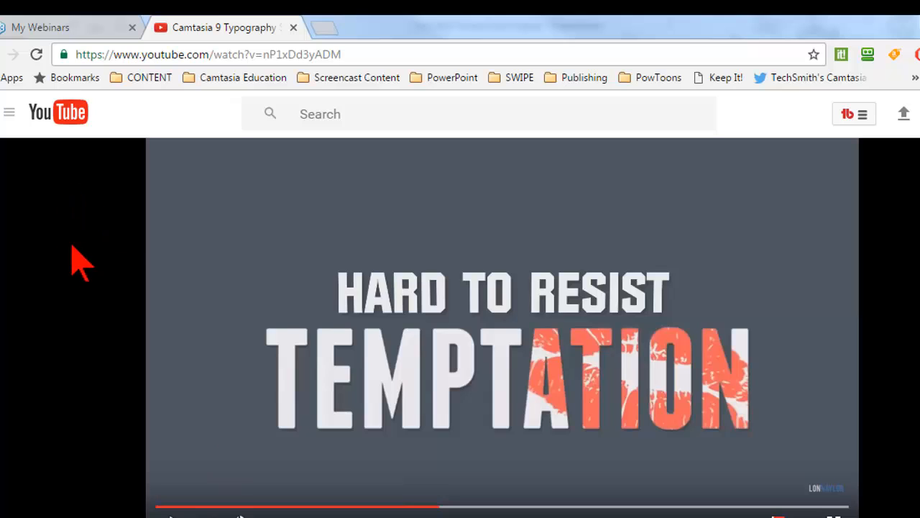
mouse_move(123, 342)
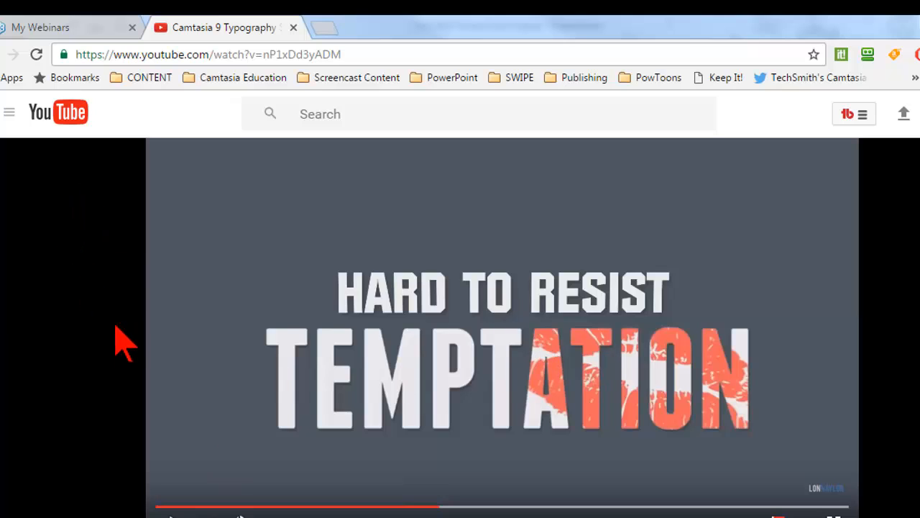
mouse_move(101, 349)
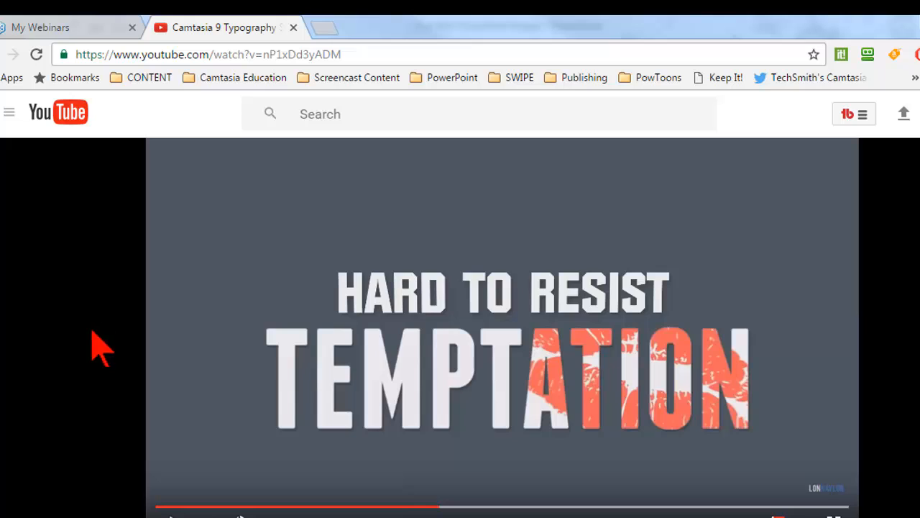
mouse_move(65, 342)
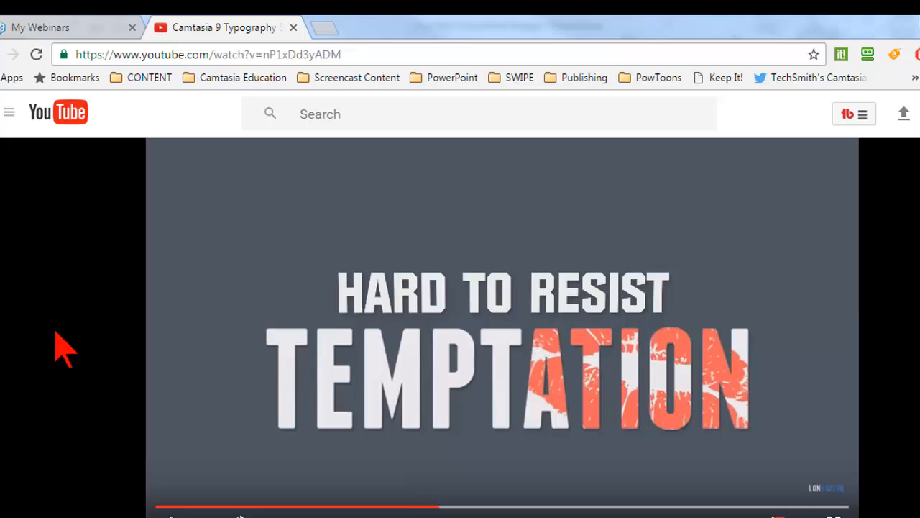
- Resume the typography example video until the WE DREW A MAP title, then head toward PowerPoint
click(202, 55)
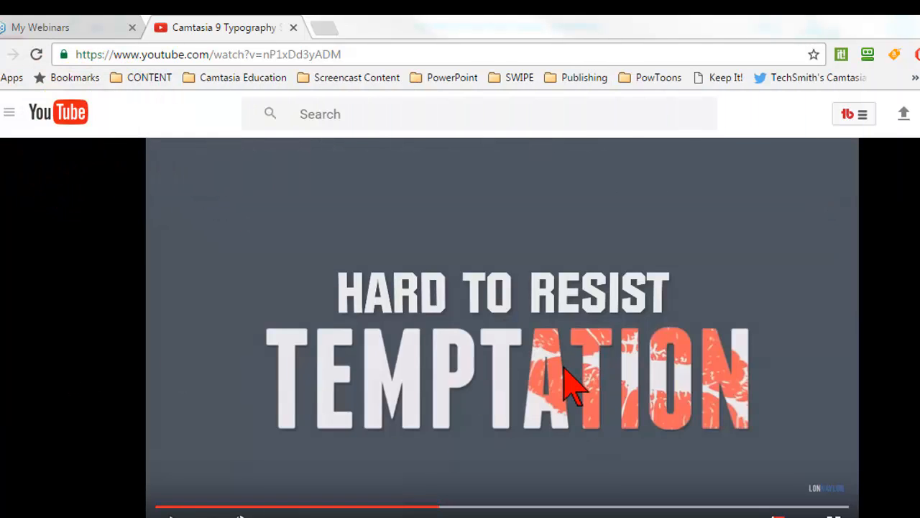
mouse_move(468, 334)
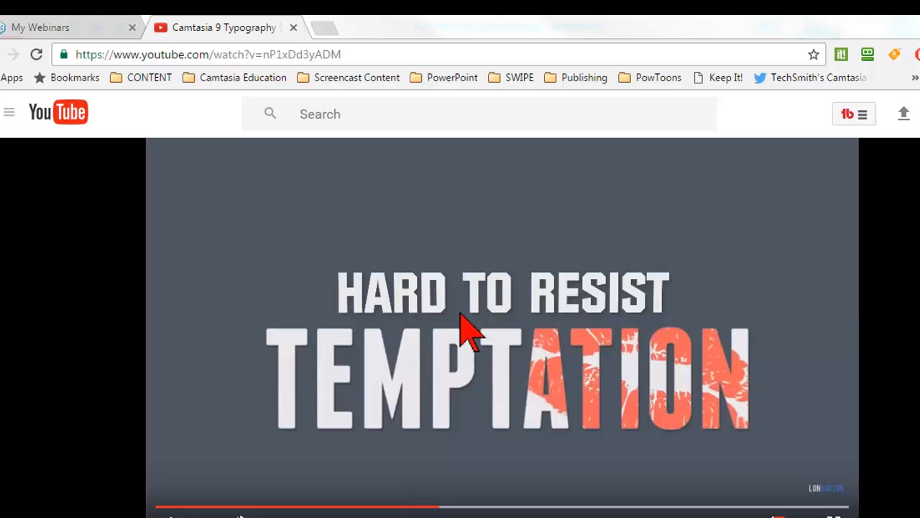
mouse_move(563, 395)
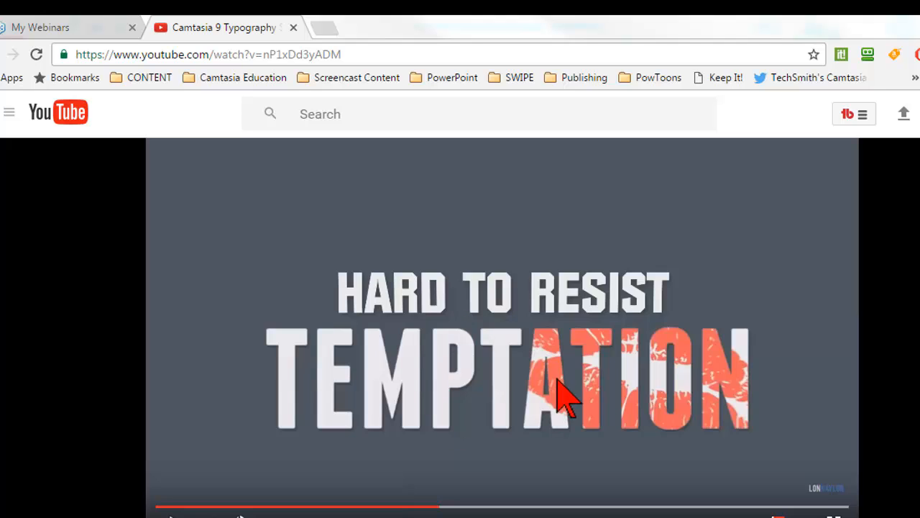
mouse_move(592, 402)
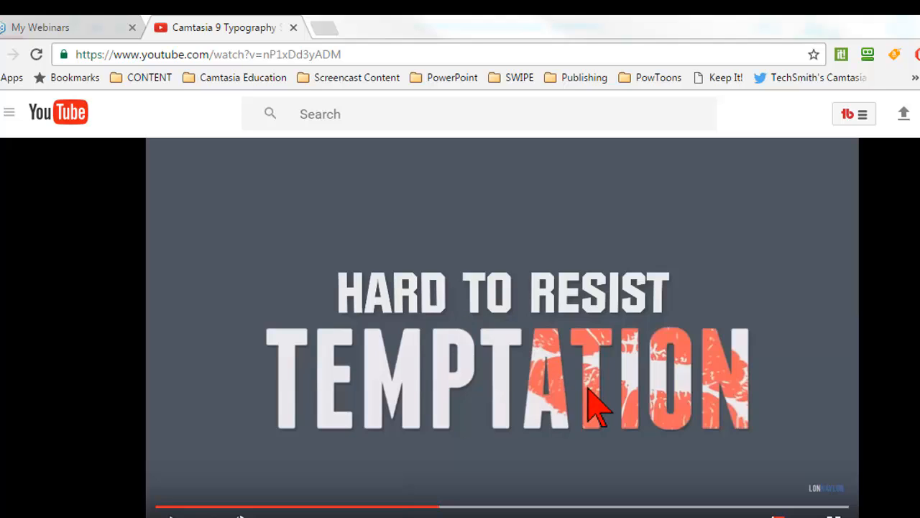
mouse_move(668, 428)
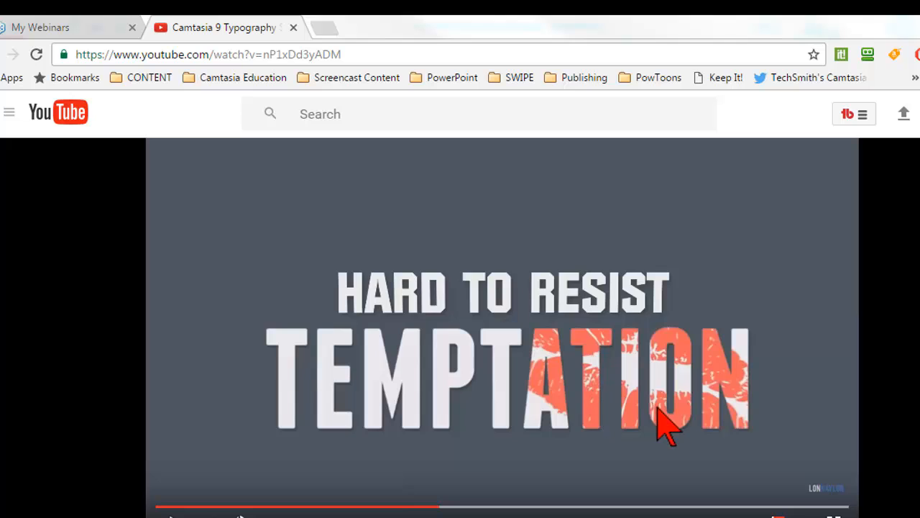
mouse_move(215, 509)
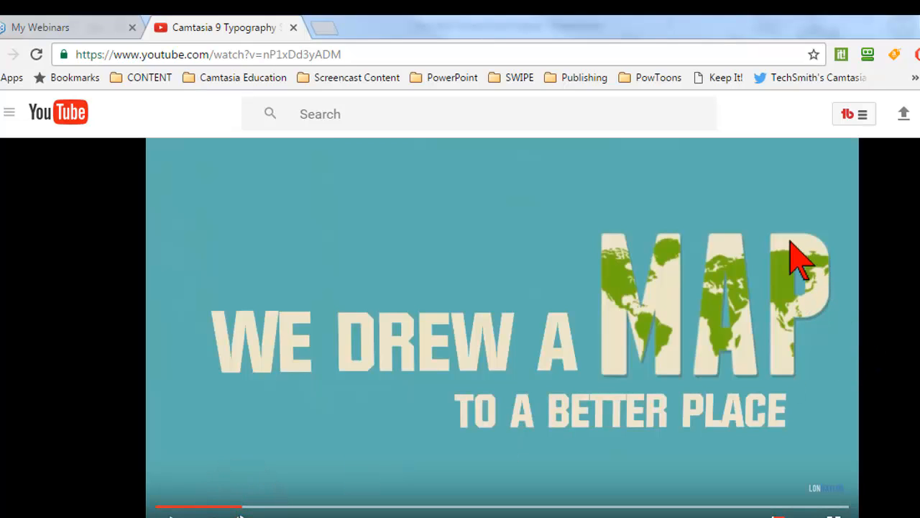
mouse_move(745, 309)
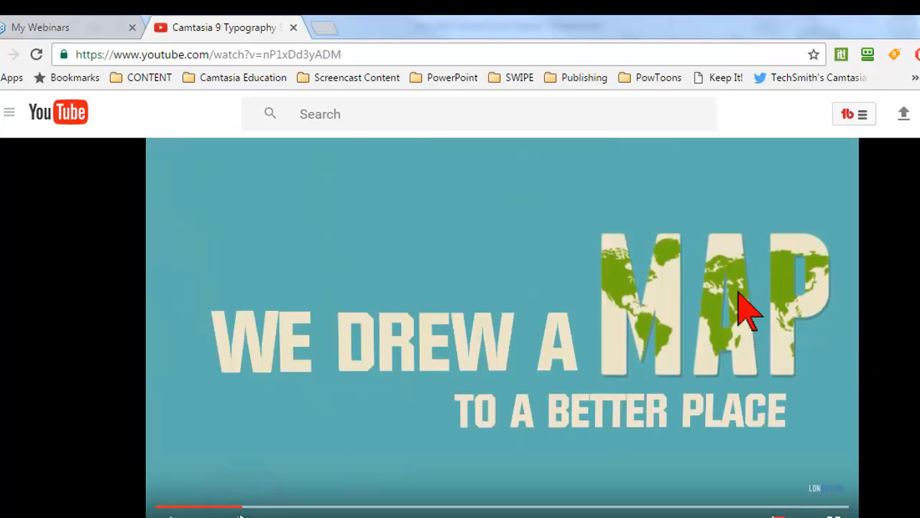
mouse_move(630, 302)
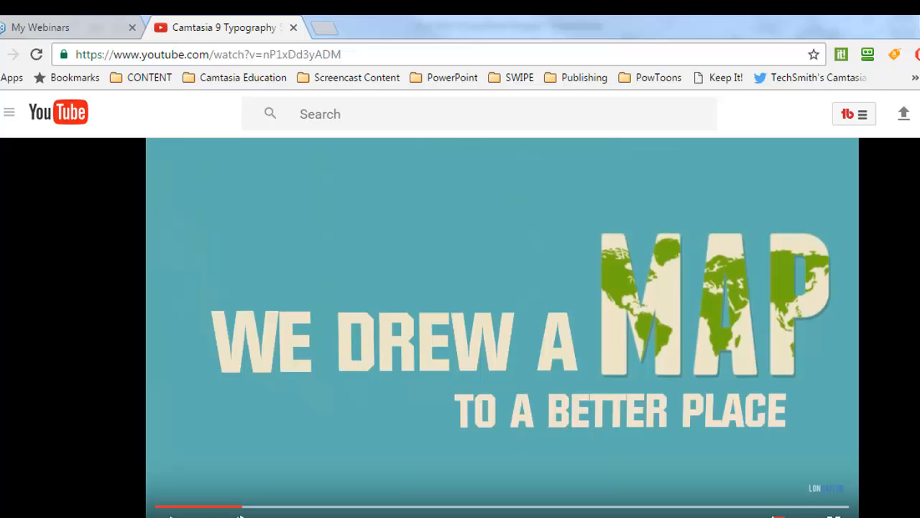
mouse_move(846, 330)
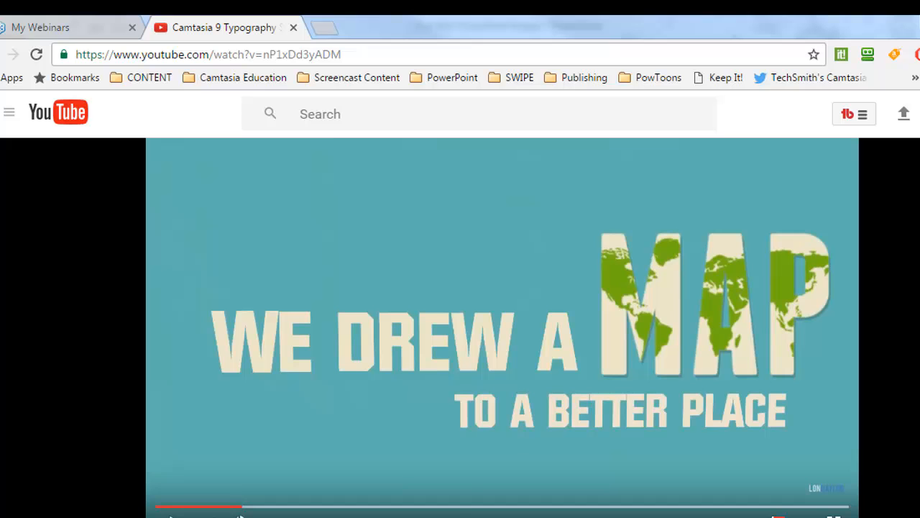
key(alt+tab)
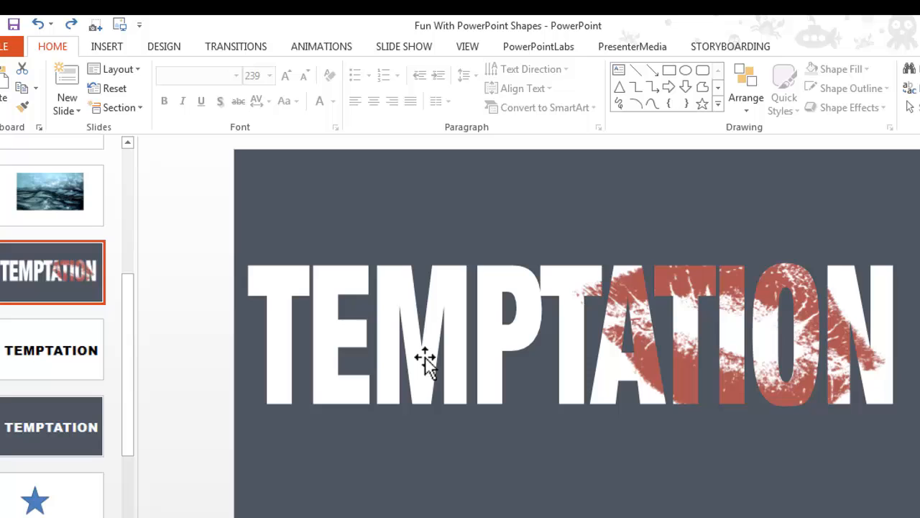
click(449, 424)
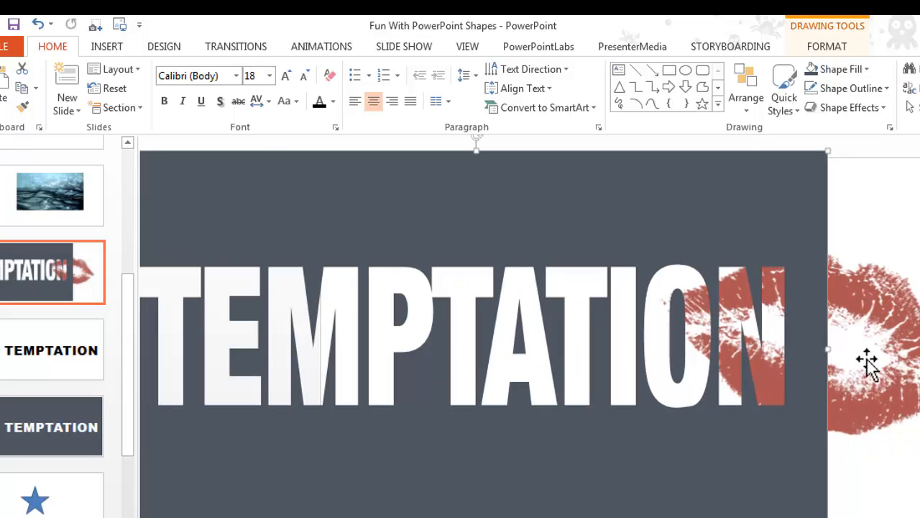
click(518, 459)
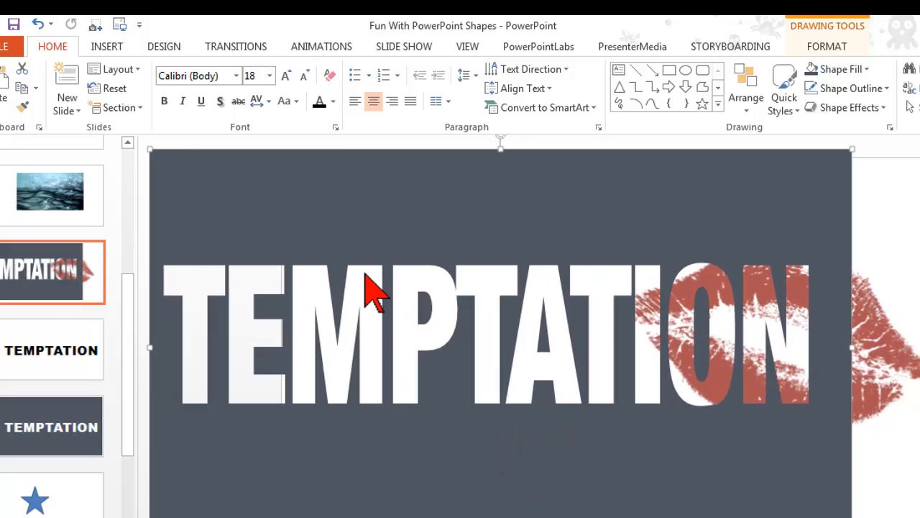
click(50, 192)
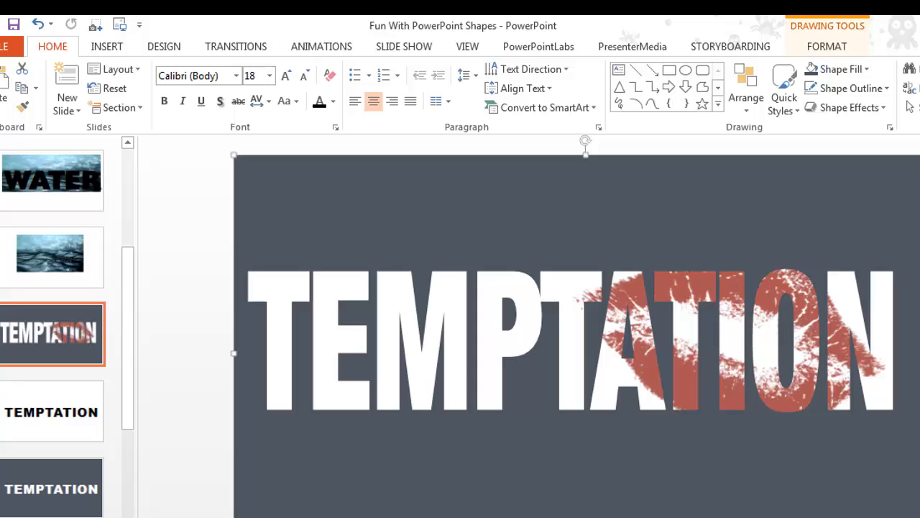
mouse_move(209, 395)
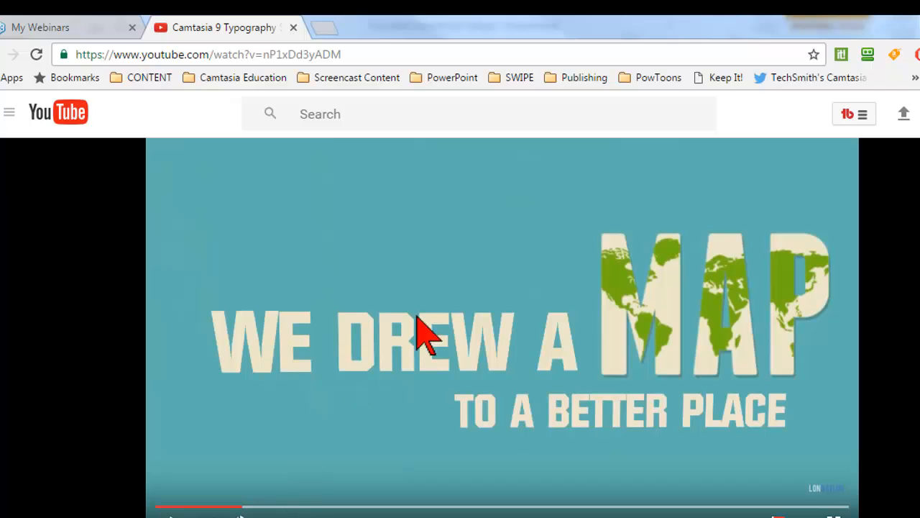
mouse_move(661, 334)
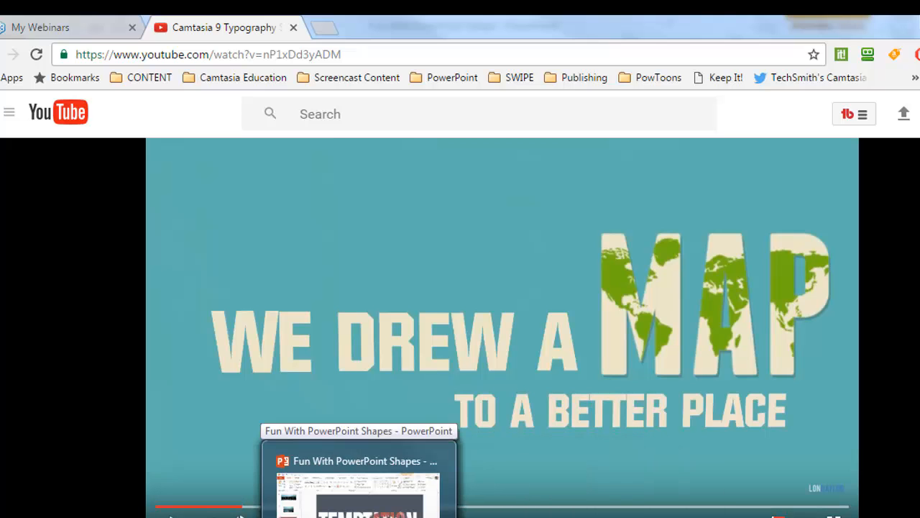
- Bring the PowerPoint presentation with the plain TEMPTATION slide back to the front
click(357, 478)
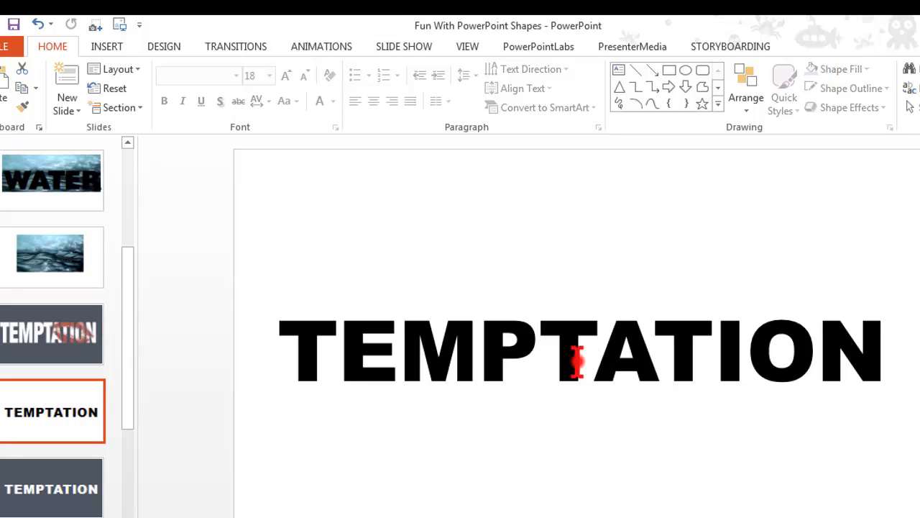
- Select the whole black TEMPTATION text box (Arial Black, size 115) on the white slide
click(578, 351)
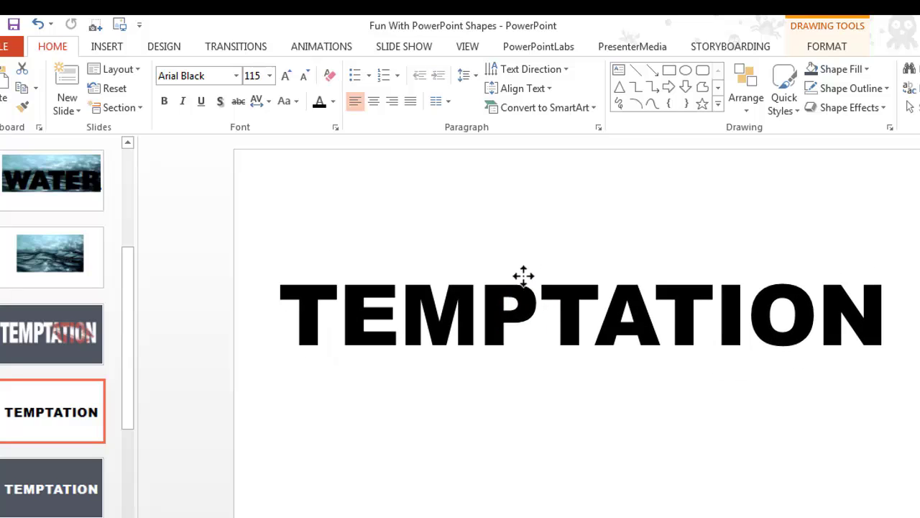
click(379, 328)
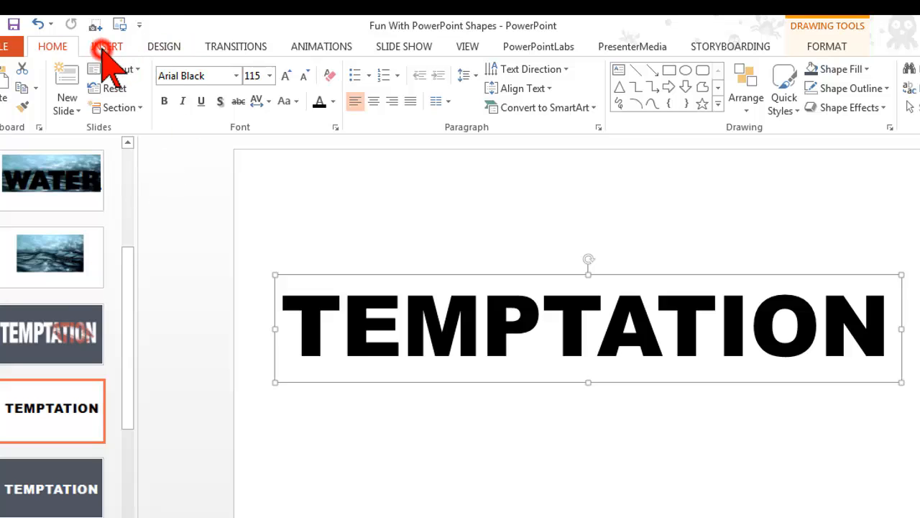
- Draw a full-slide blue rectangle and send it behind the TEMPTATION text
click(107, 46)
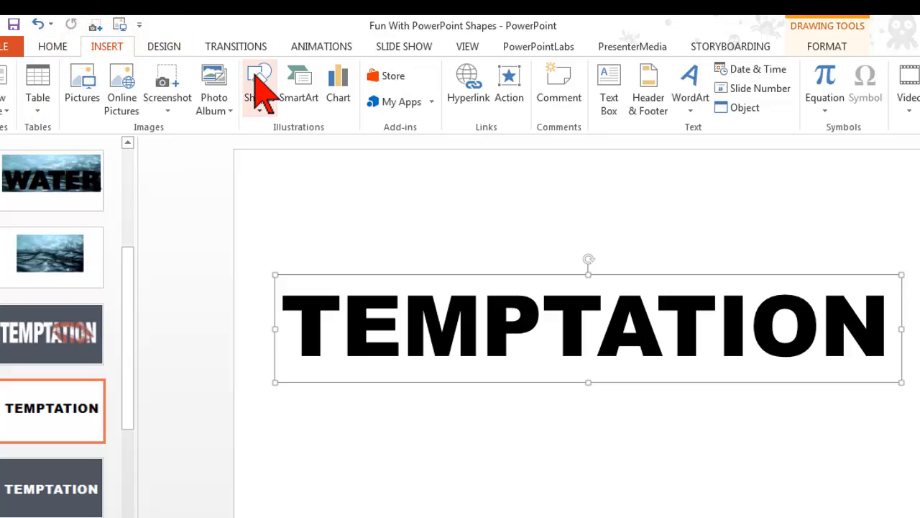
click(259, 86)
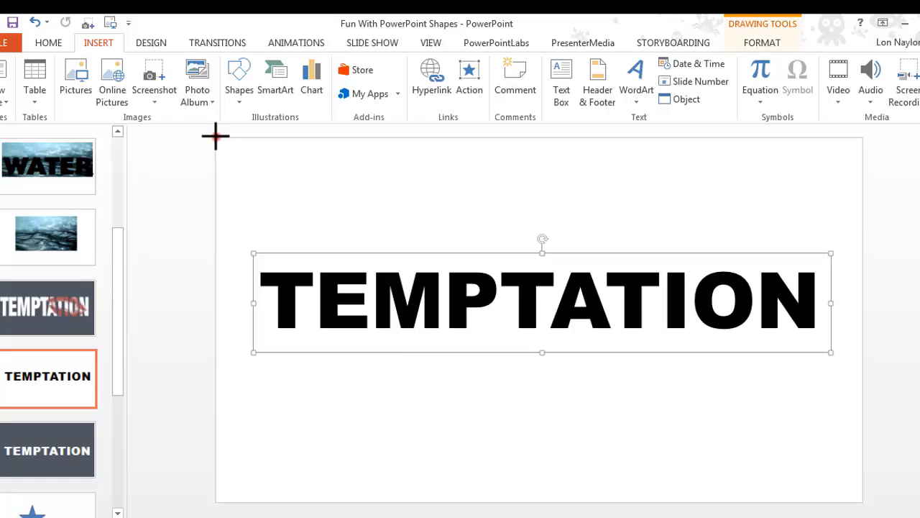
drag(215, 136, 859, 503)
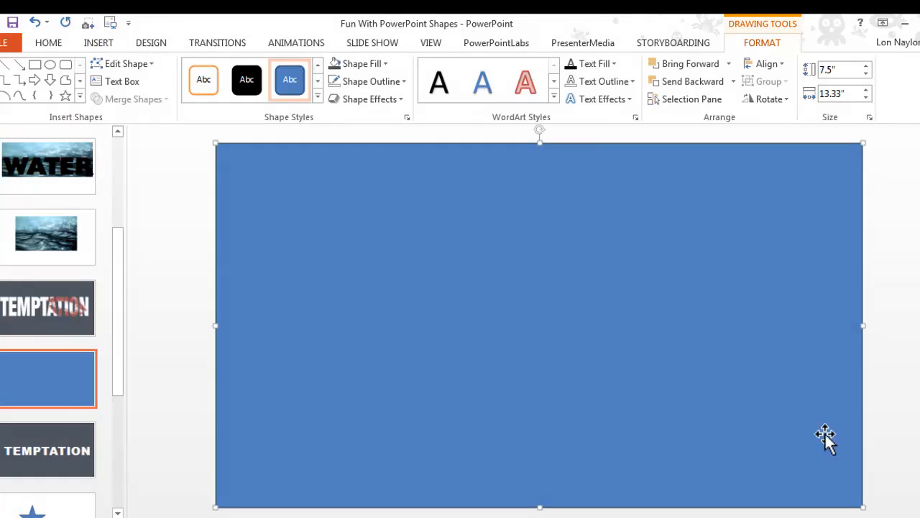
mouse_move(538, 250)
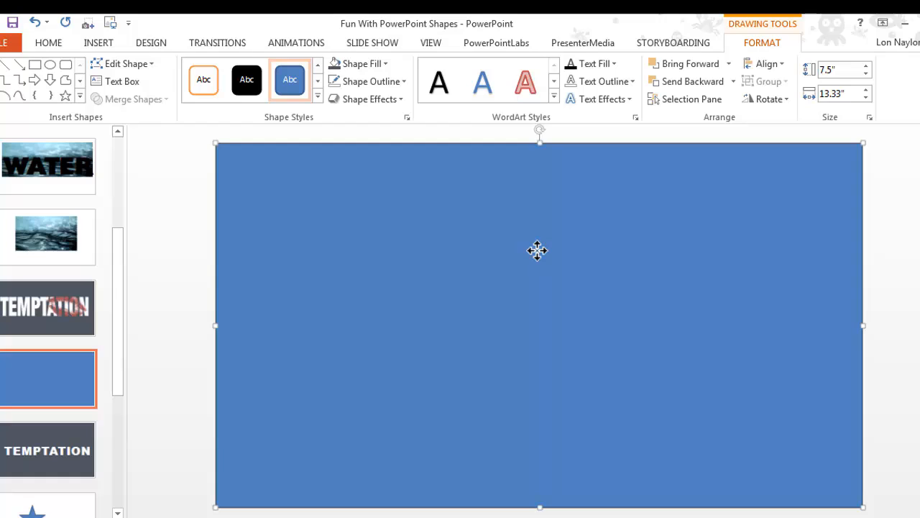
mouse_move(451, 270)
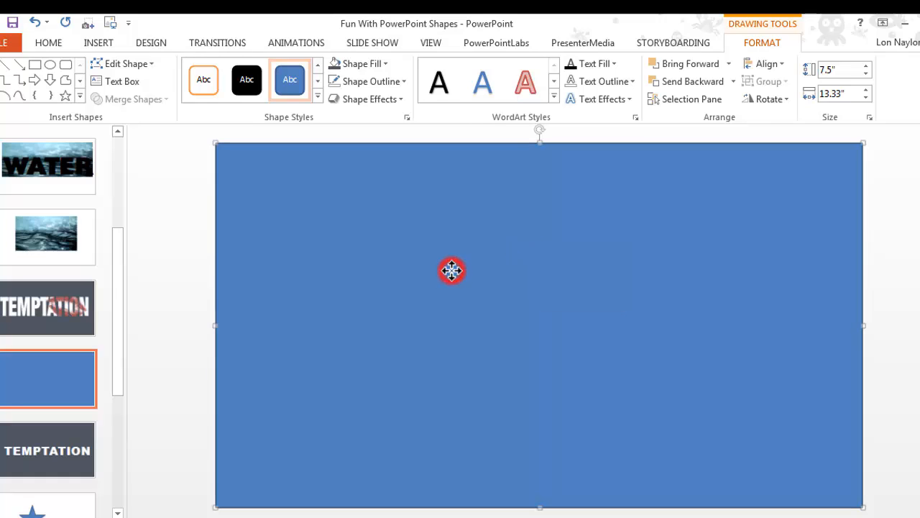
right_click(451, 270)
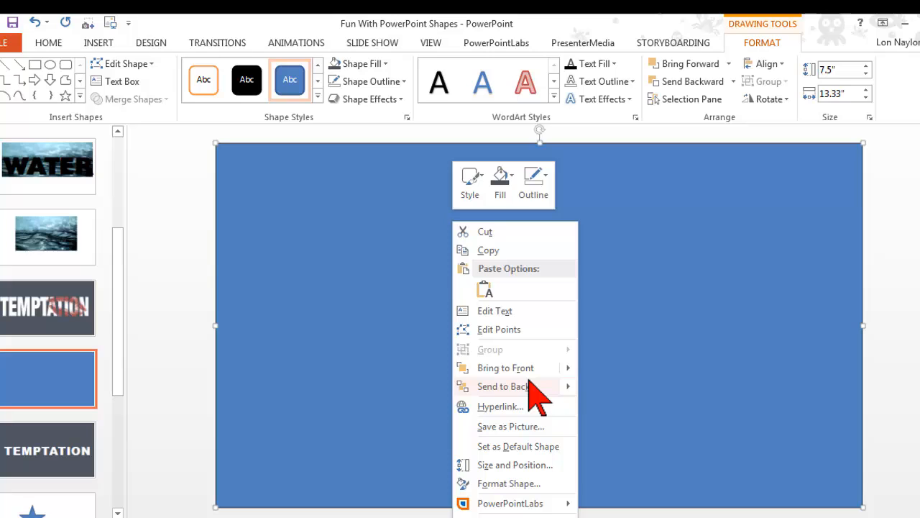
click(609, 388)
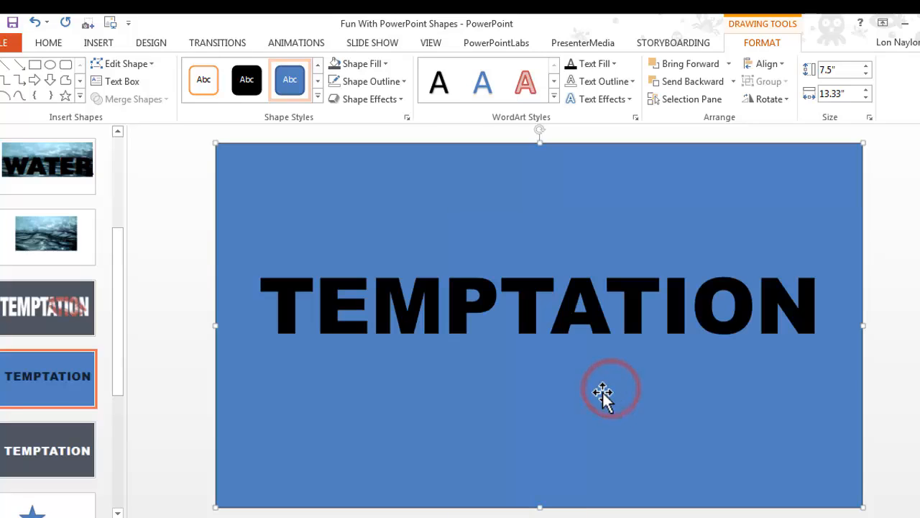
mouse_move(322, 213)
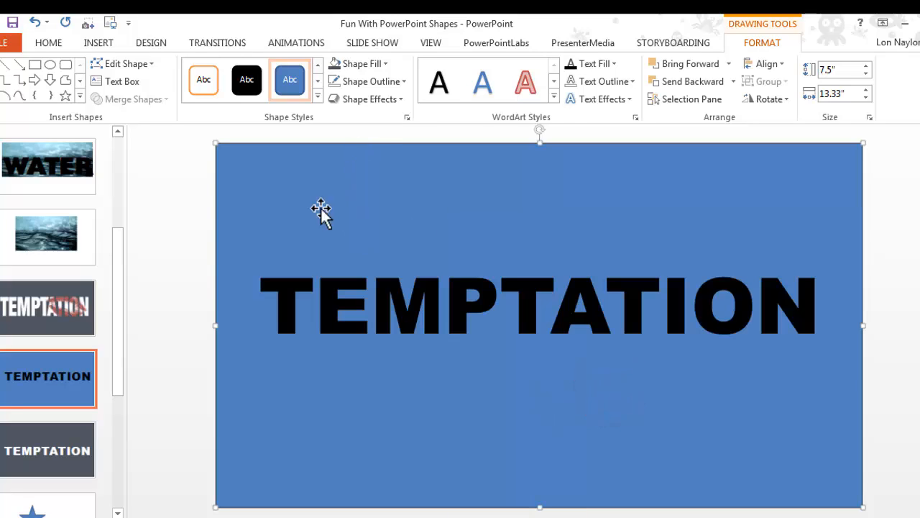
mouse_move(360, 213)
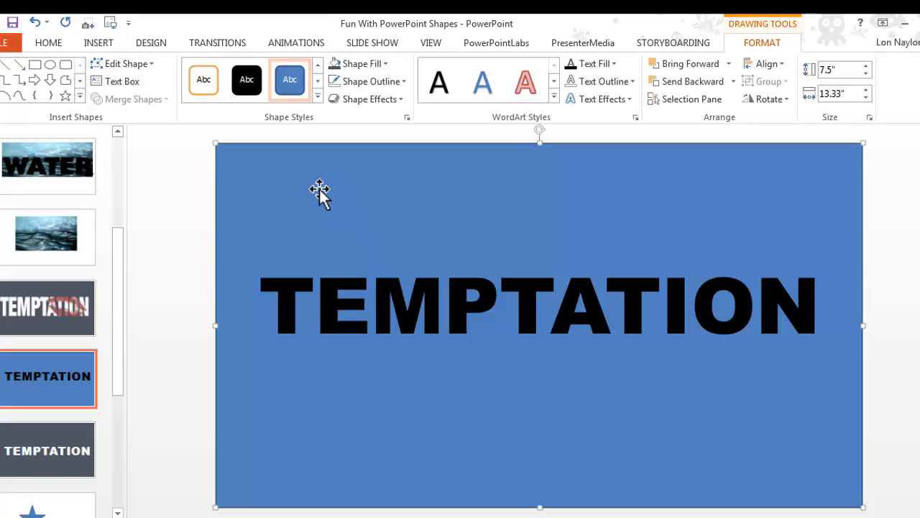
mouse_move(325, 178)
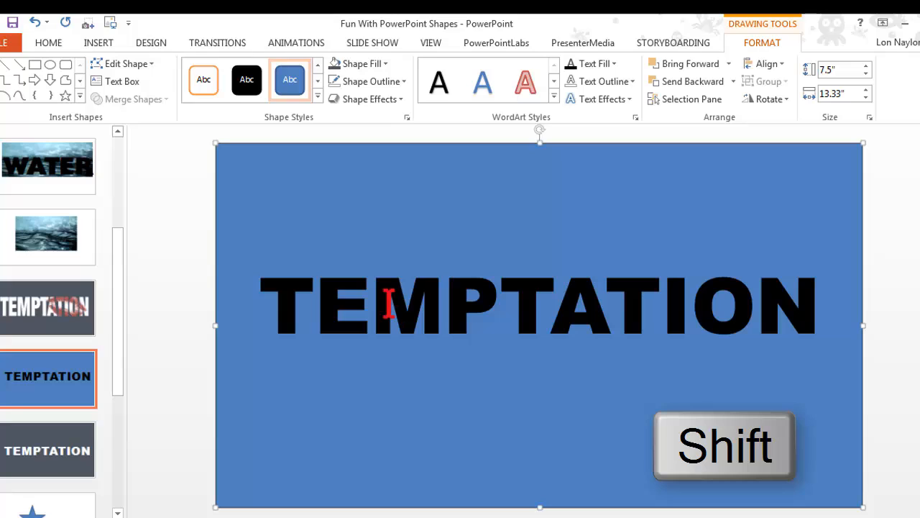
- Select text and rectangle together and Subtract via Merge Shapes to cut TEMPTATION out of the blue shape
click(373, 296)
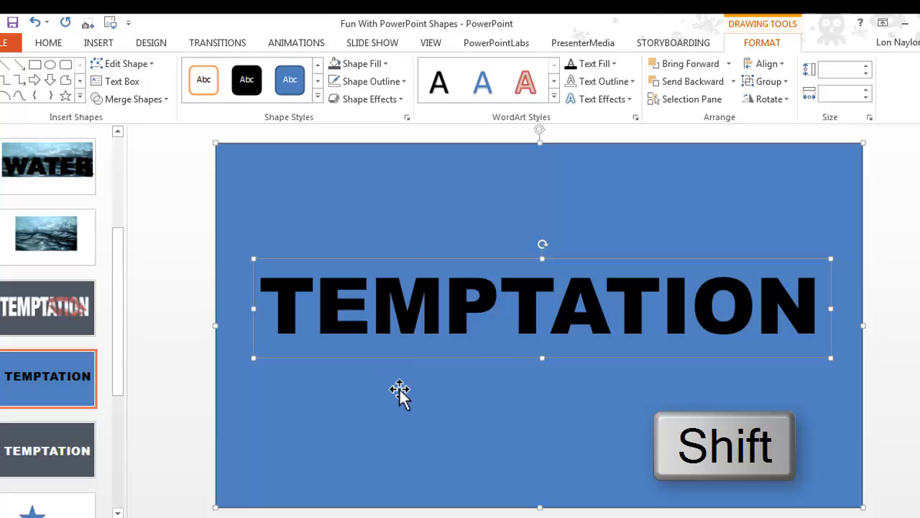
mouse_move(434, 264)
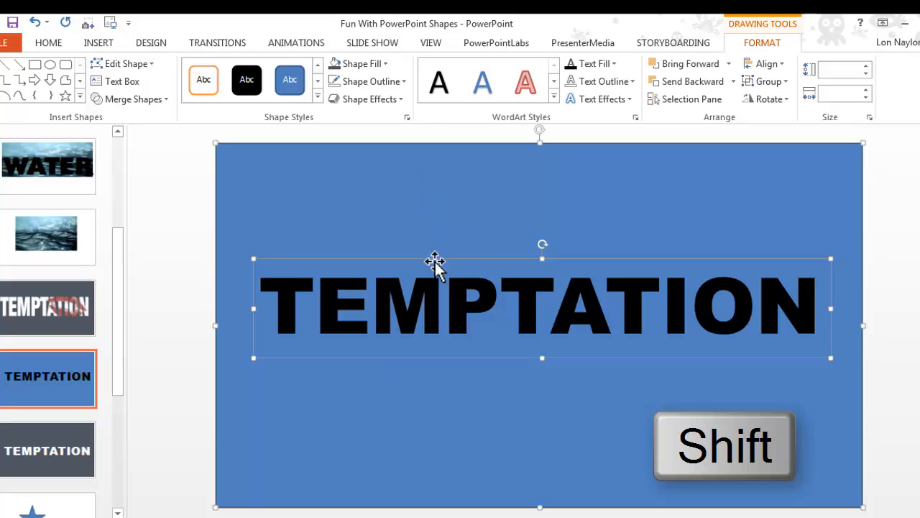
mouse_move(736, 93)
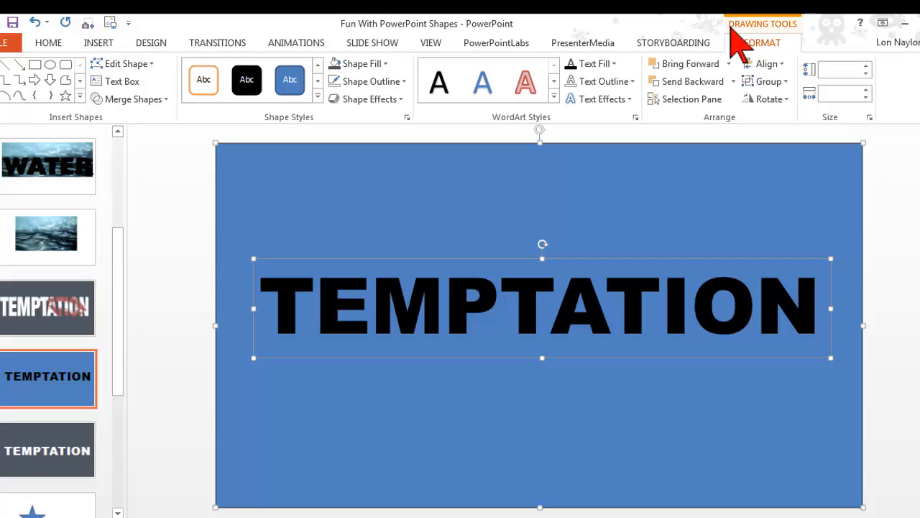
mouse_move(773, 55)
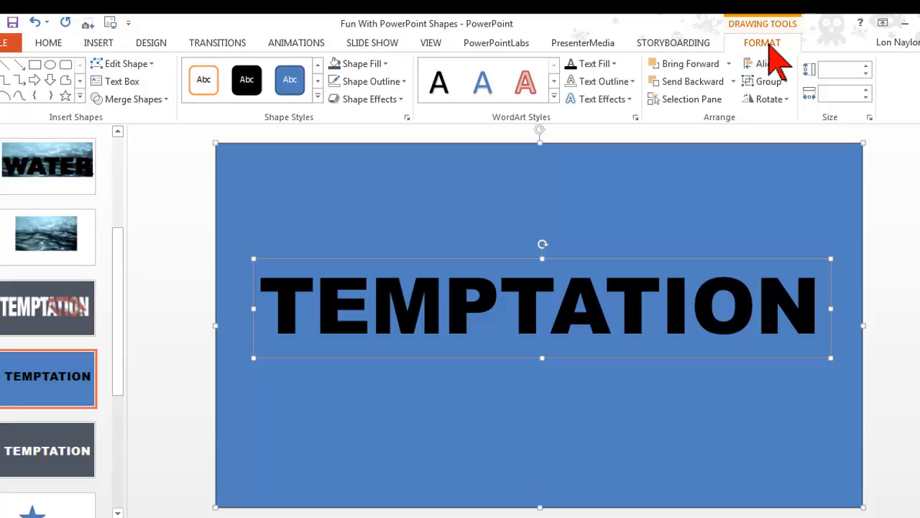
mouse_move(161, 127)
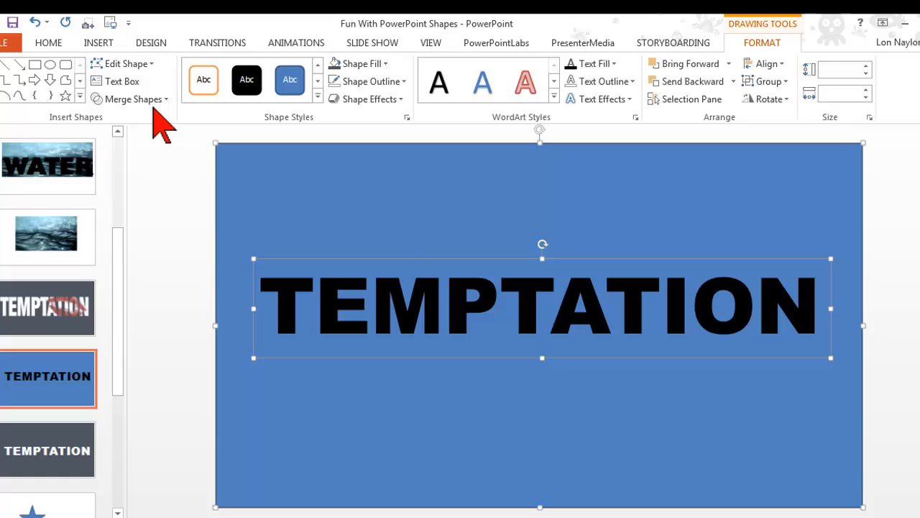
mouse_move(132, 98)
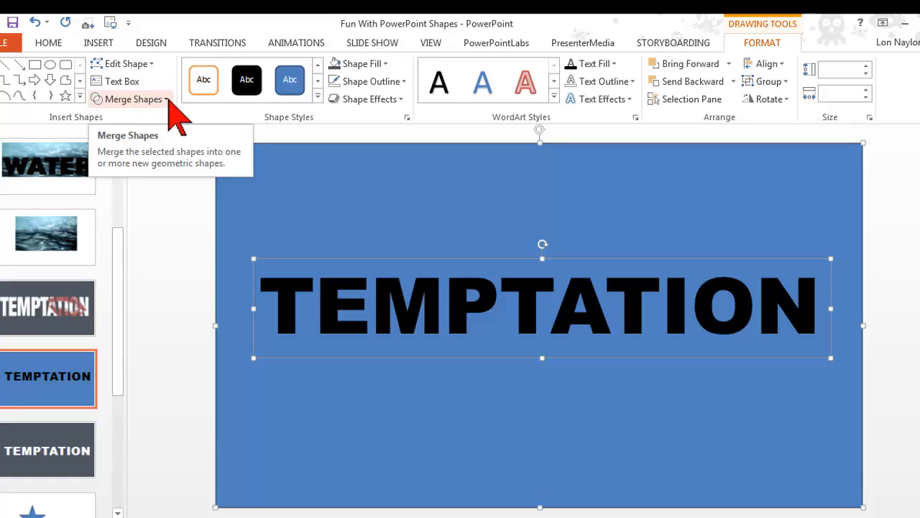
click(132, 98)
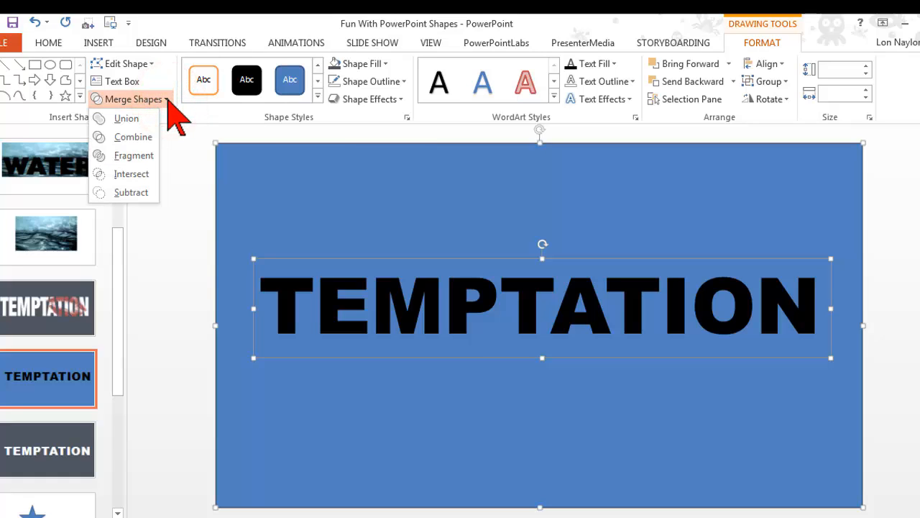
mouse_move(132, 155)
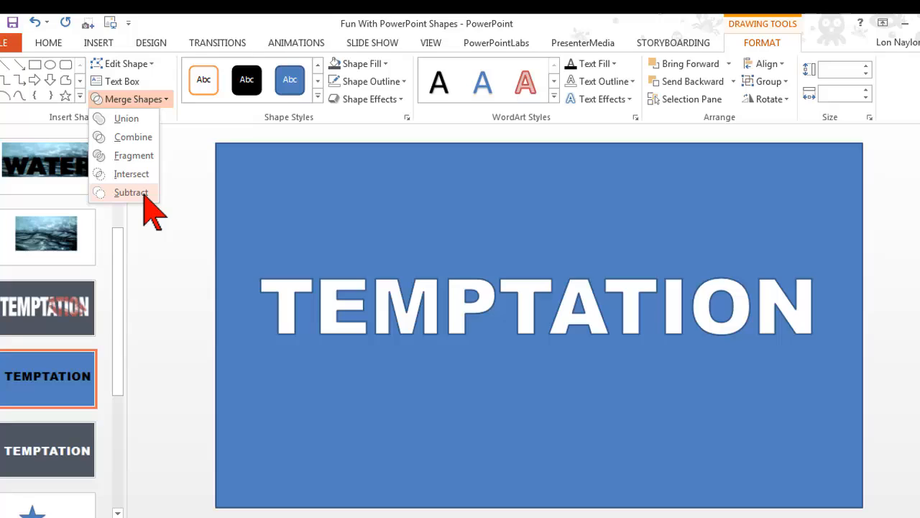
click(131, 192)
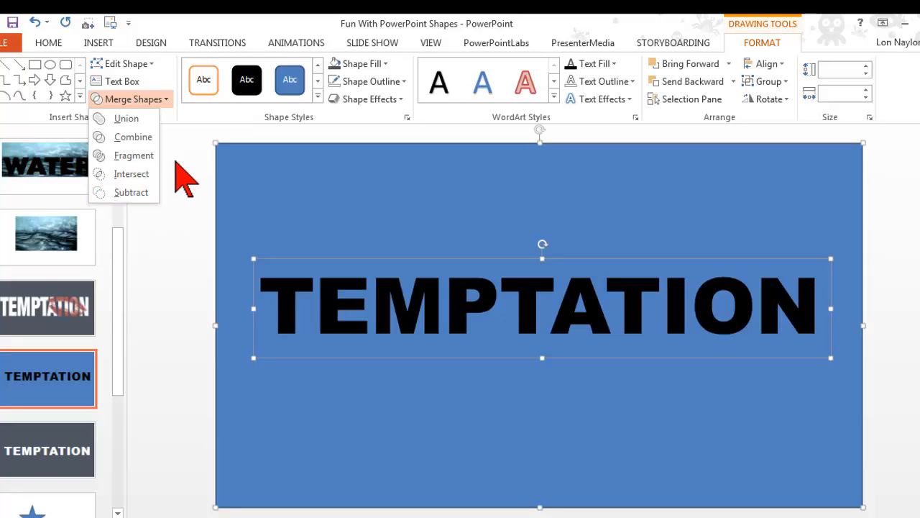
mouse_move(290, 302)
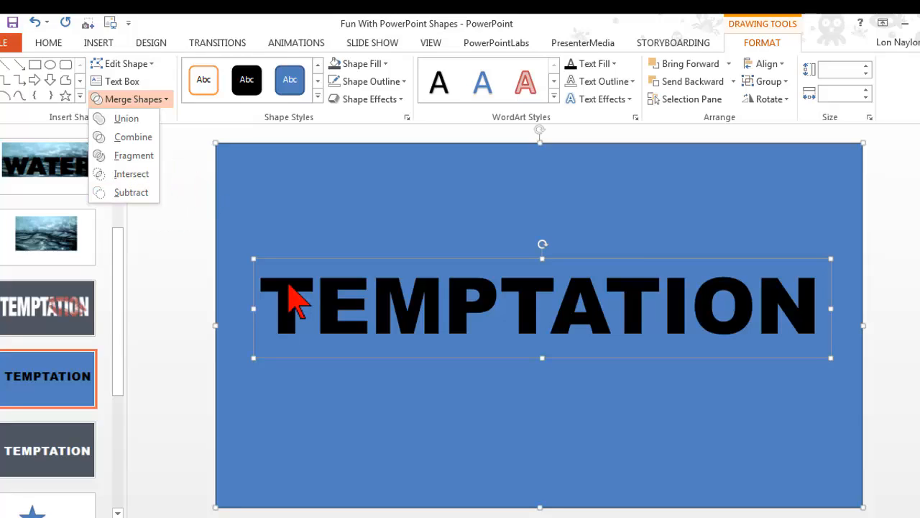
mouse_move(400, 201)
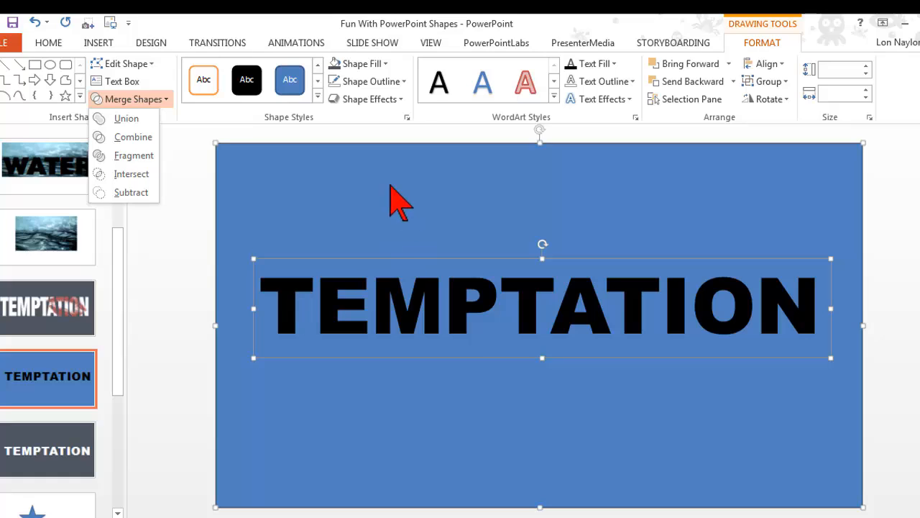
click(131, 192)
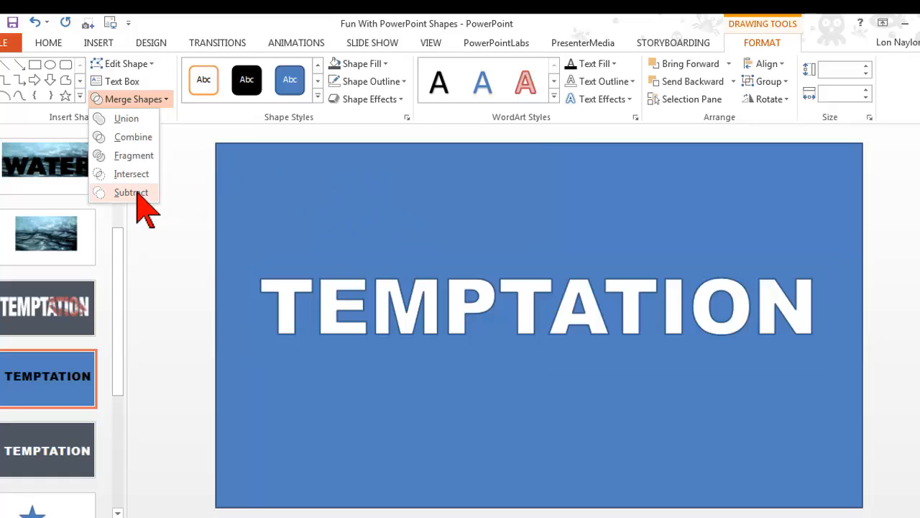
click(131, 193)
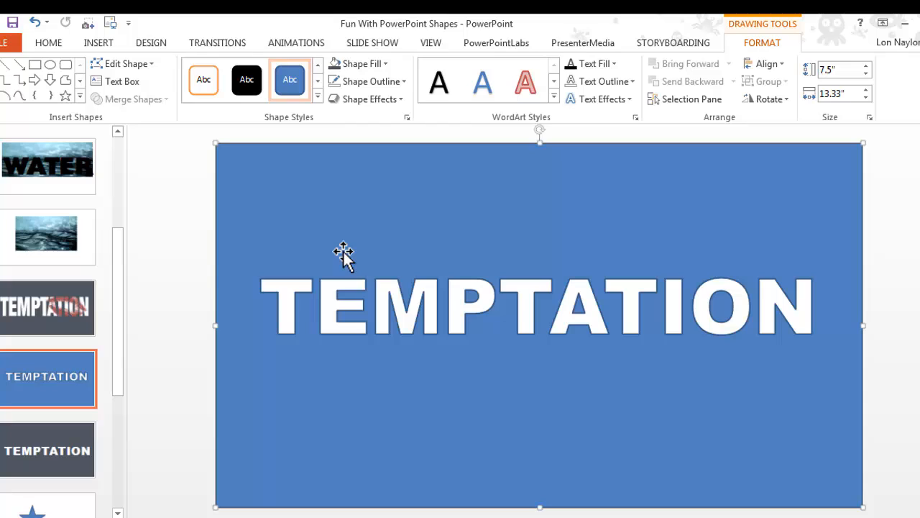
mouse_move(463, 309)
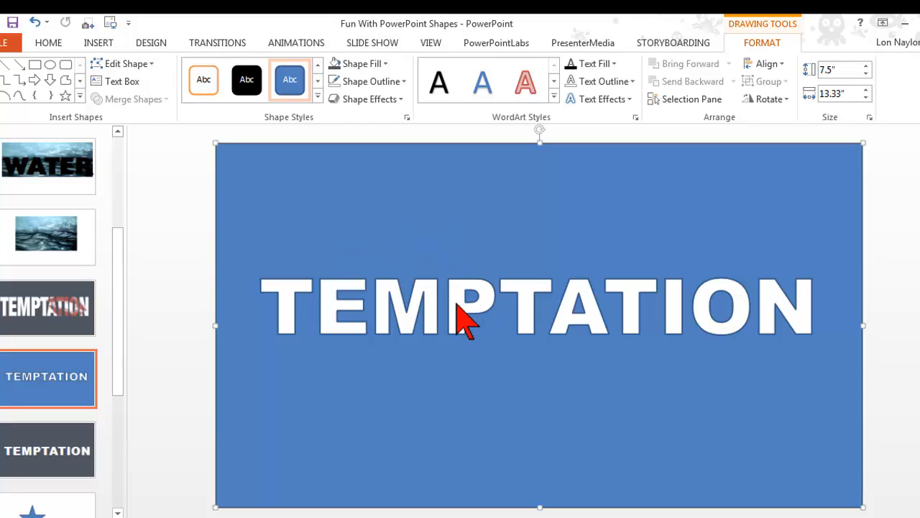
mouse_move(463, 314)
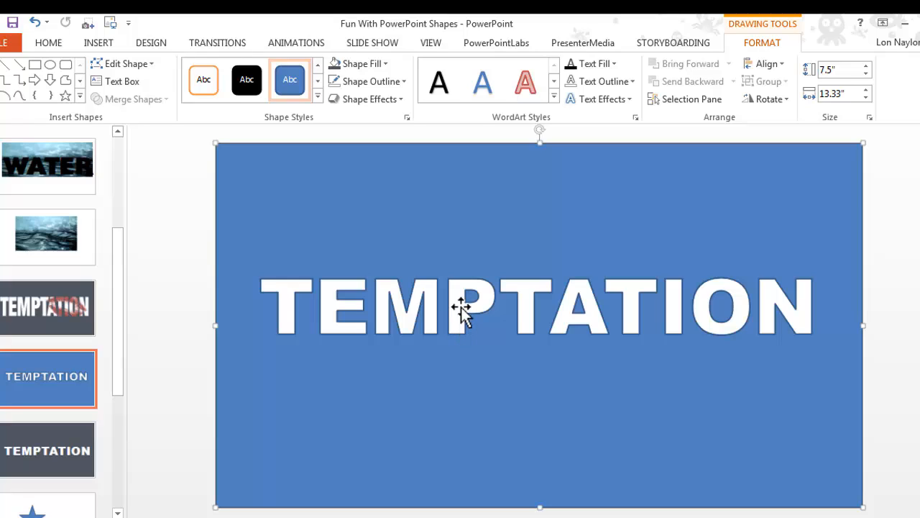
mouse_move(468, 313)
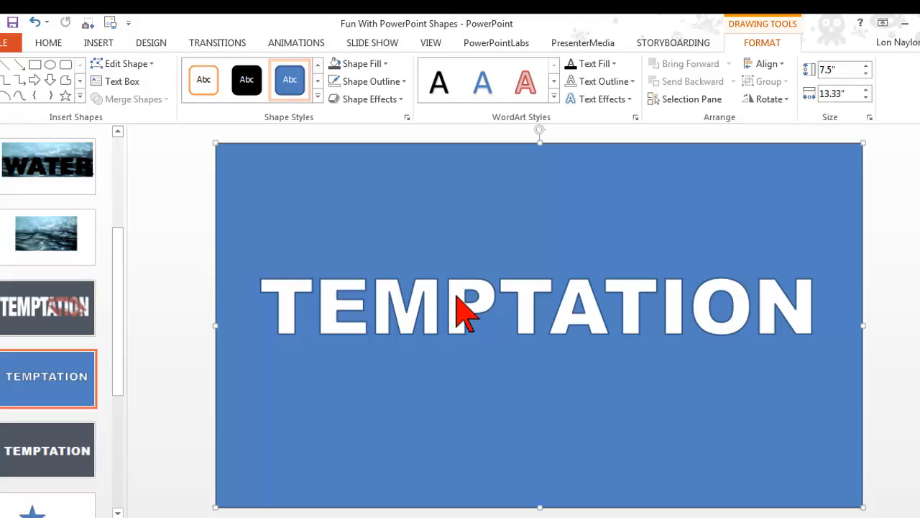
mouse_move(410, 242)
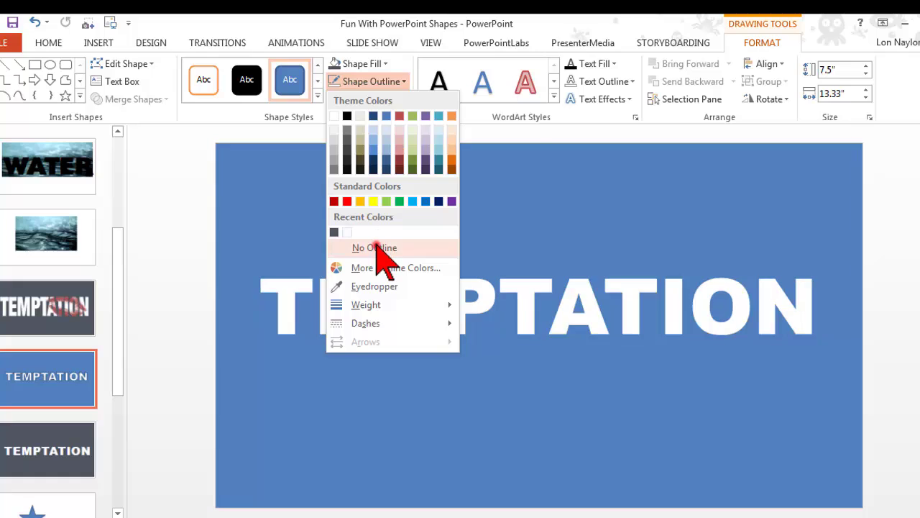
- Set the punched-out TEMPTATION shape to No Outline, leaving only the blue fill
click(374, 248)
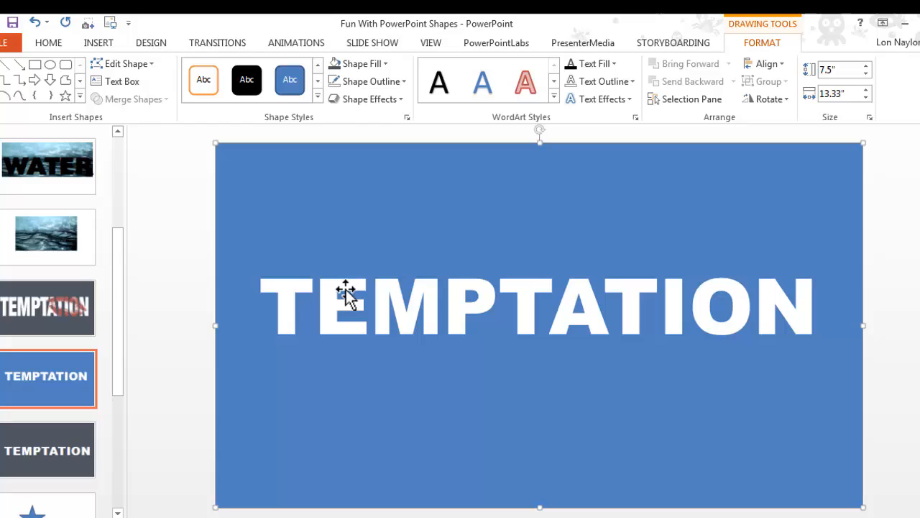
mouse_move(379, 391)
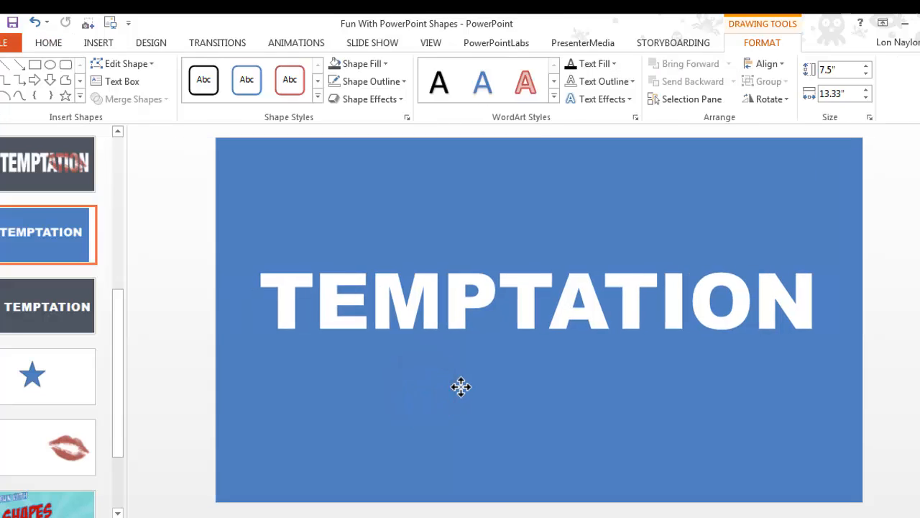
- Bring up the punched-out shape's actions to save it as a picture
right_click(460, 387)
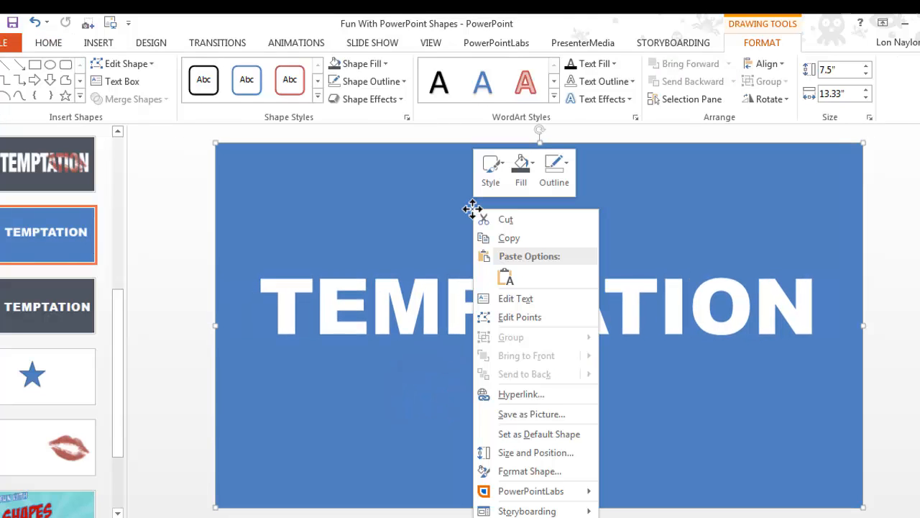
mouse_move(547, 414)
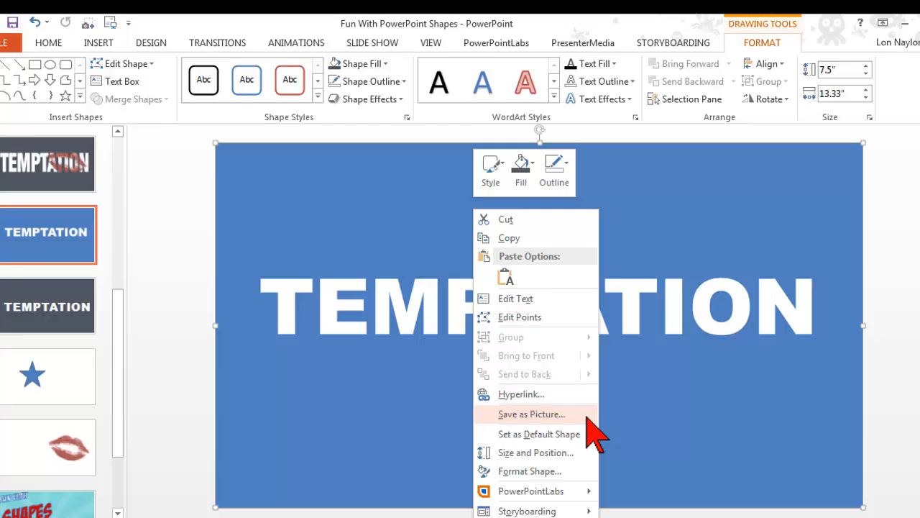
mouse_move(678, 409)
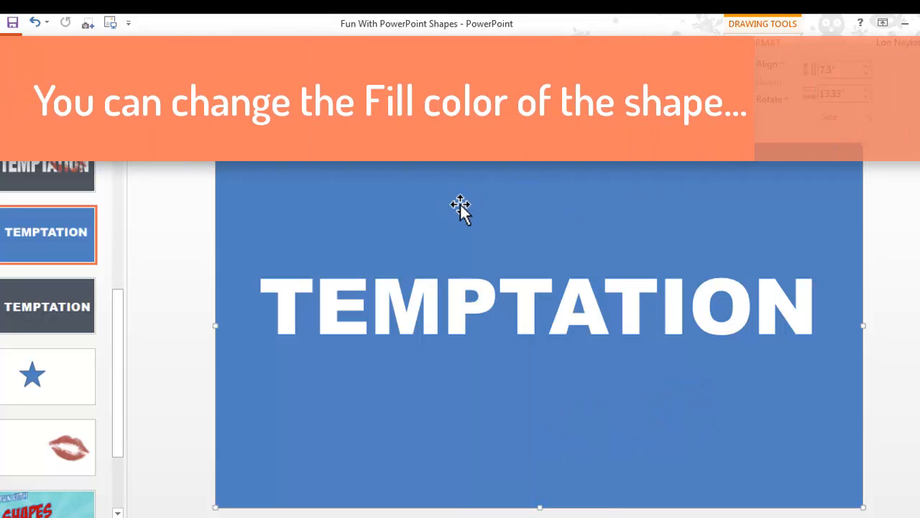
mouse_move(468, 309)
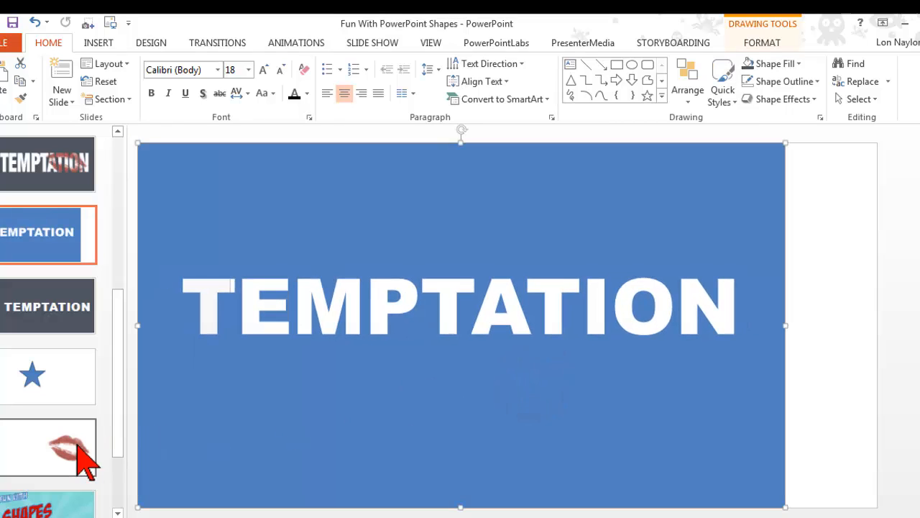
- Copy the lips picture from its slide, paste it onto the TEMPTATION slide and send it behind the cut-out
click(49, 446)
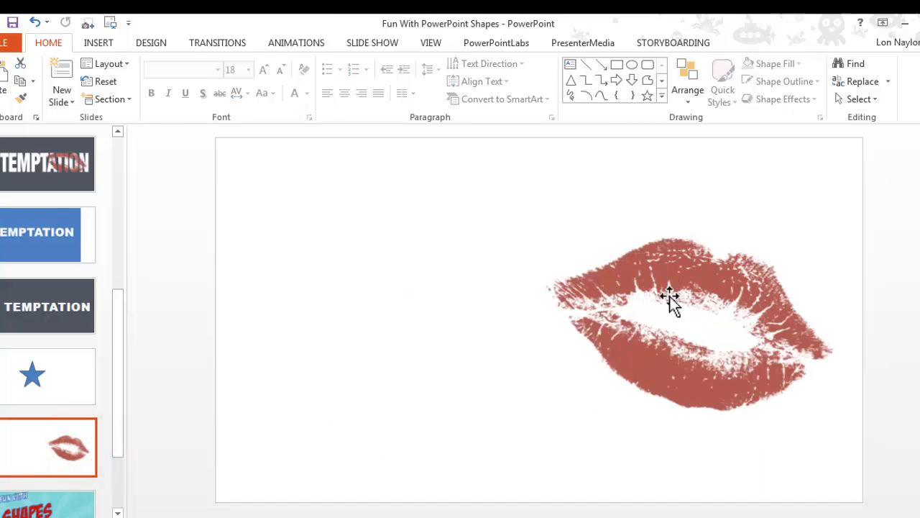
right_click(668, 294)
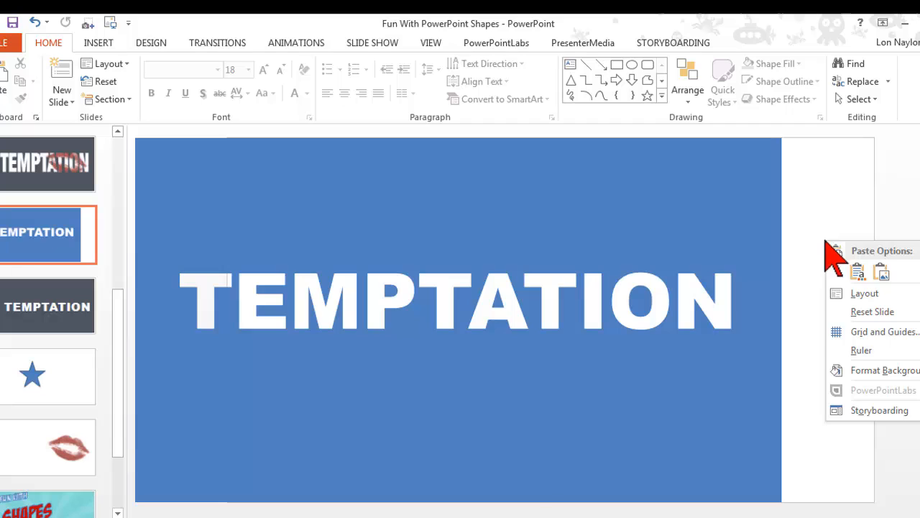
click(856, 272)
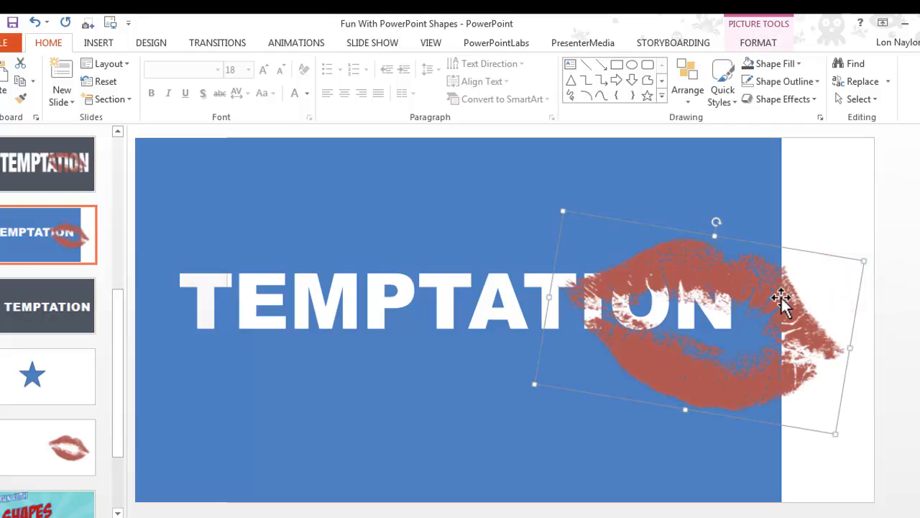
right_click(779, 296)
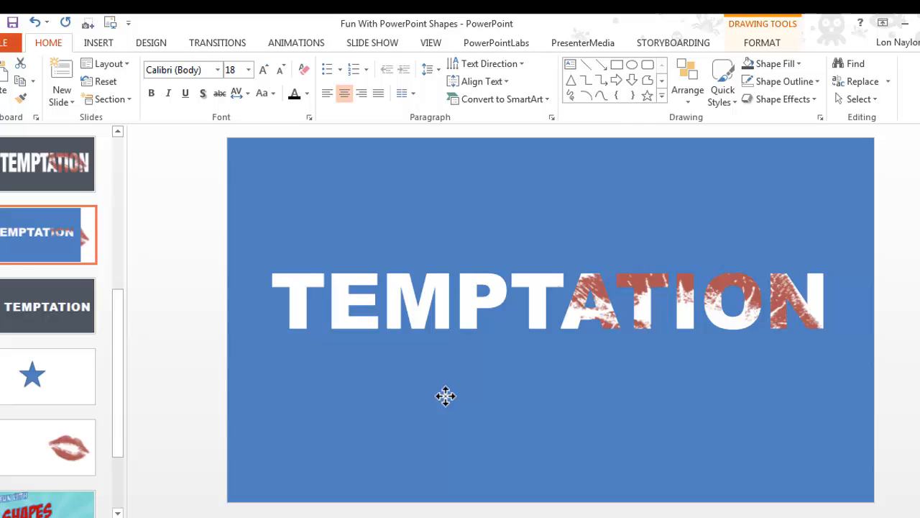
- Slide the lips picture behind the letters toward the right end of the word so its red texture shows through
click(822, 338)
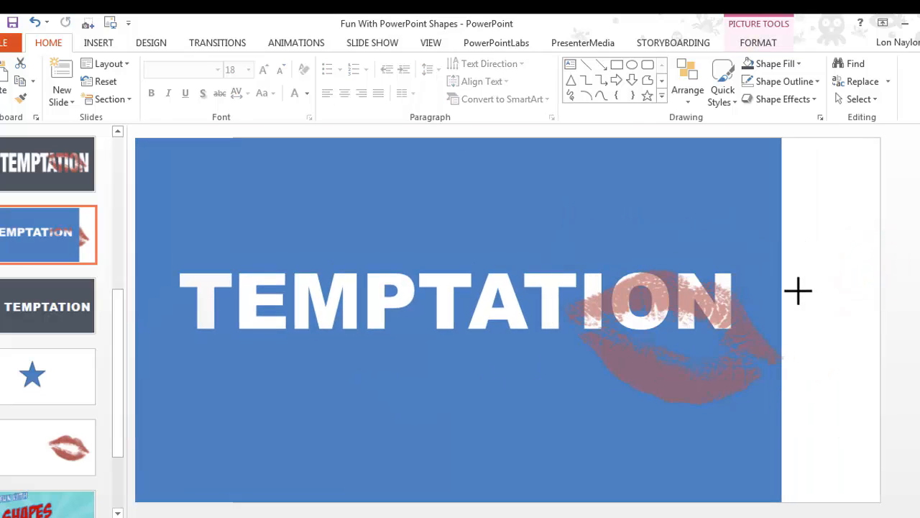
drag(388, 352, 489, 445)
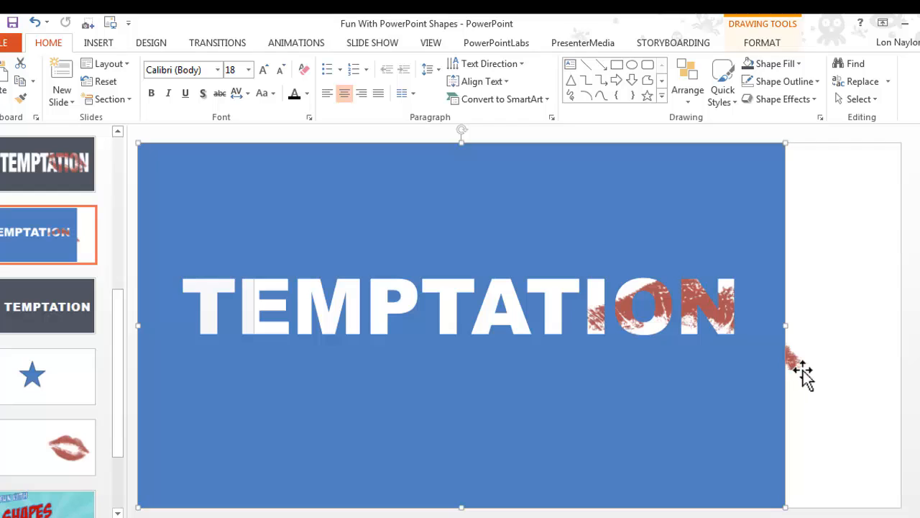
click(799, 351)
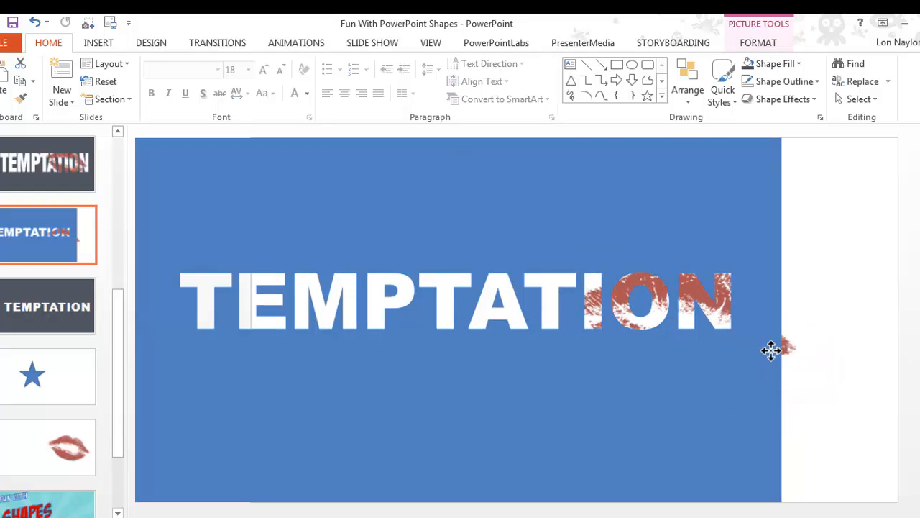
click(647, 302)
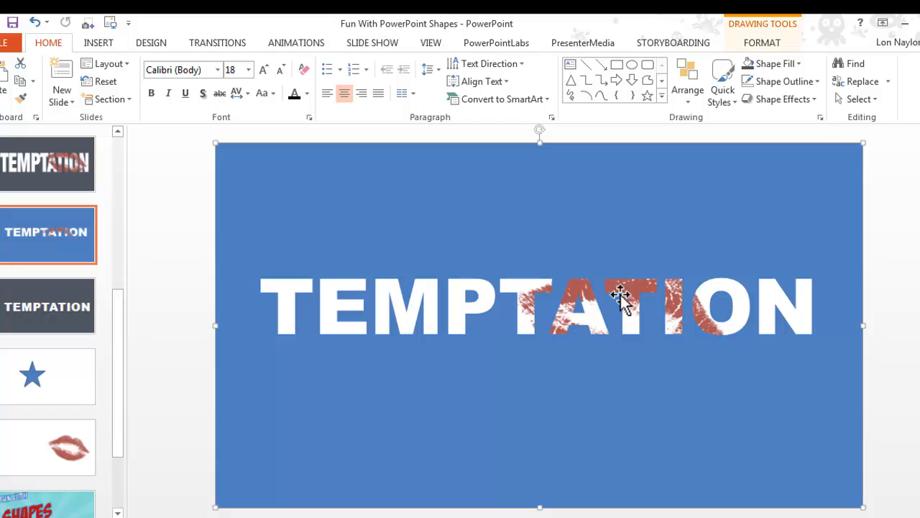
mouse_move(668, 345)
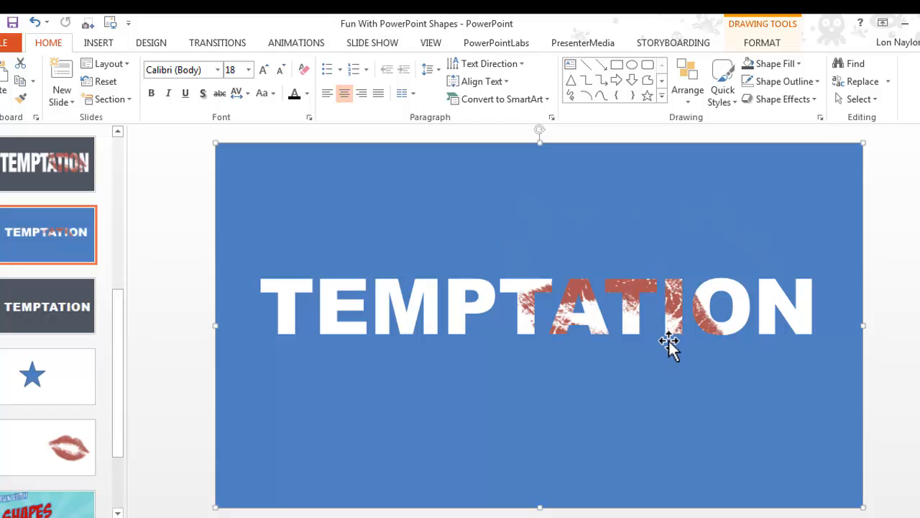
mouse_move(559, 408)
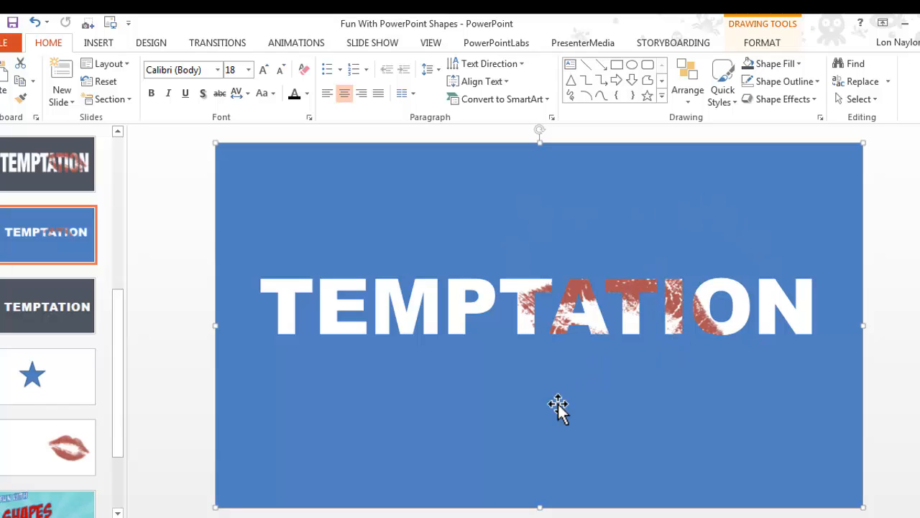
mouse_move(609, 381)
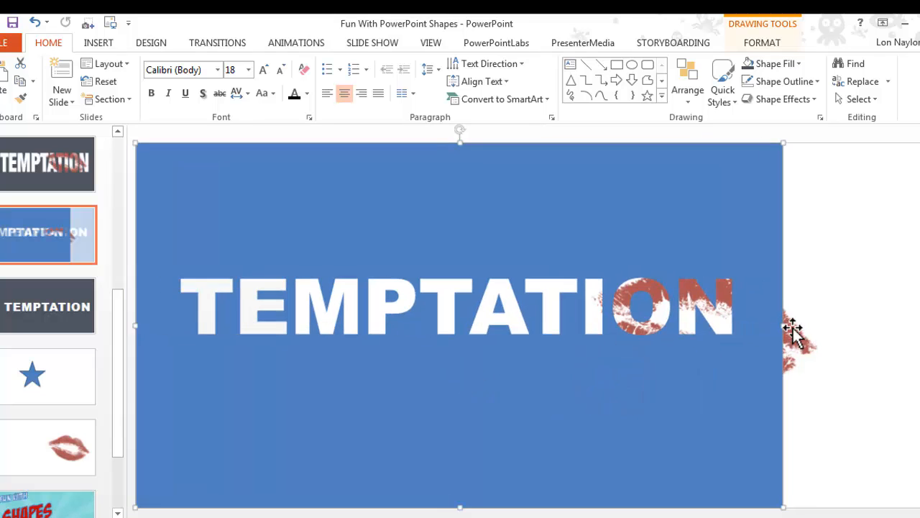
drag(791, 338, 848, 294)
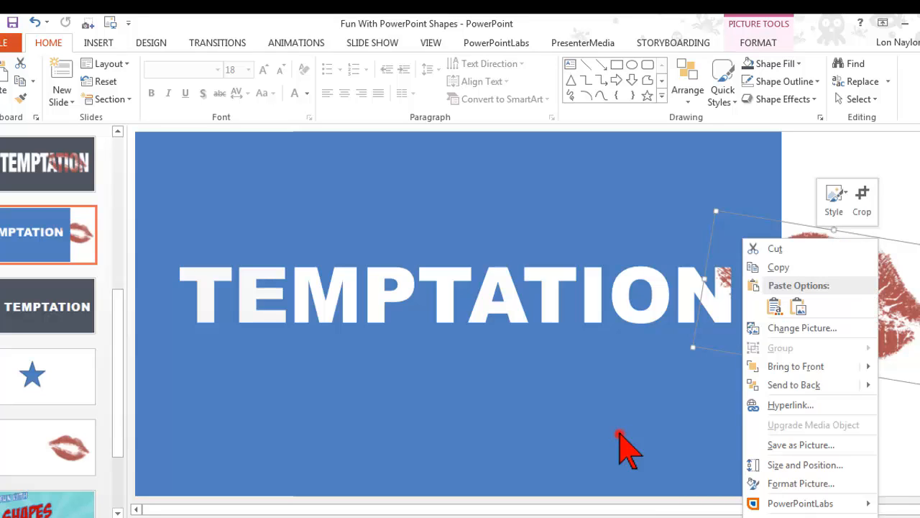
- Show the finished HARD TO RESIST TEMPTATION example with lips texture in the YouTube video
click(524, 391)
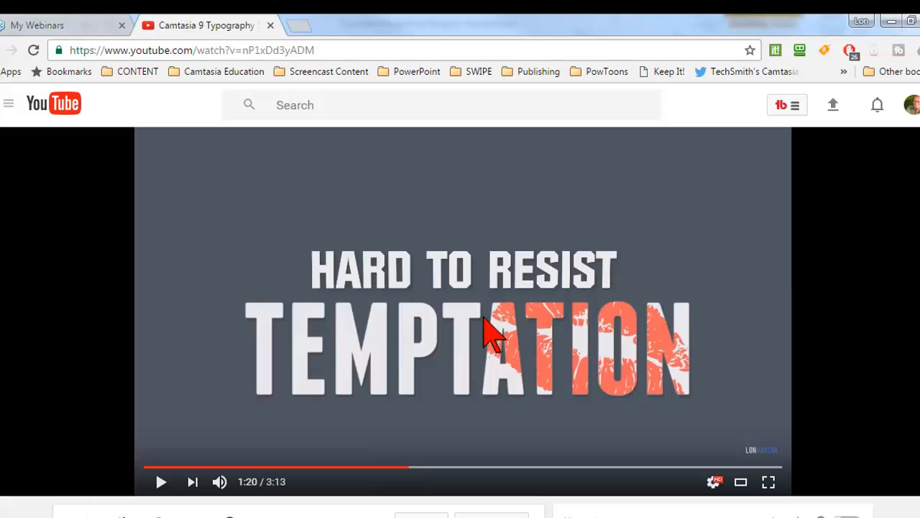
mouse_move(242, 216)
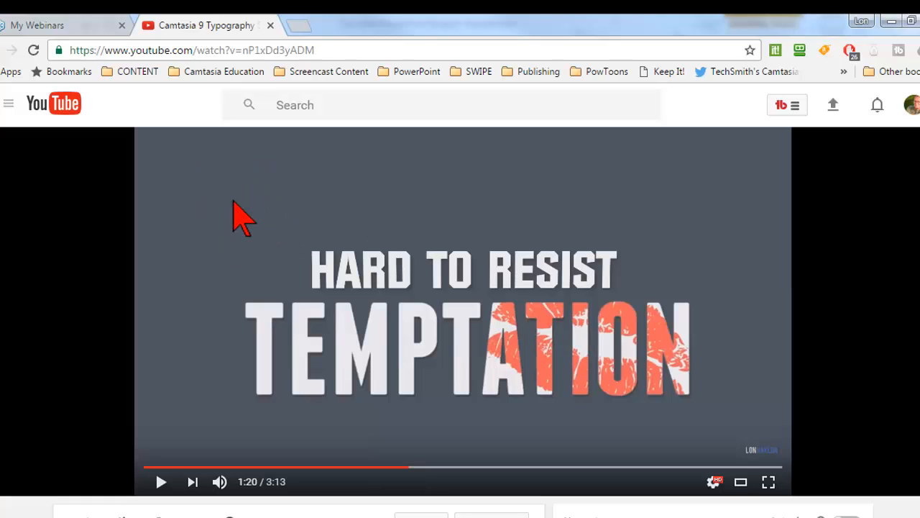
mouse_move(237, 213)
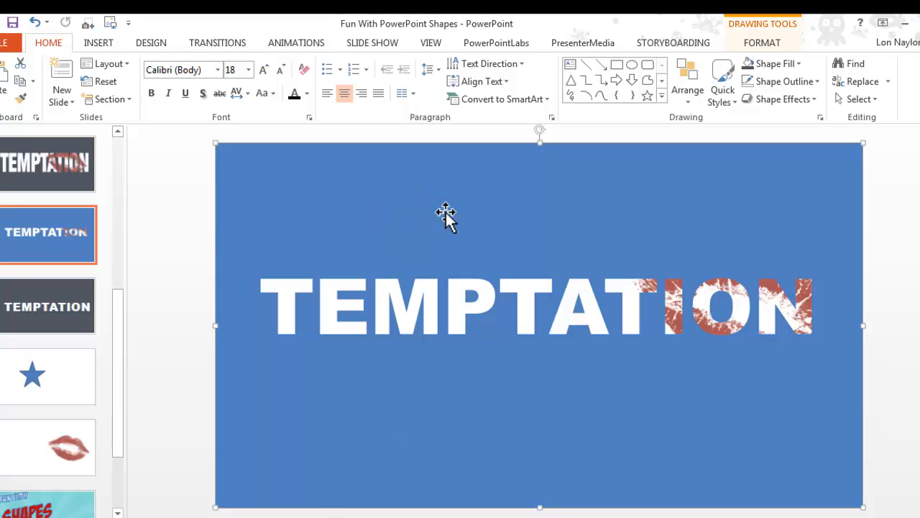
mouse_move(394, 199)
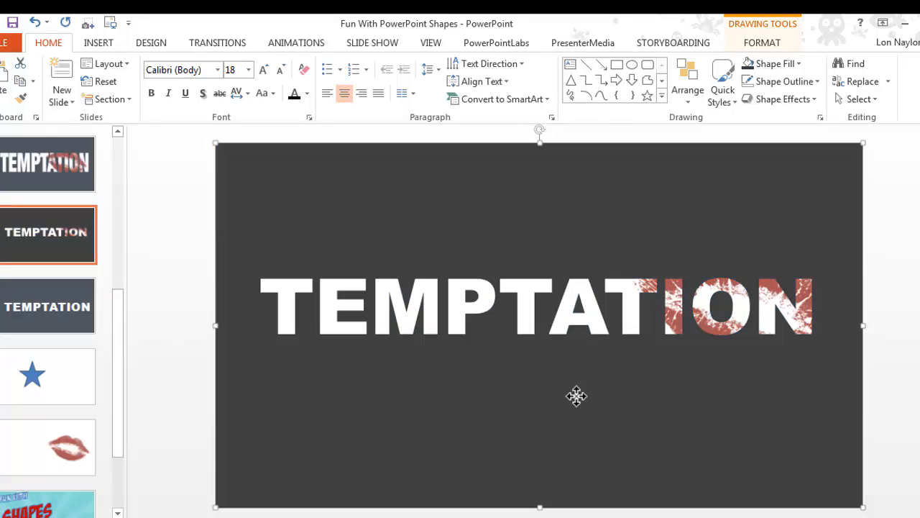
- Bring up the dark grey TEMPTATION cut-out's actions to export it as a picture
right_click(575, 396)
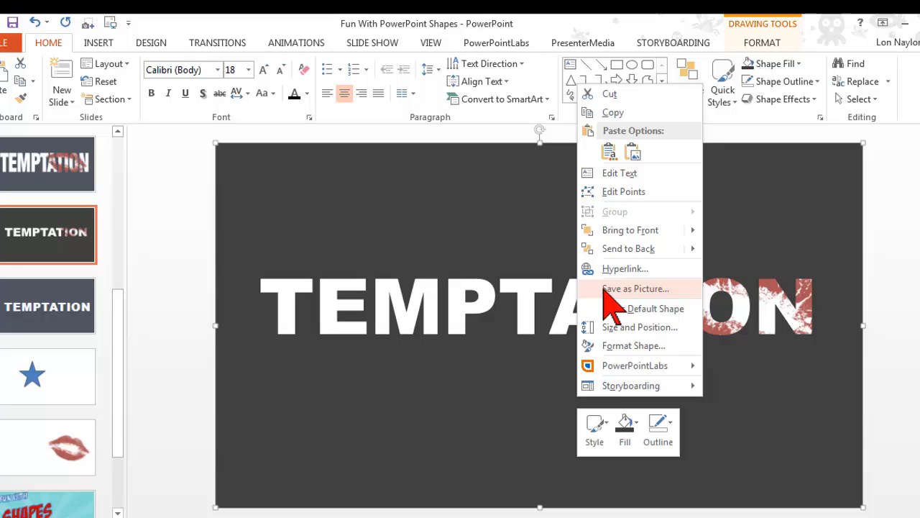
mouse_move(745, 233)
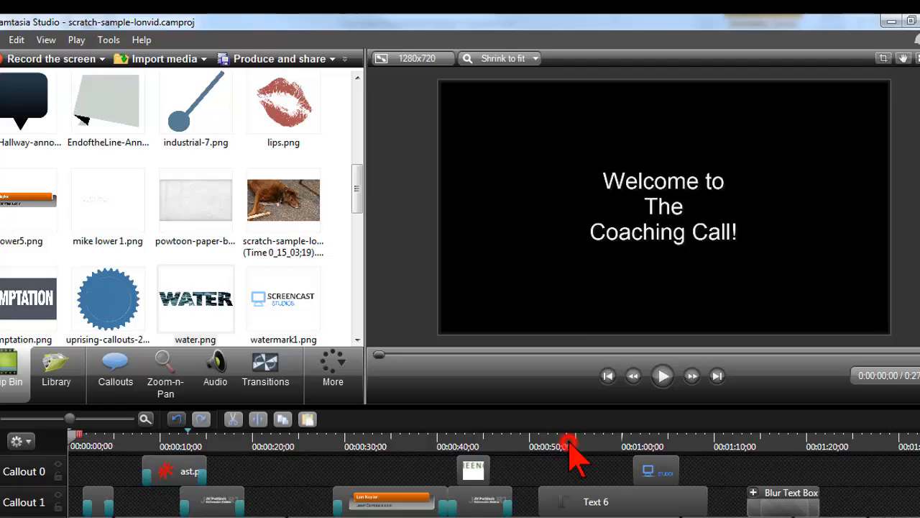
- Jump to the project end and drop lips.png from the Clip Bin onto the canvas
click(569, 437)
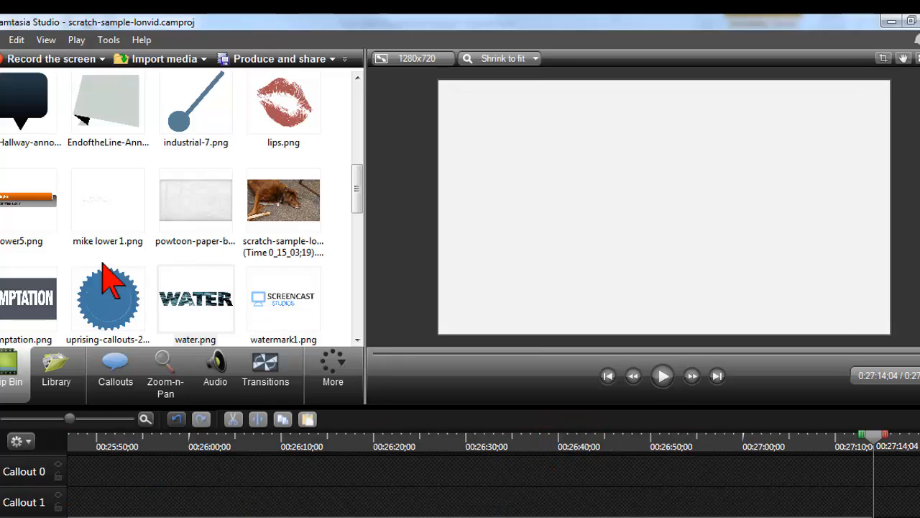
mouse_move(281, 115)
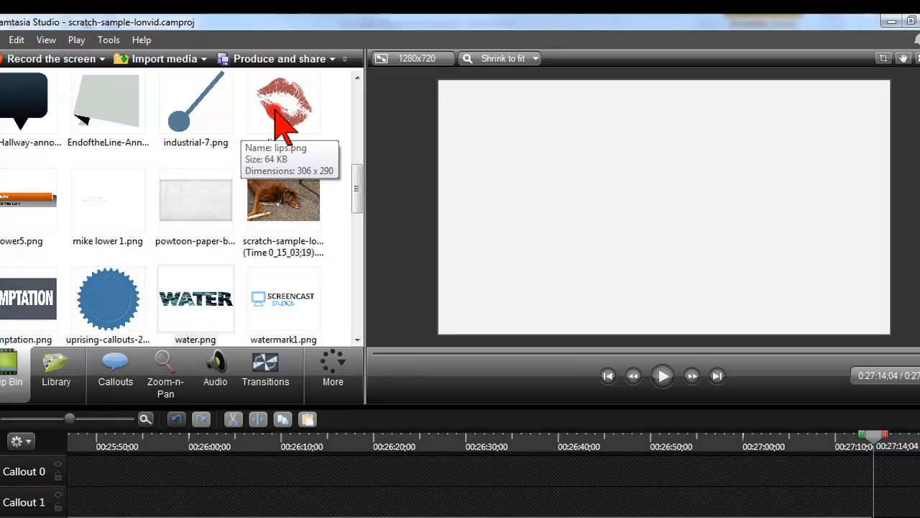
click(282, 101)
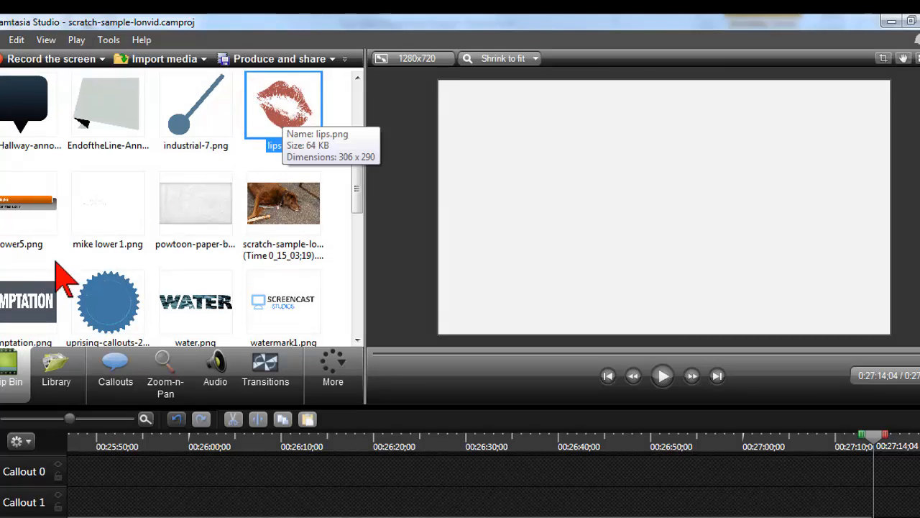
click(28, 301)
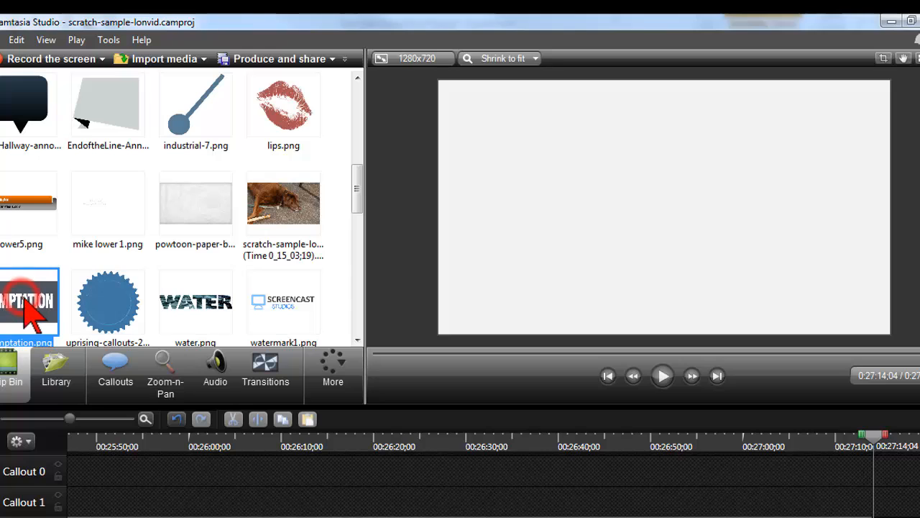
mouse_move(29, 302)
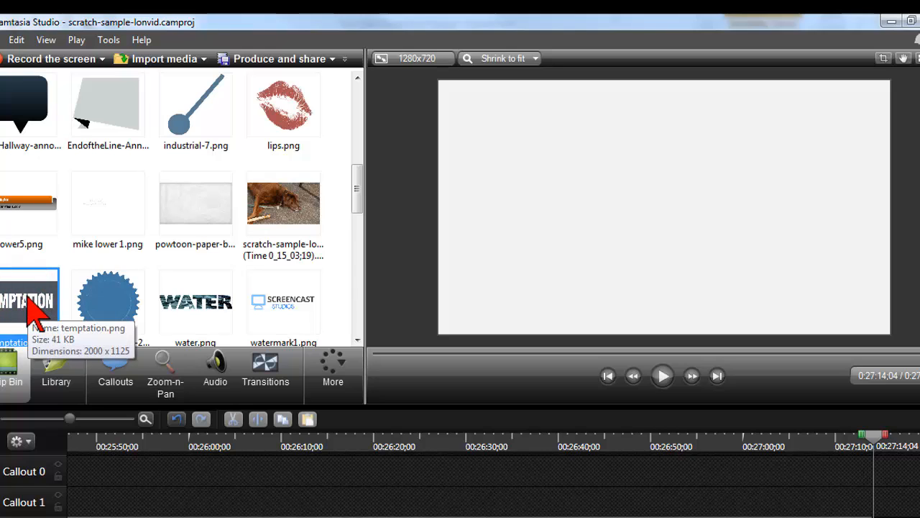
mouse_move(144, 244)
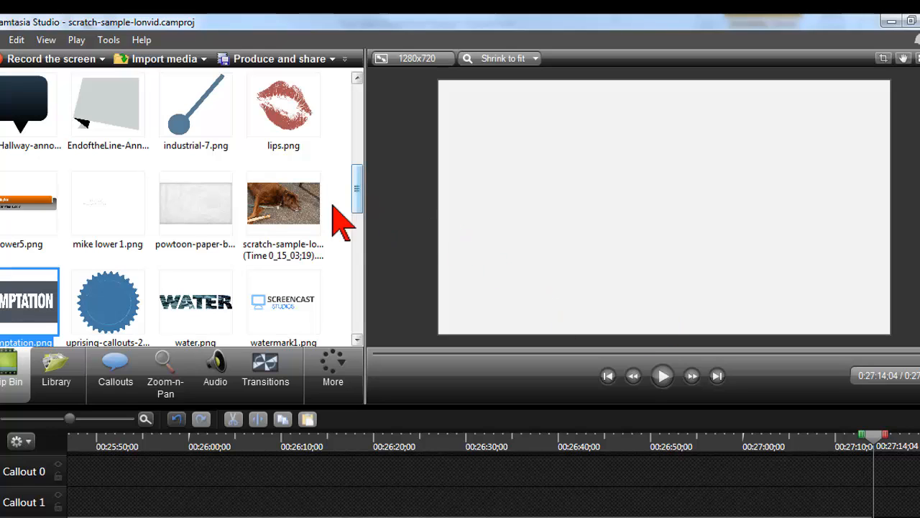
click(283, 108)
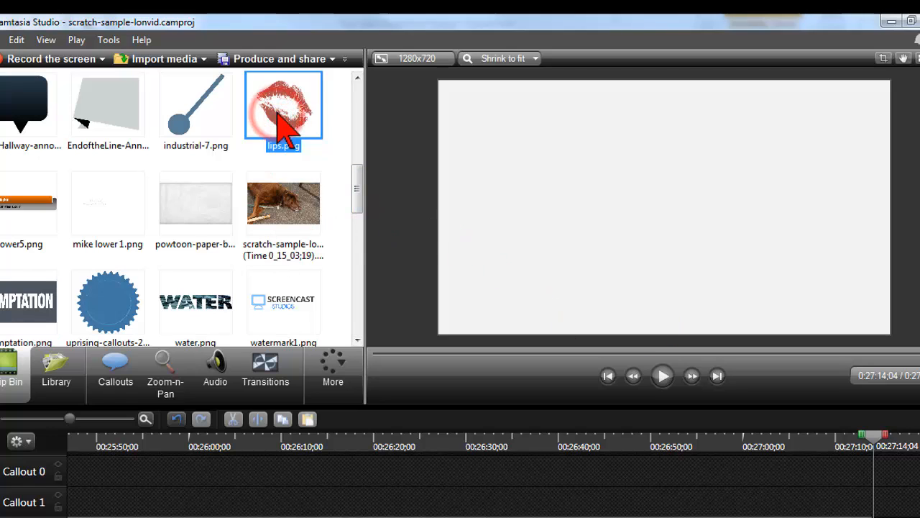
drag(283, 108, 664, 207)
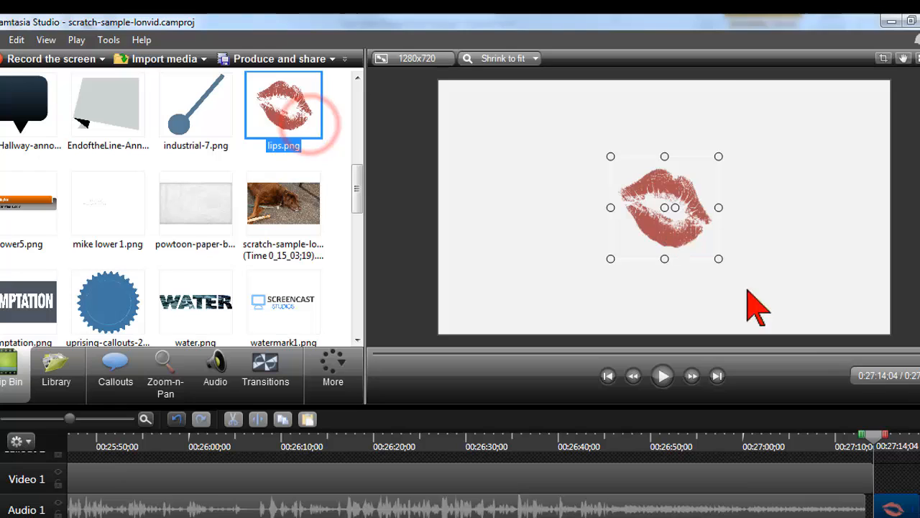
mouse_move(86, 431)
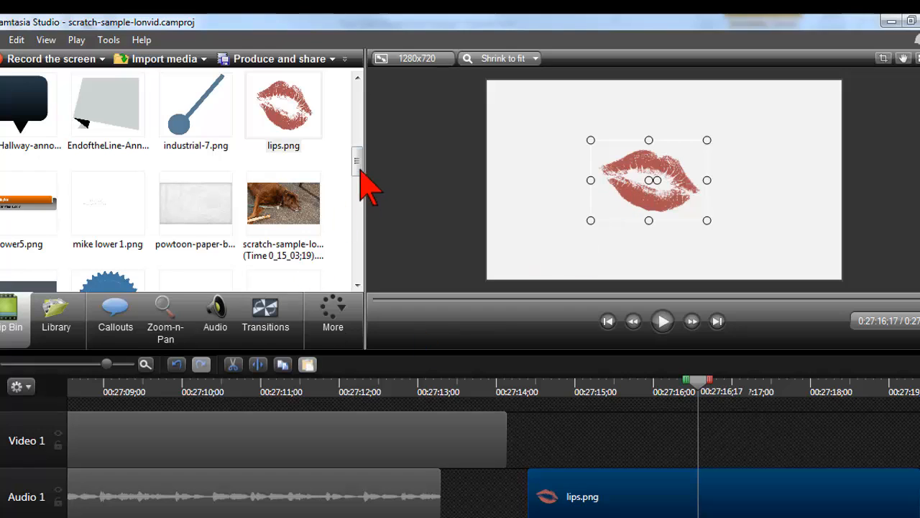
- Add temptation.png to the timeline at the playhead, above lips.png
scroll(down, 3)
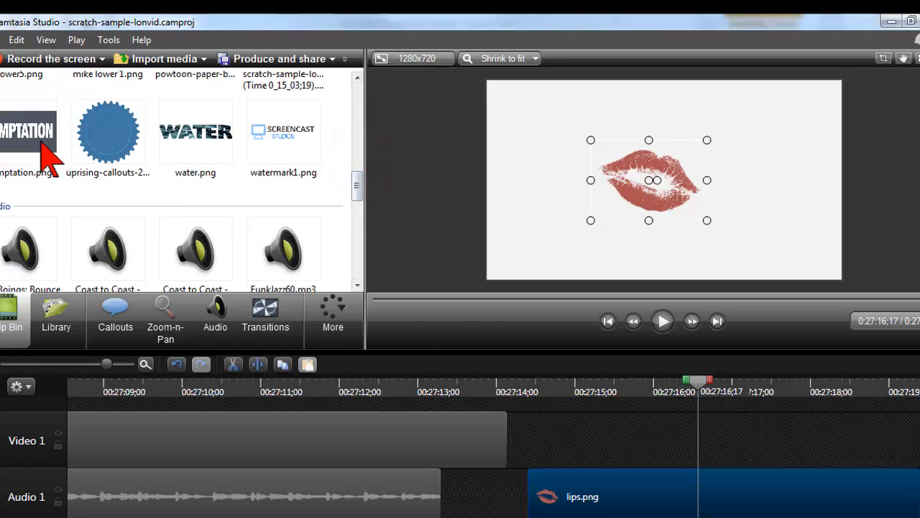
right_click(29, 132)
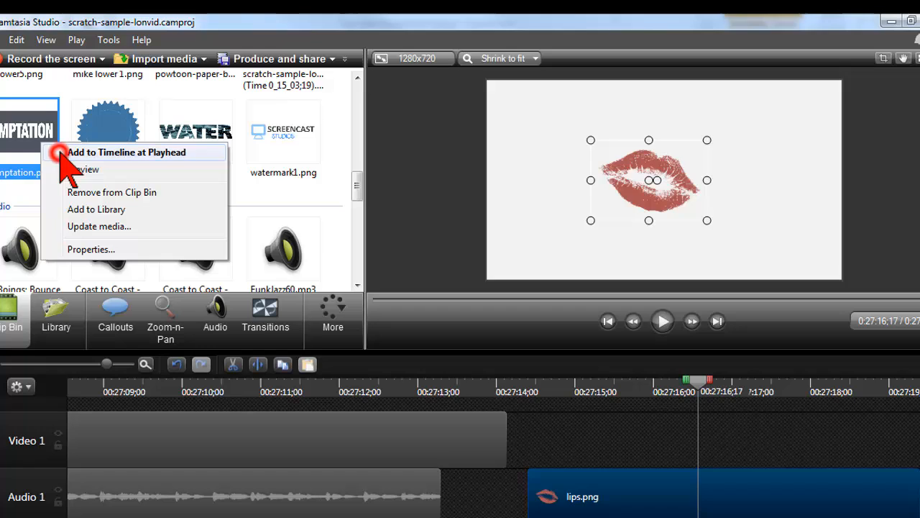
click(127, 152)
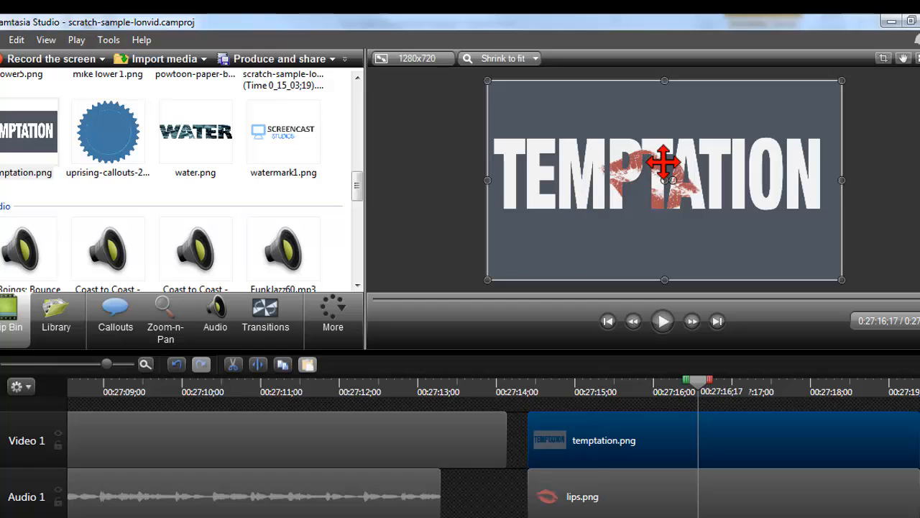
mouse_move(650, 438)
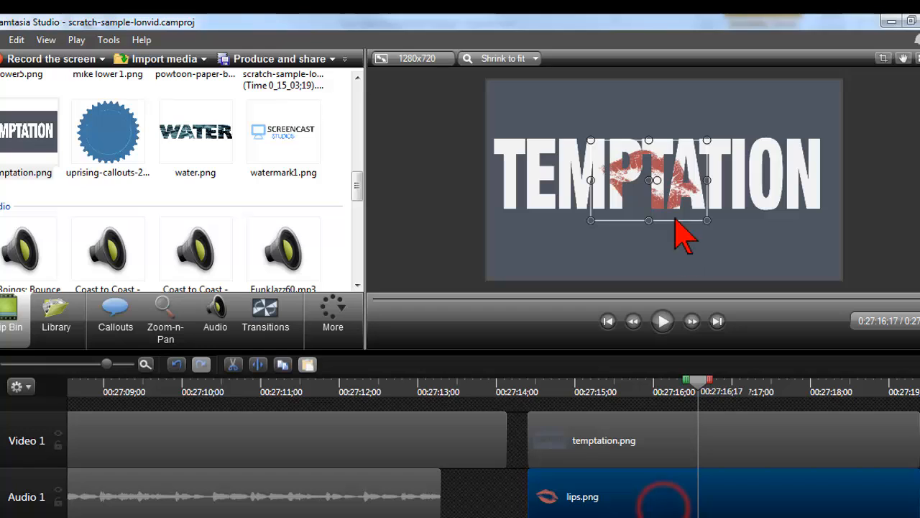
mouse_move(648, 180)
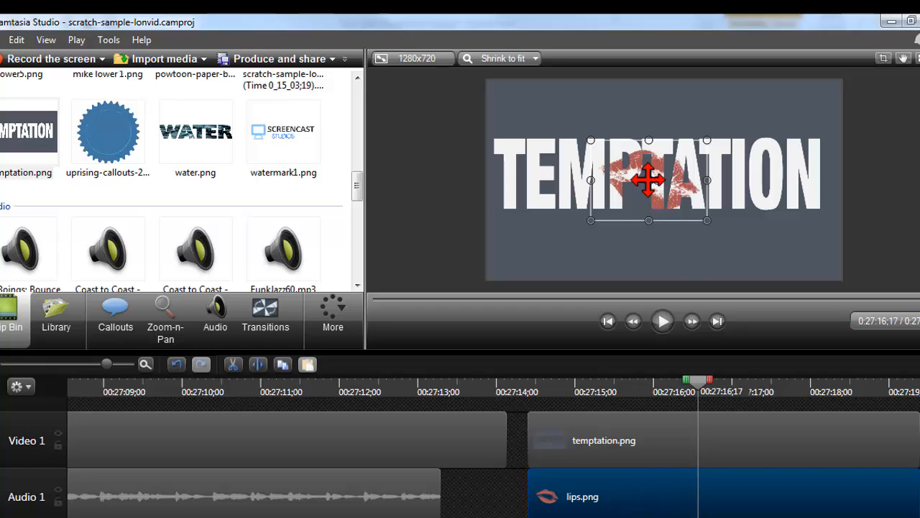
- Scale and position the lips image so it fills only the final letters TATION
drag(647, 179, 776, 184)
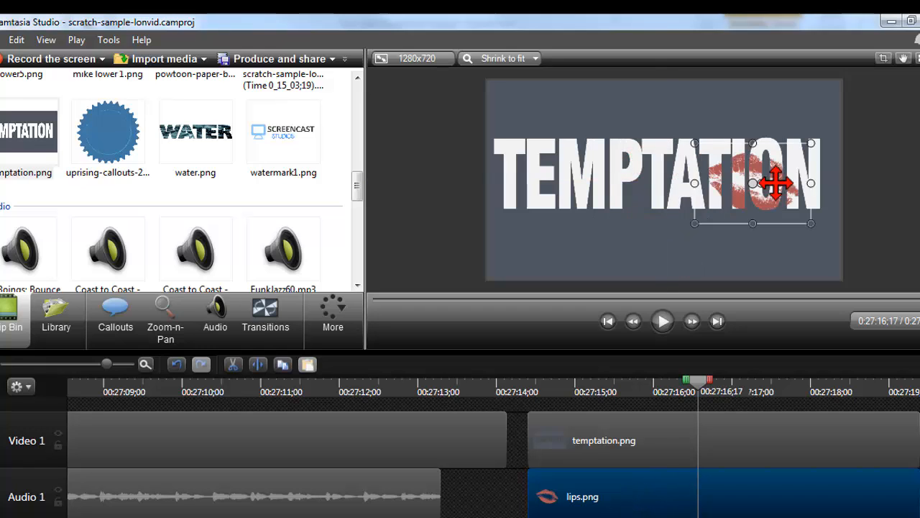
drag(776, 182, 716, 142)
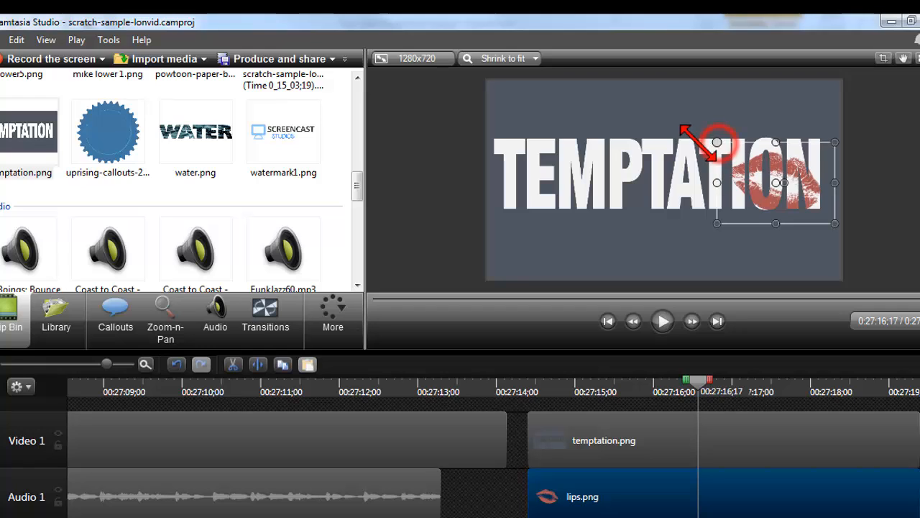
drag(716, 143, 752, 167)
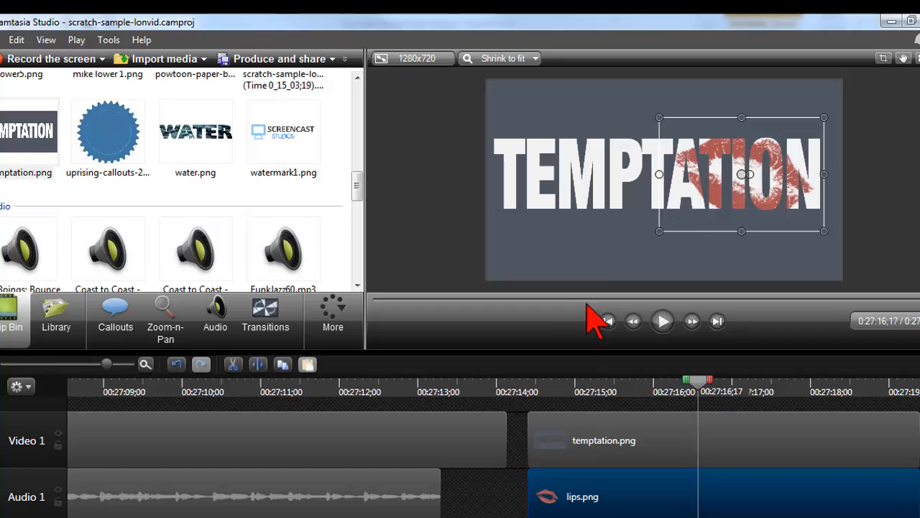
mouse_move(724, 160)
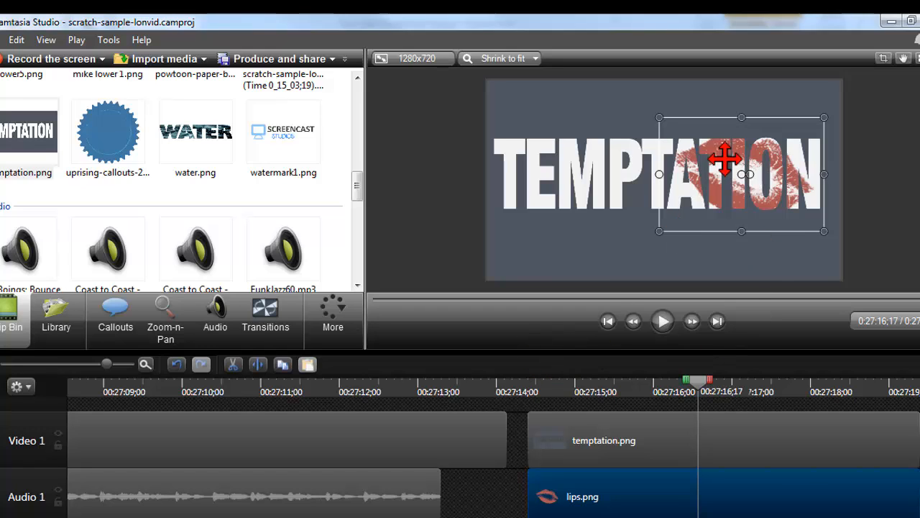
mouse_move(696, 467)
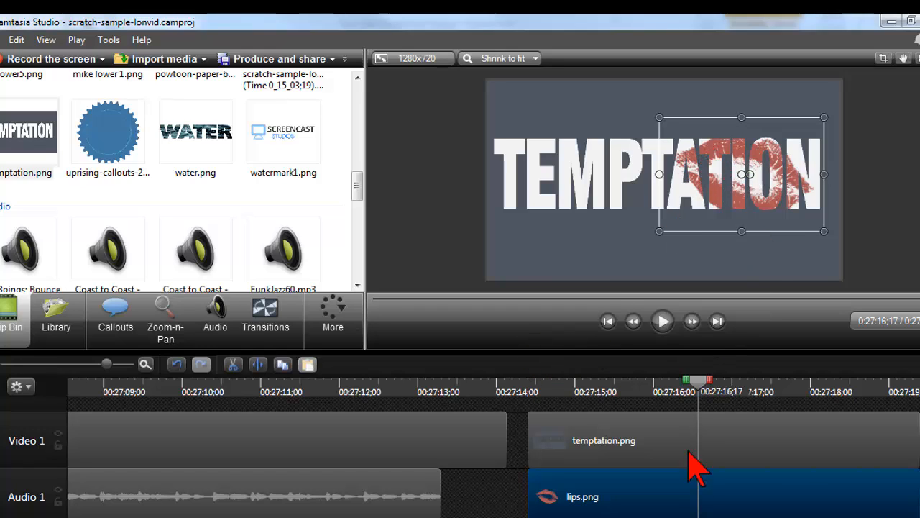
mouse_move(740, 248)
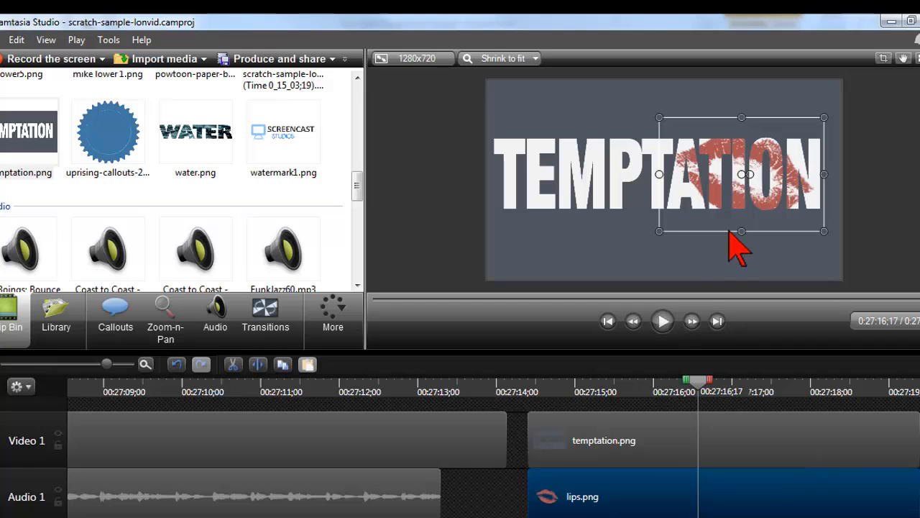
mouse_move(707, 176)
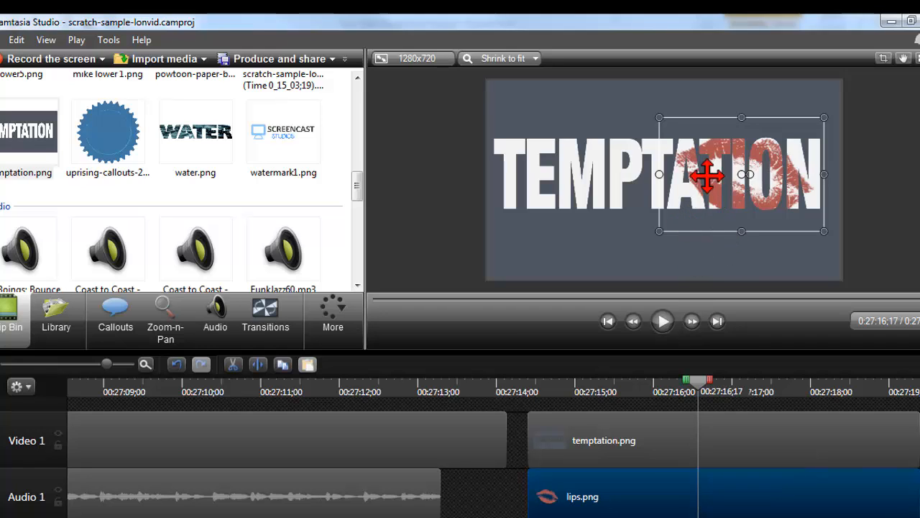
mouse_move(755, 155)
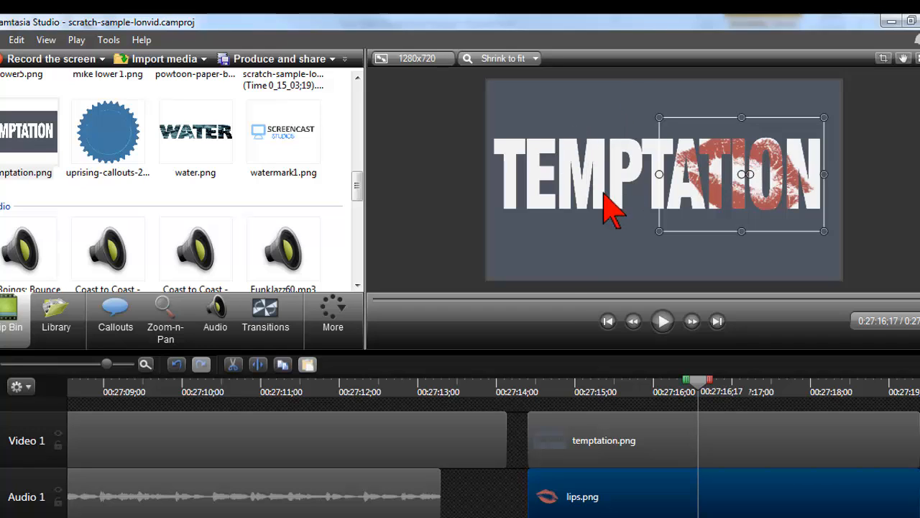
mouse_move(586, 406)
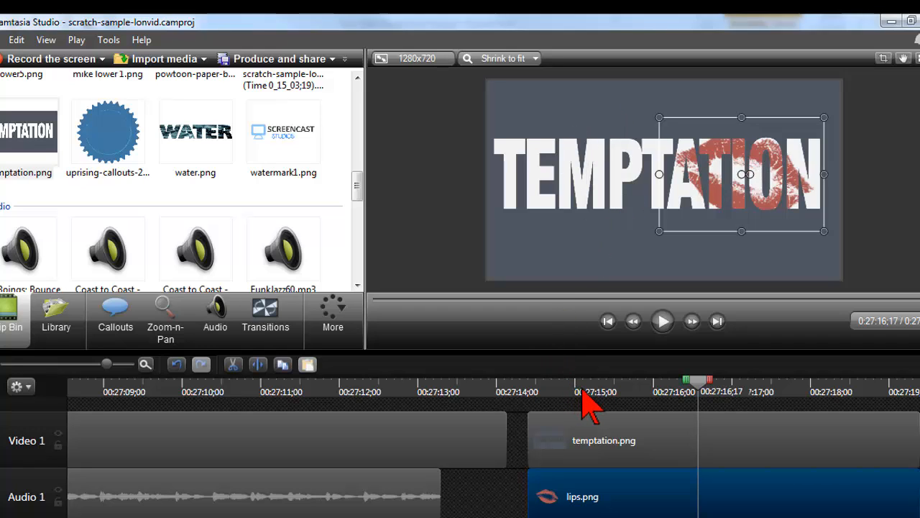
mouse_move(525, 402)
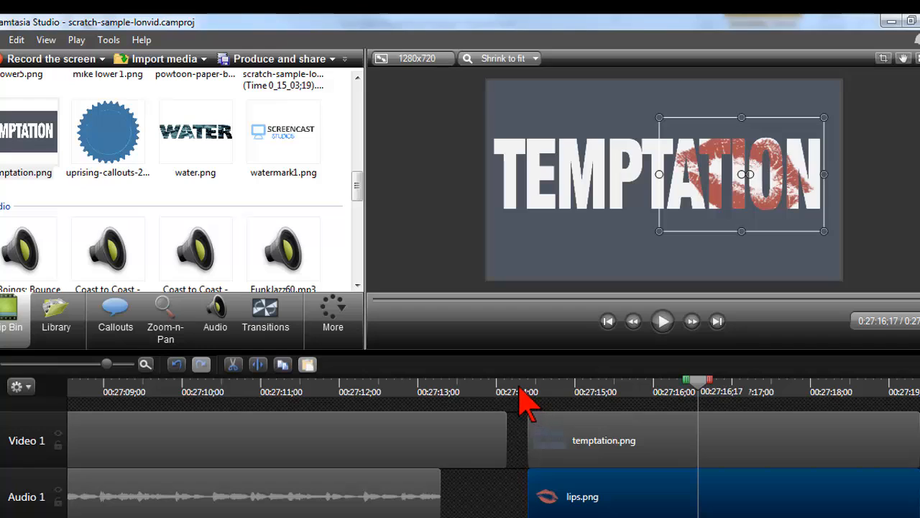
mouse_move(674, 152)
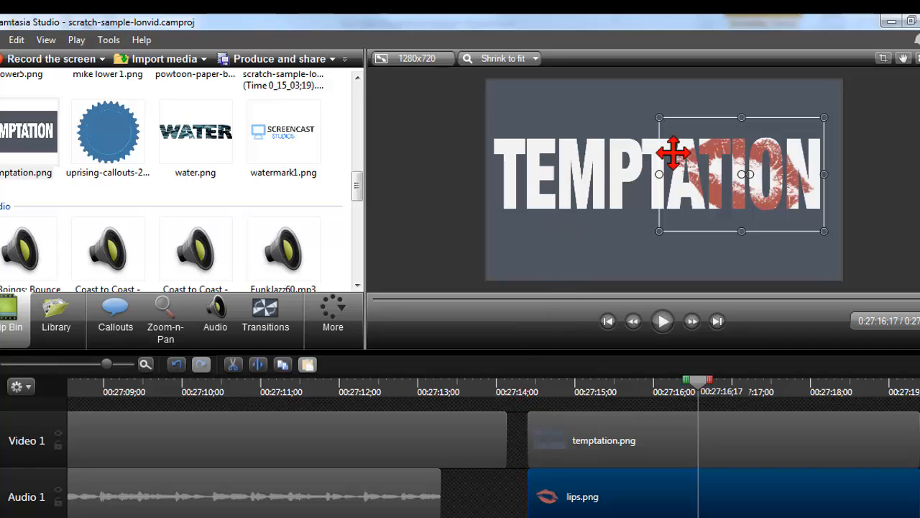
drag(675, 153, 762, 146)
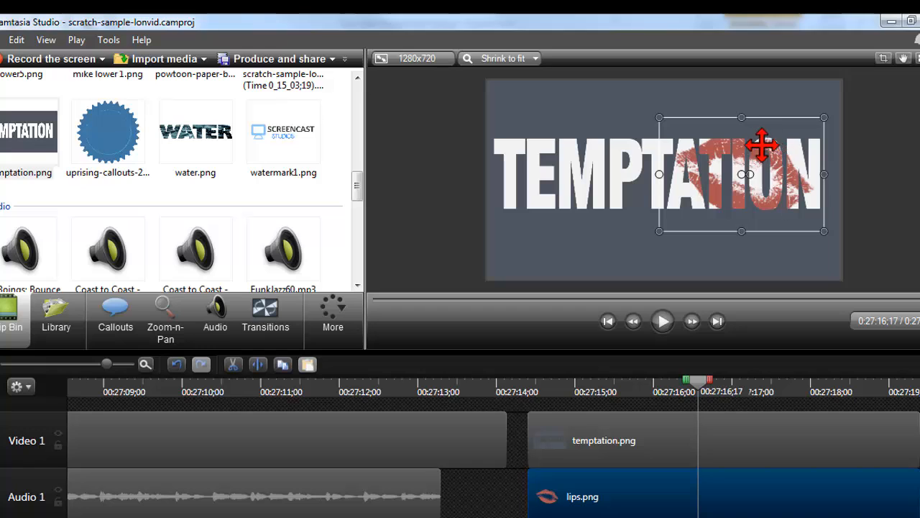
mouse_move(769, 160)
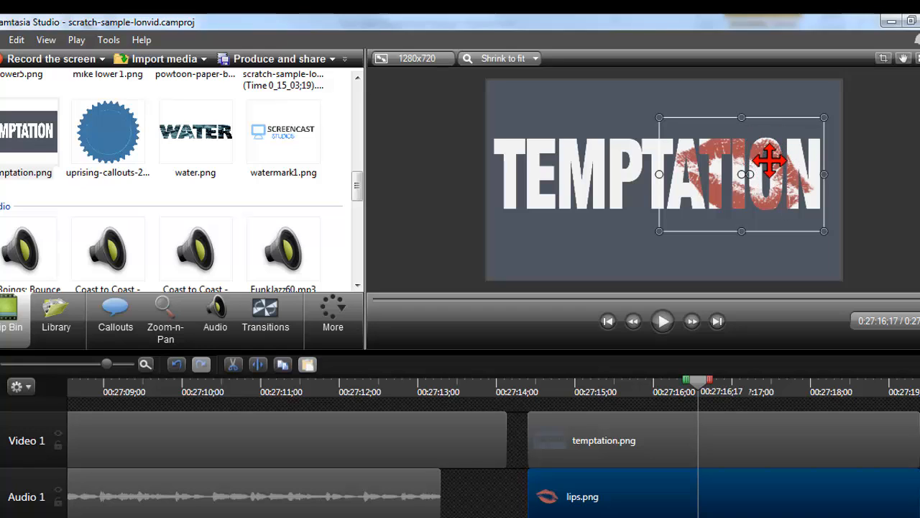
mouse_move(742, 174)
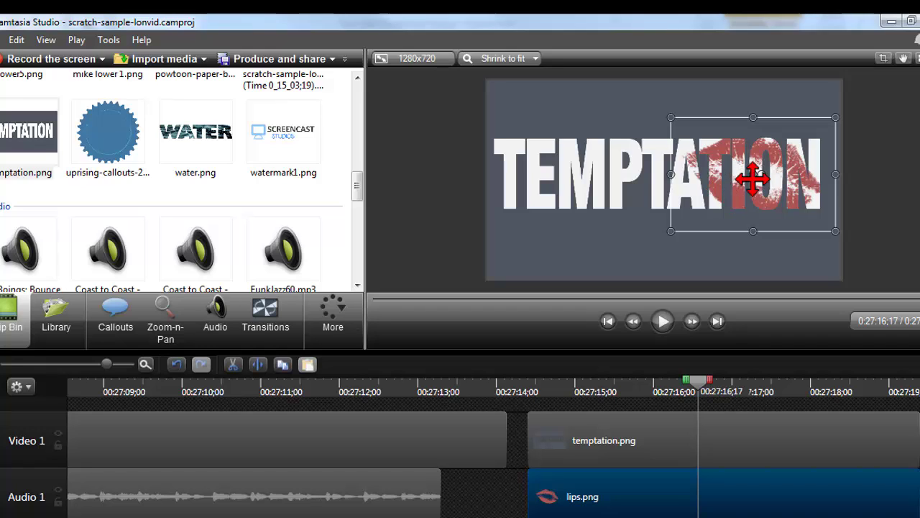
mouse_move(568, 405)
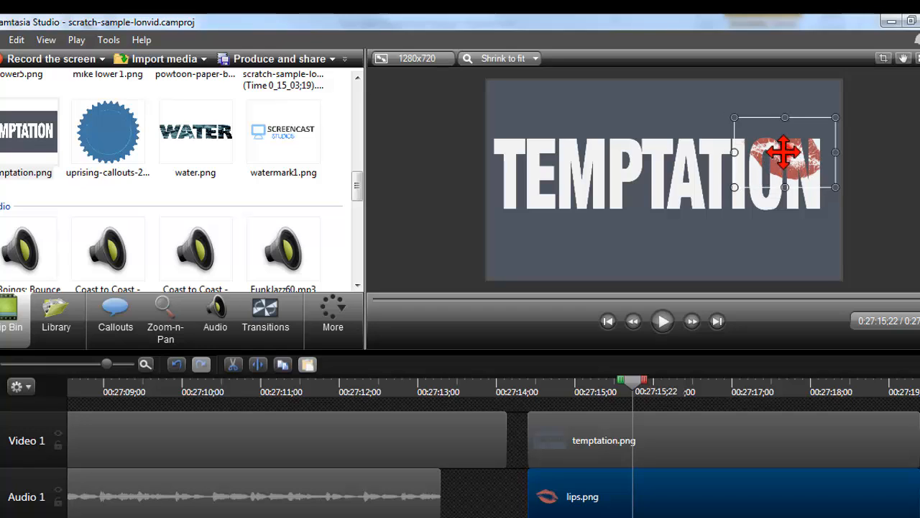
- Animate the lips from a small print near ON to a large overlay covering TATION
drag(785, 152, 768, 178)
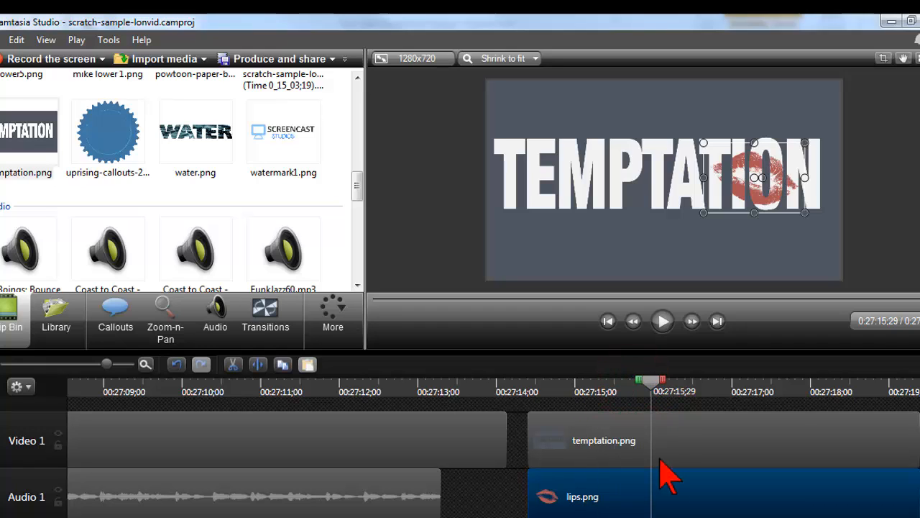
mouse_move(654, 503)
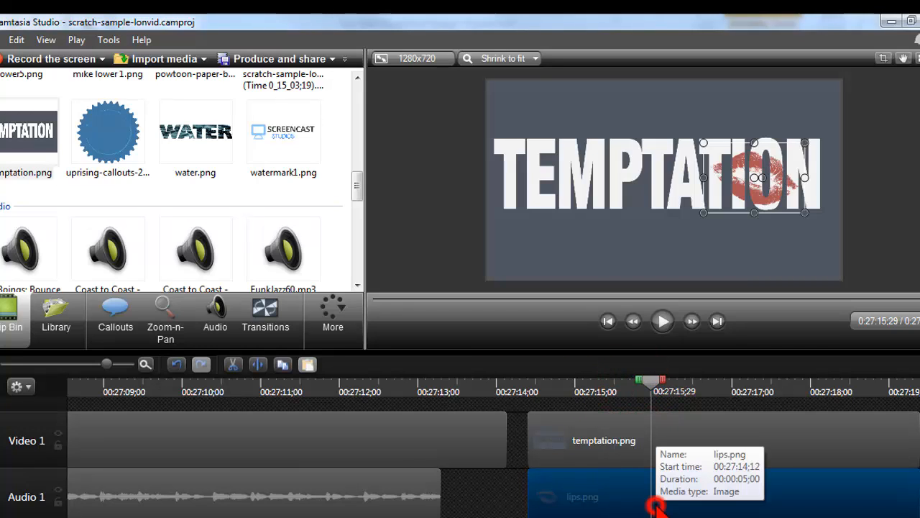
mouse_move(654, 501)
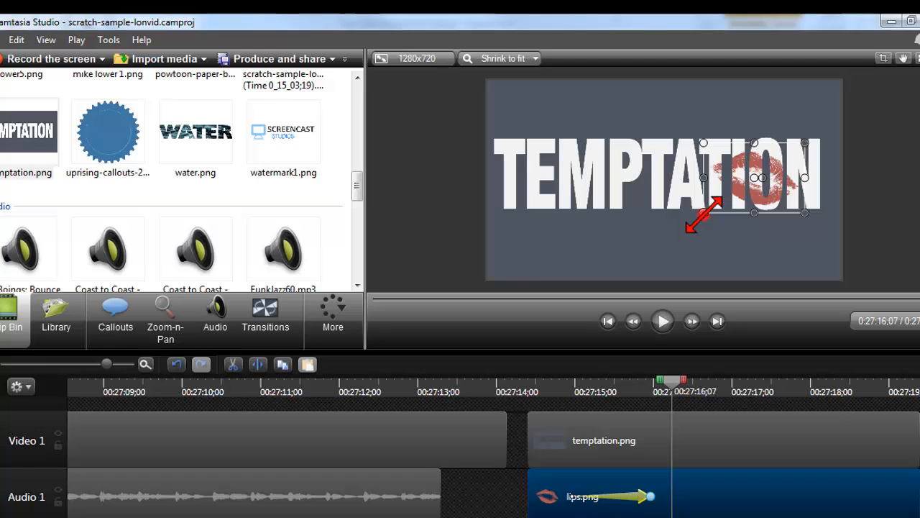
drag(707, 212, 668, 241)
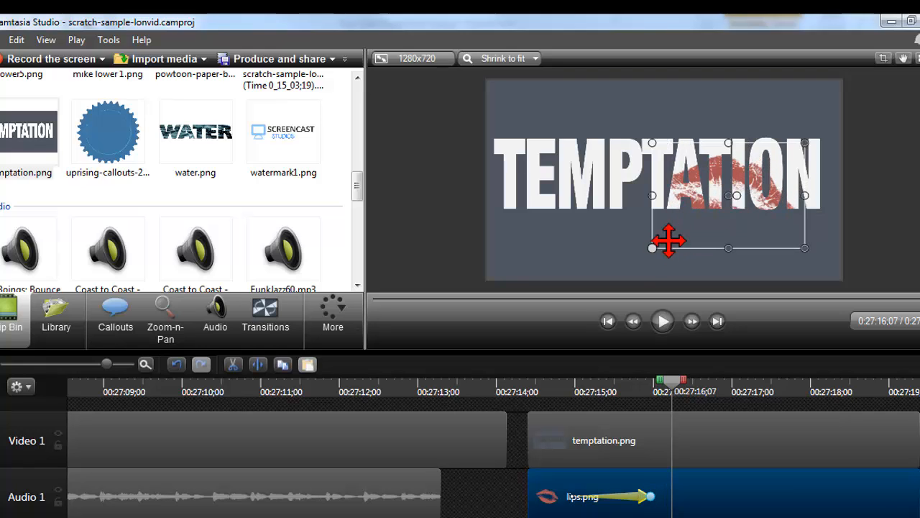
drag(669, 241, 736, 181)
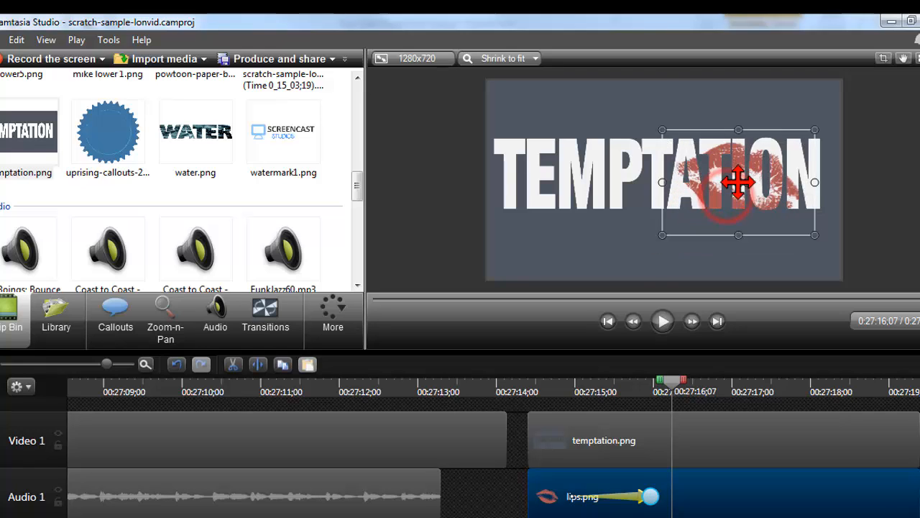
drag(738, 181, 743, 178)
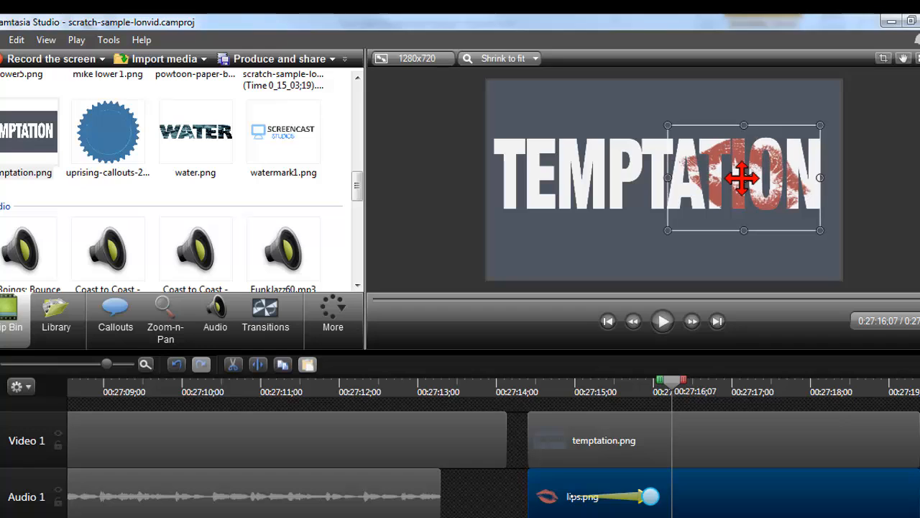
- Scrub the playhead back and forth to preview the lips zoom animation
drag(668, 381, 539, 381)
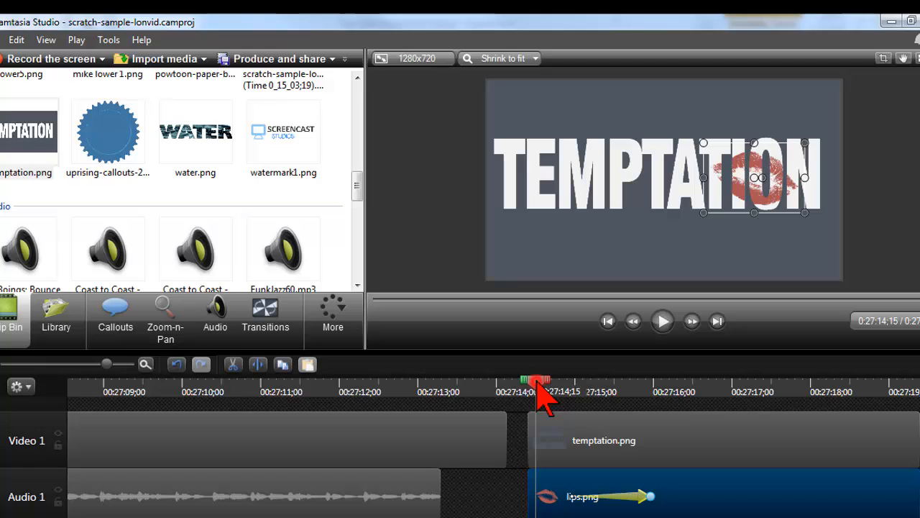
drag(539, 379, 690, 379)
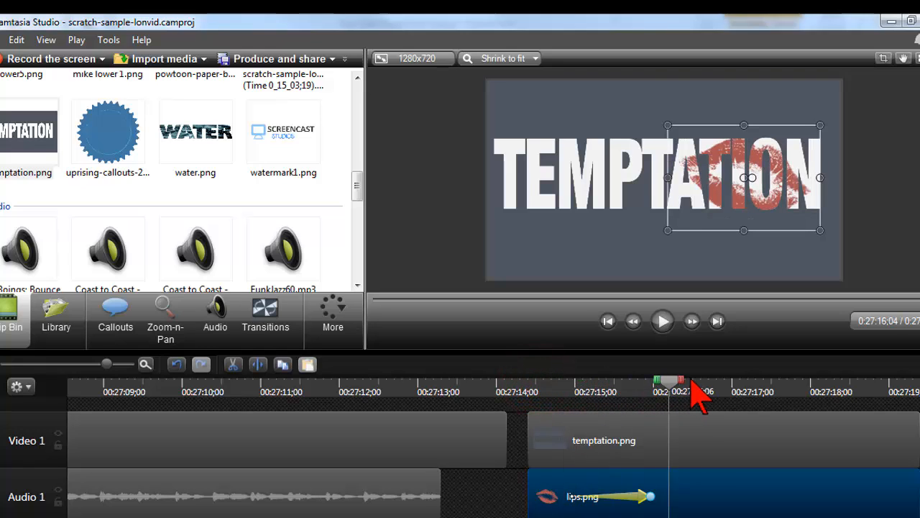
drag(697, 381, 618, 380)
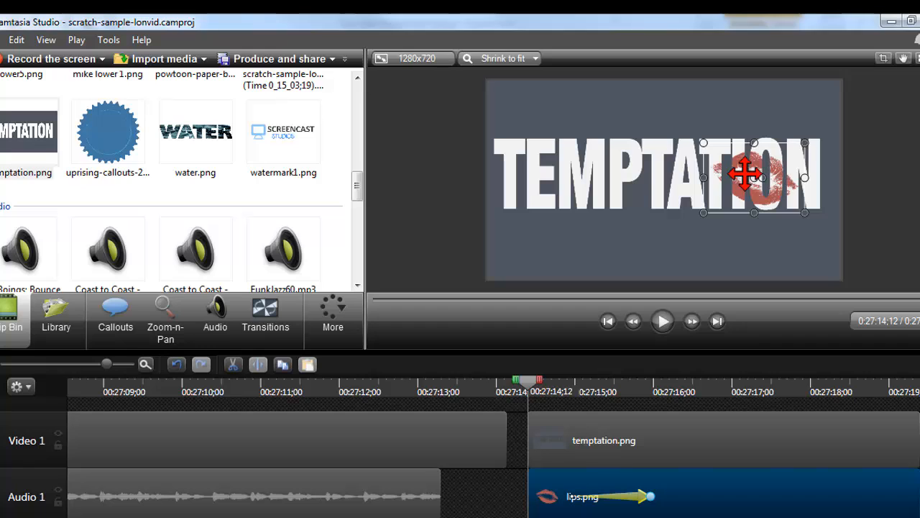
mouse_move(334, 338)
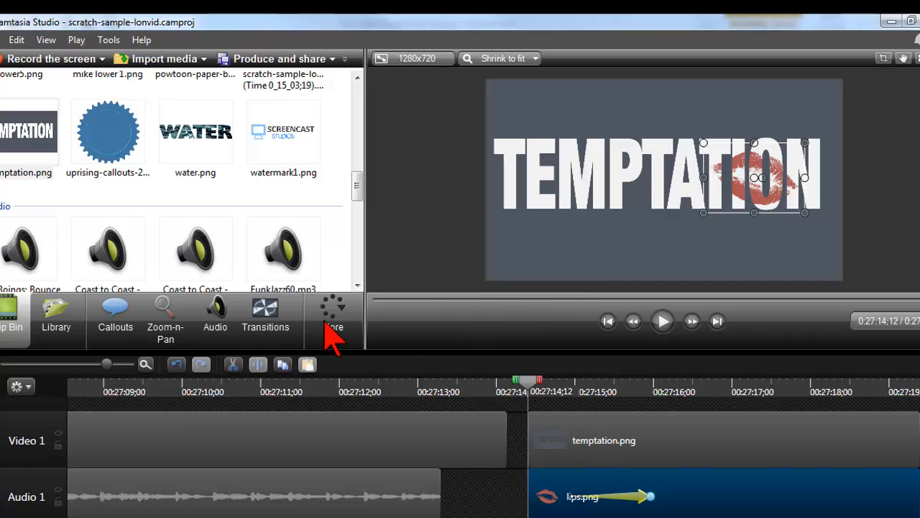
- In Visual Properties, set the lips opacity to about 4% at the animation start
click(332, 314)
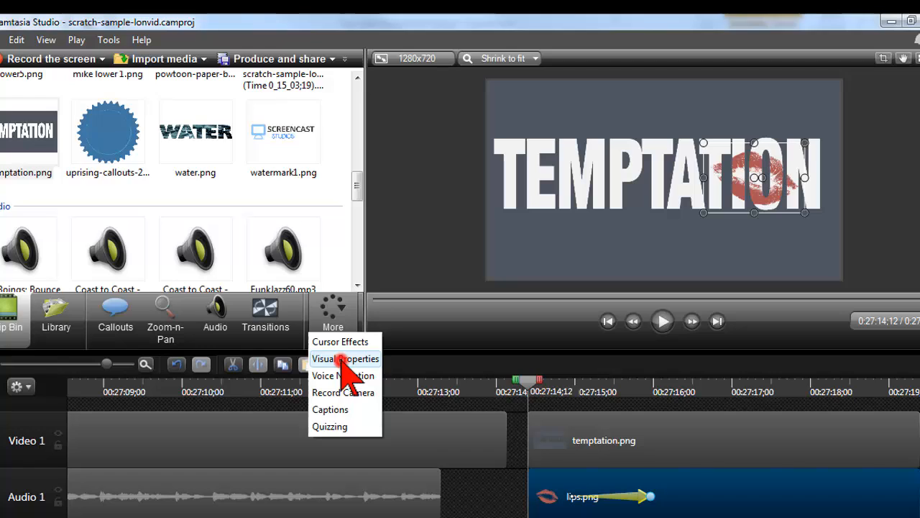
click(345, 359)
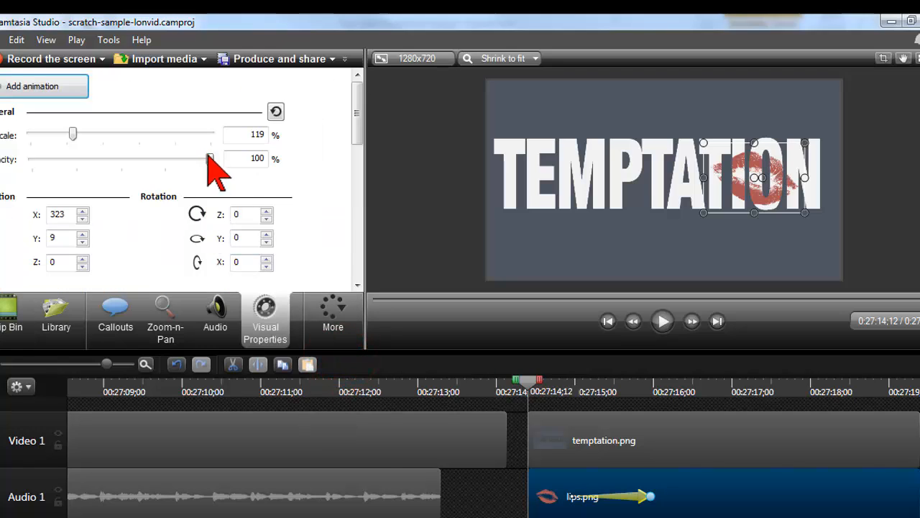
drag(209, 158, 32, 158)
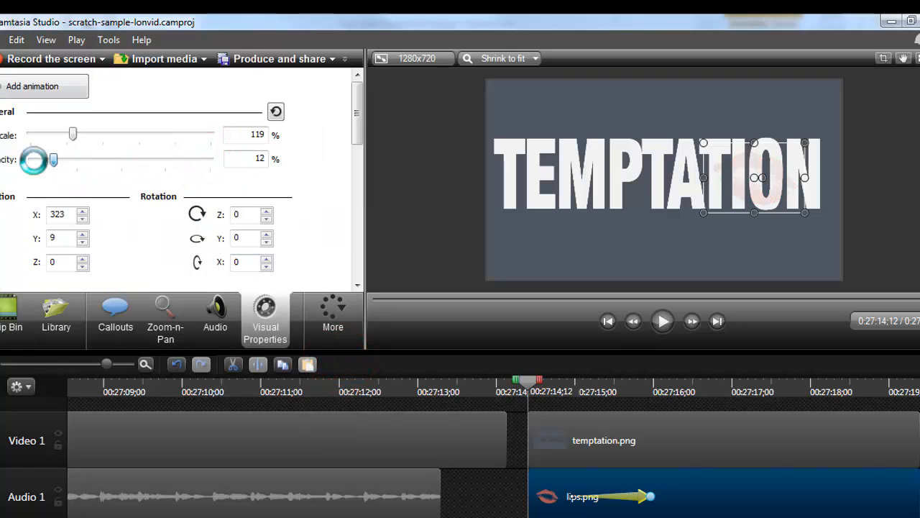
drag(53, 158, 32, 158)
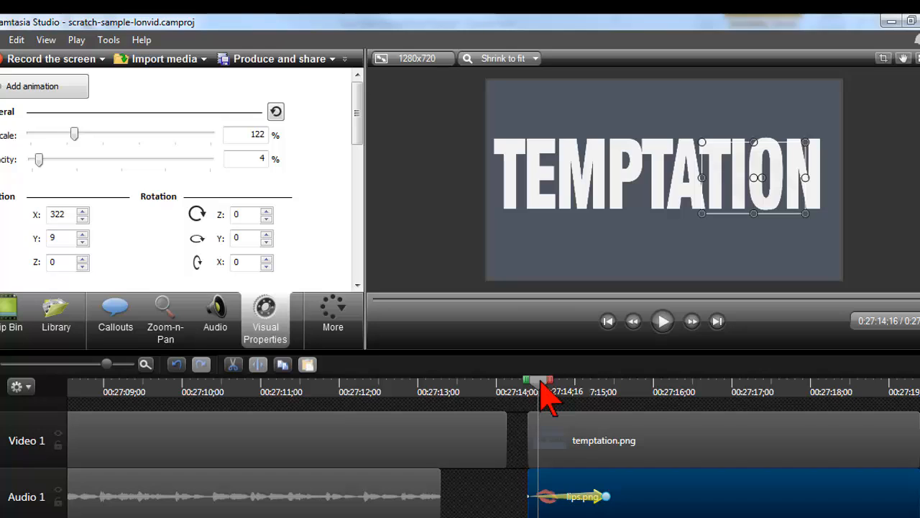
- Scrub through the animation to confirm the lips fade to fully visible at the end
drag(525, 381, 578, 381)
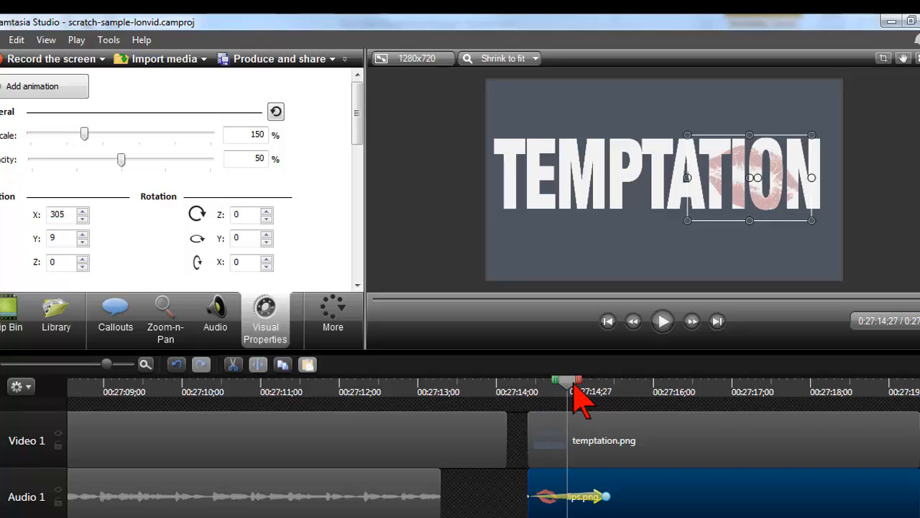
drag(577, 381, 650, 381)
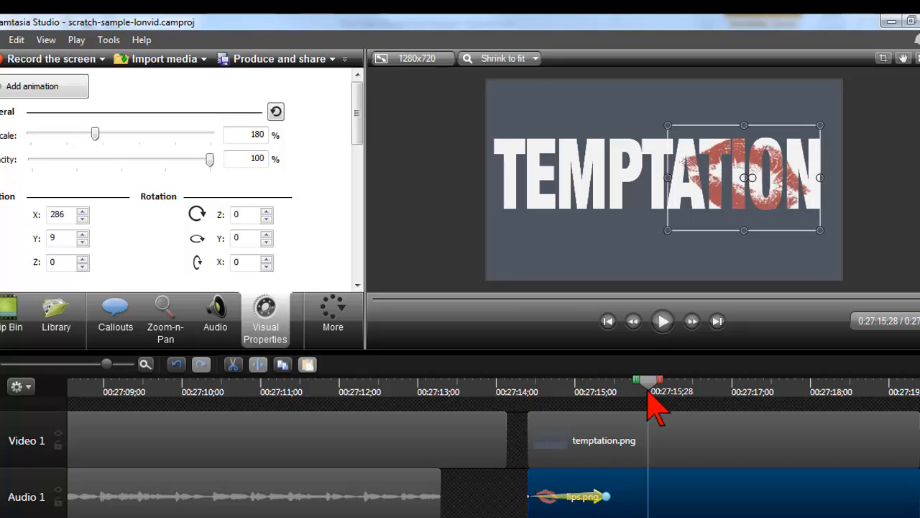
drag(654, 402, 630, 403)
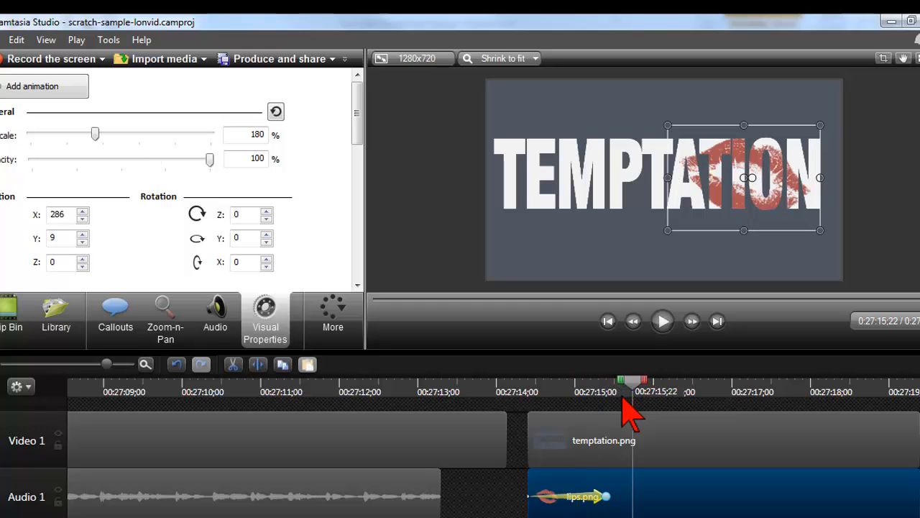
mouse_move(629, 419)
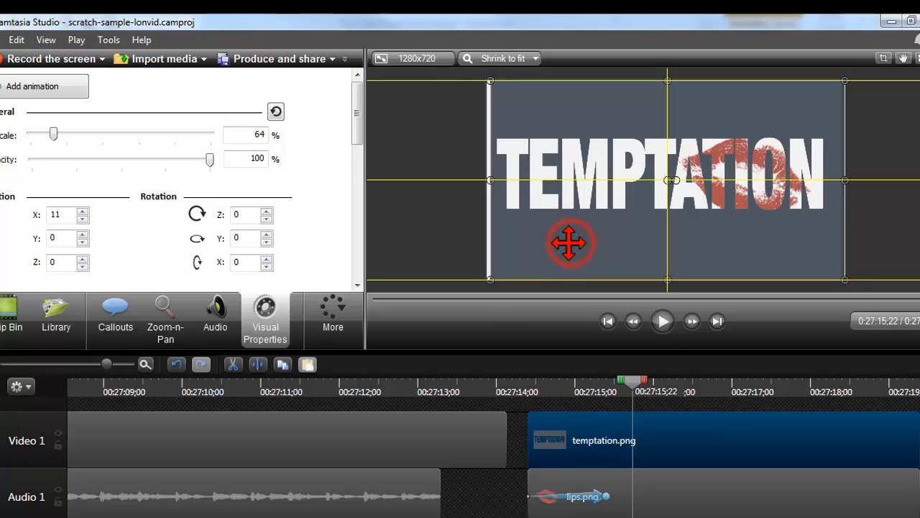
drag(569, 243, 624, 155)
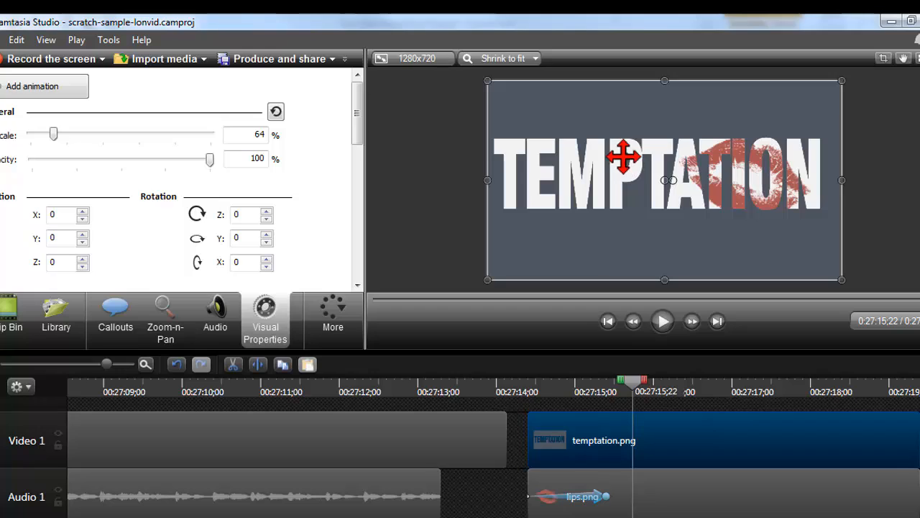
mouse_move(635, 173)
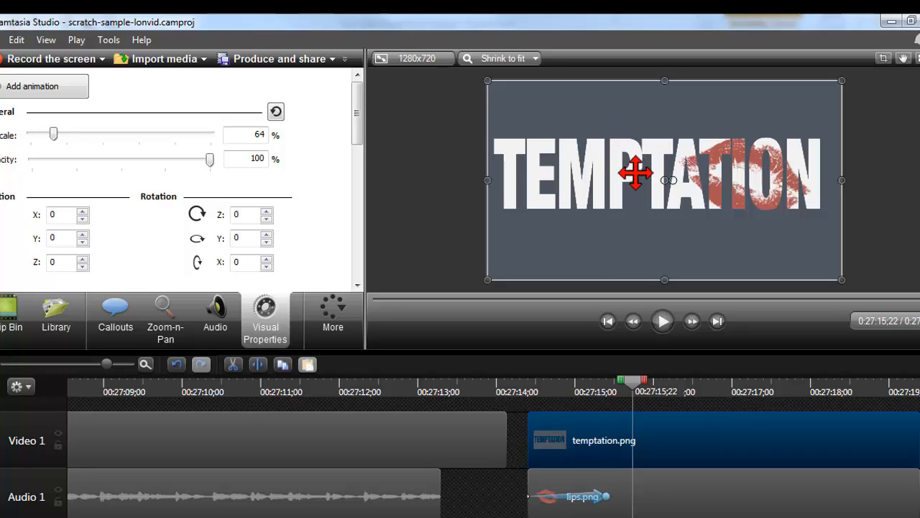
mouse_move(635, 236)
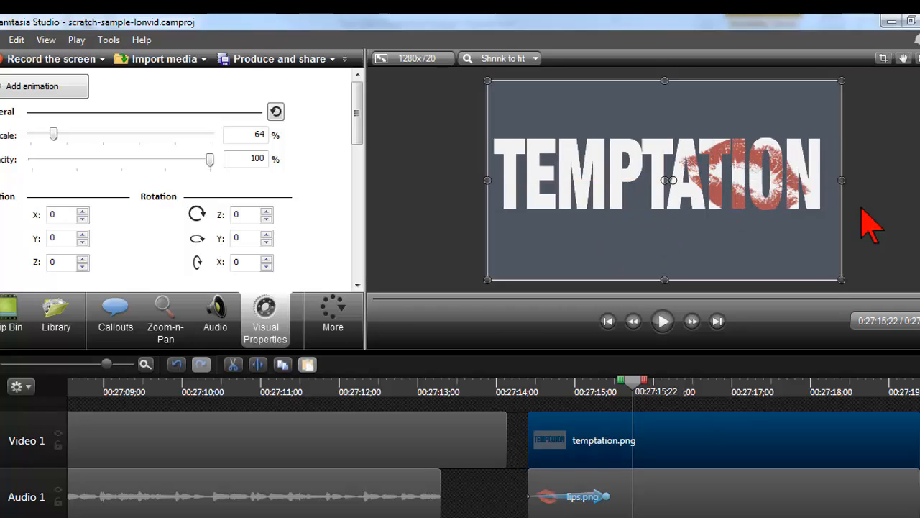
mouse_move(898, 223)
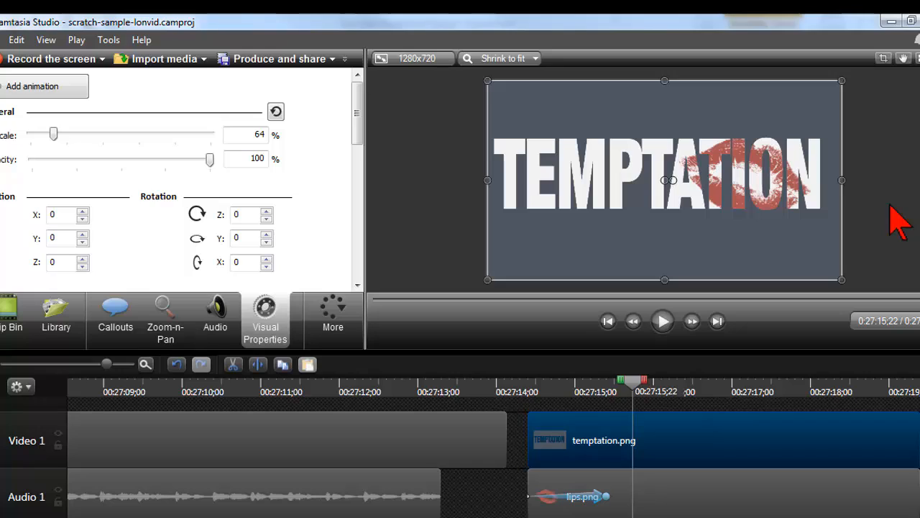
mouse_move(877, 255)
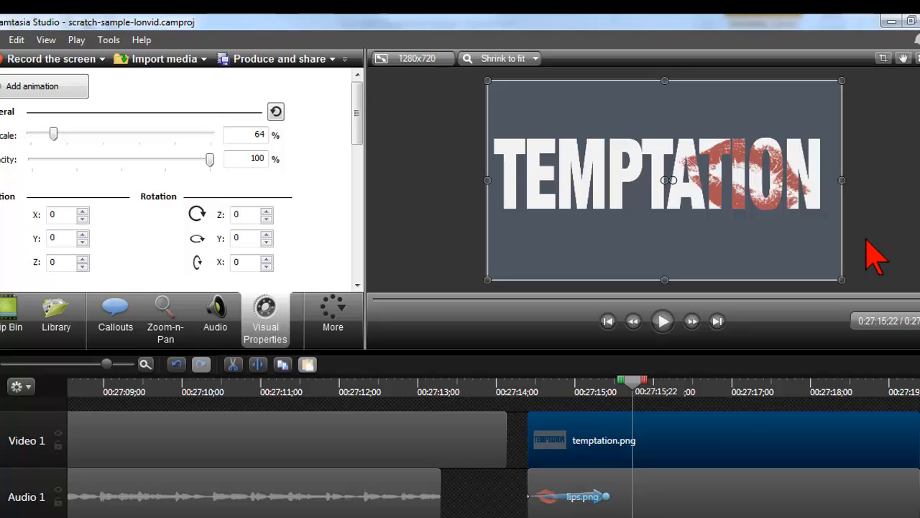
mouse_move(897, 233)
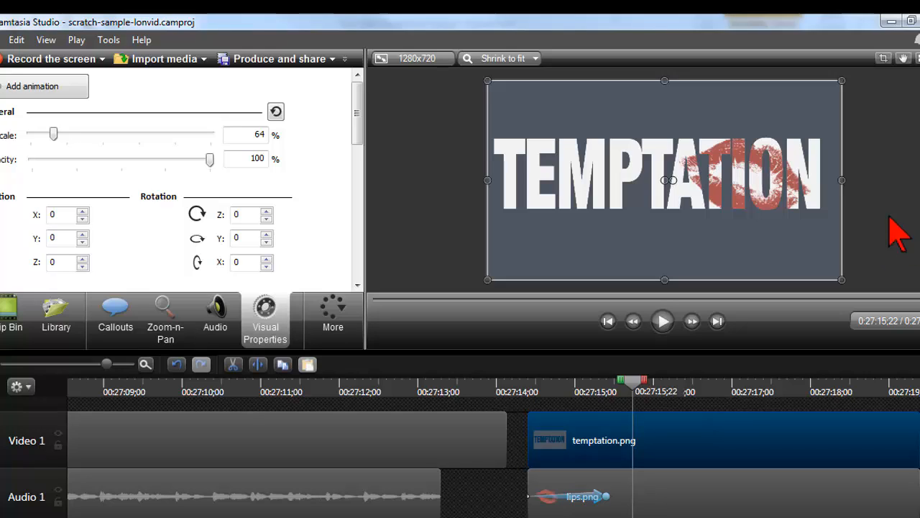
mouse_move(698, 242)
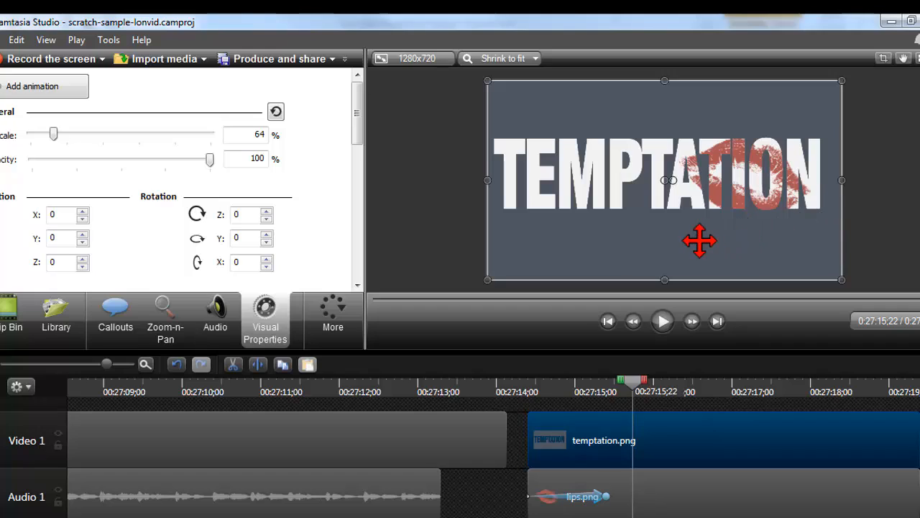
mouse_move(903, 248)
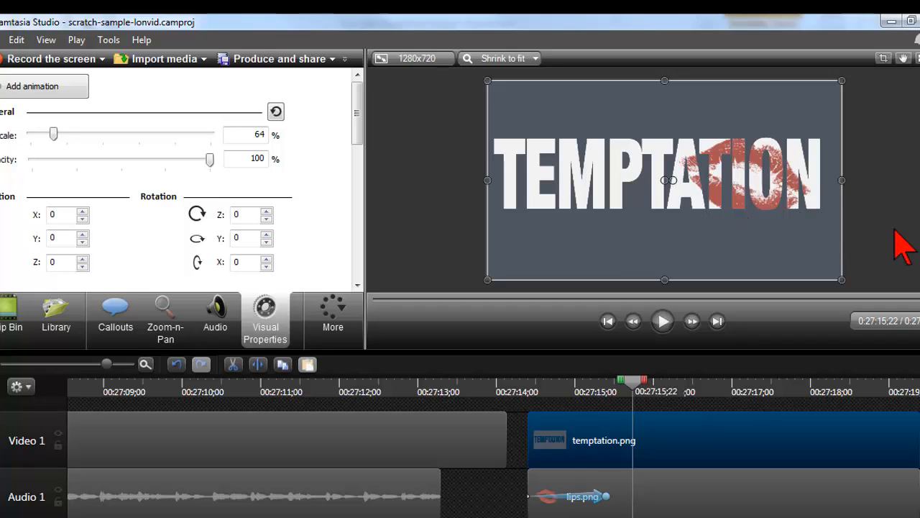
mouse_move(897, 223)
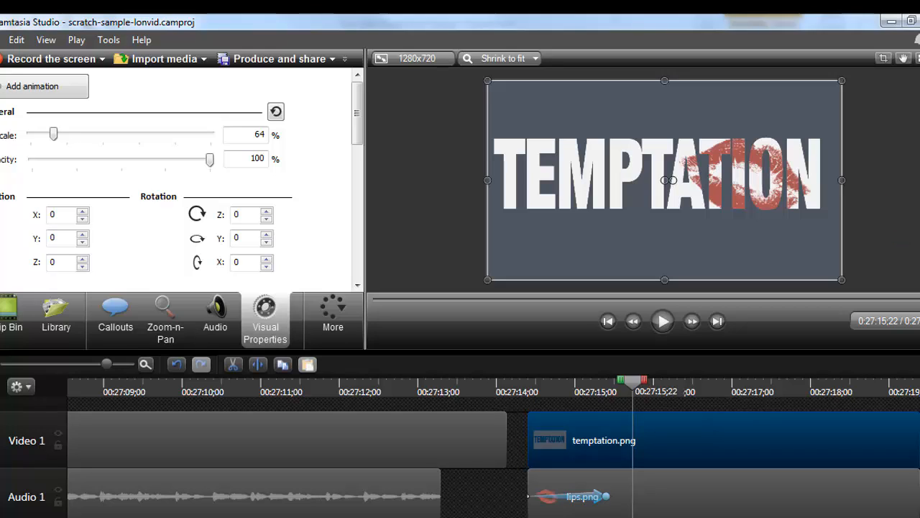
mouse_move(655, 250)
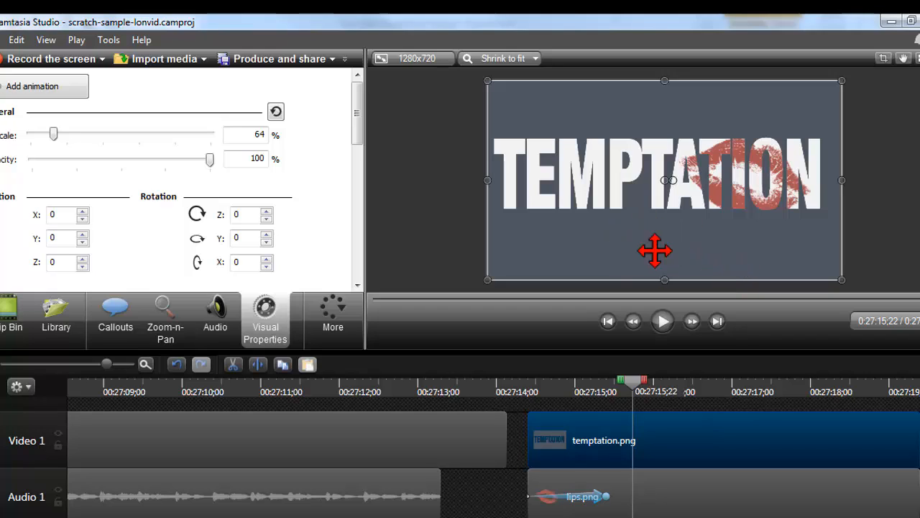
mouse_move(617, 241)
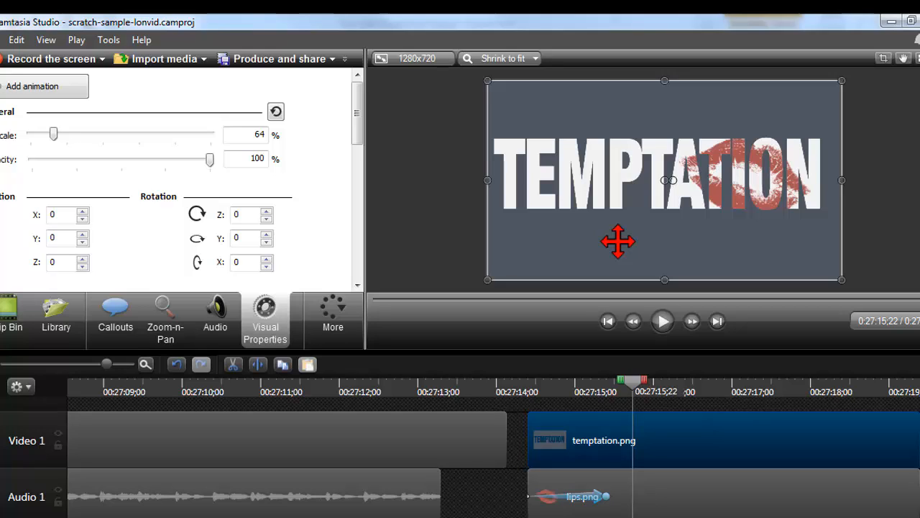
mouse_move(435, 219)
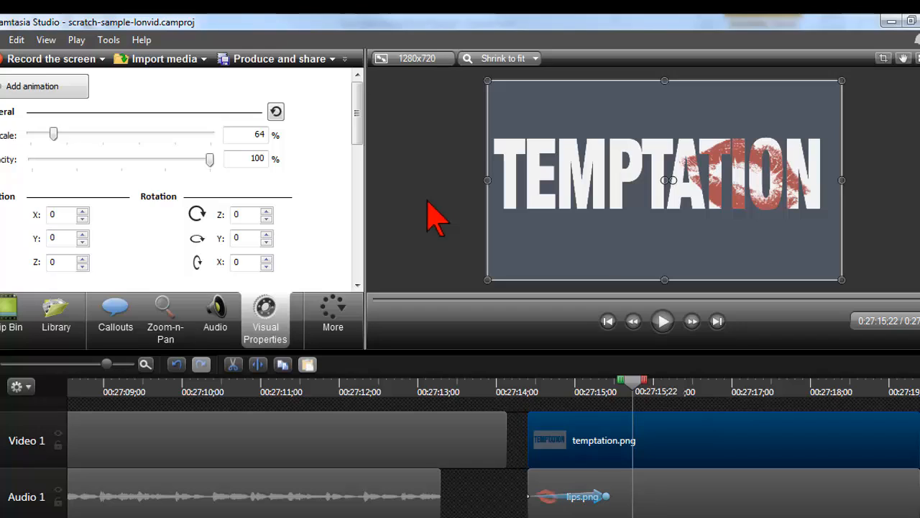
mouse_move(417, 160)
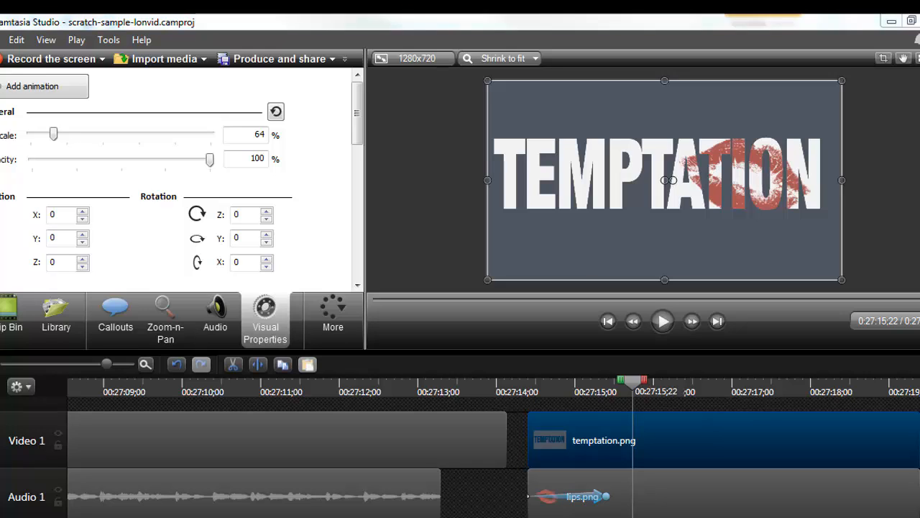
mouse_move(733, 402)
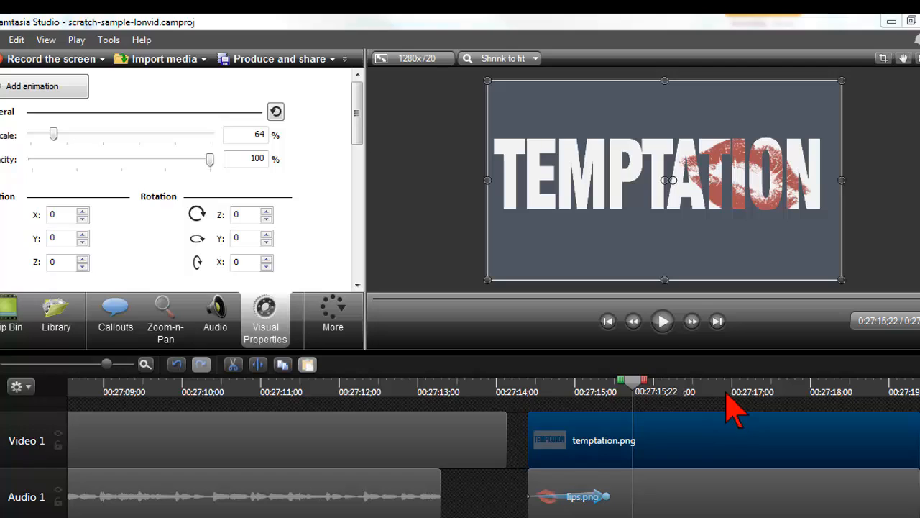
- Move the playhead later and pick Animated Title from the Calling Lights library theme
click(733, 391)
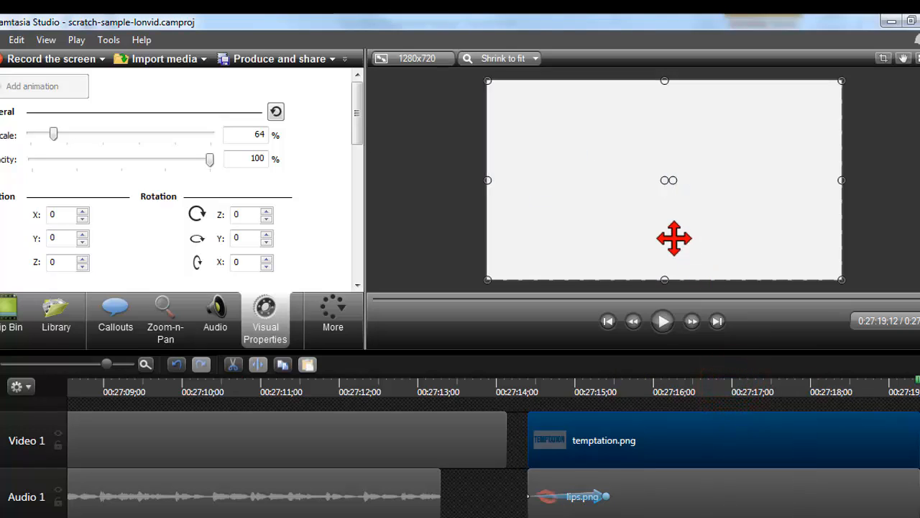
click(56, 316)
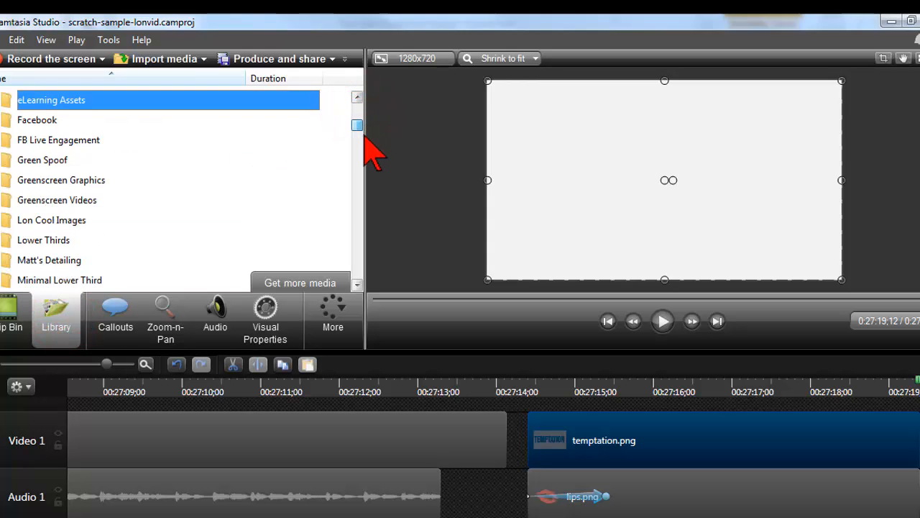
scroll(down, 3)
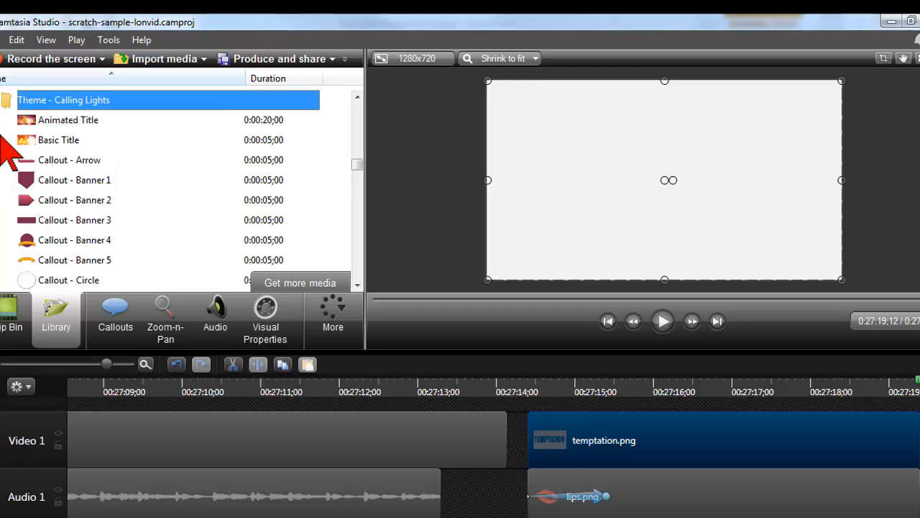
mouse_move(36, 129)
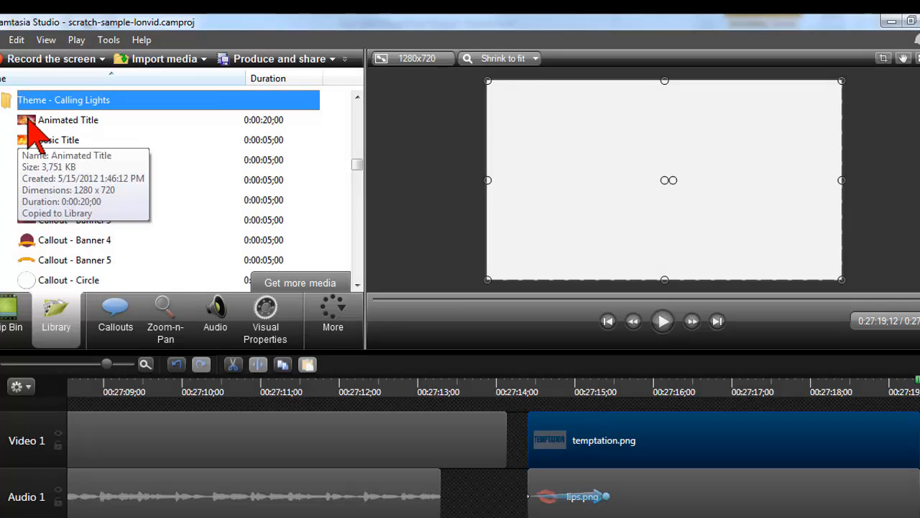
click(69, 121)
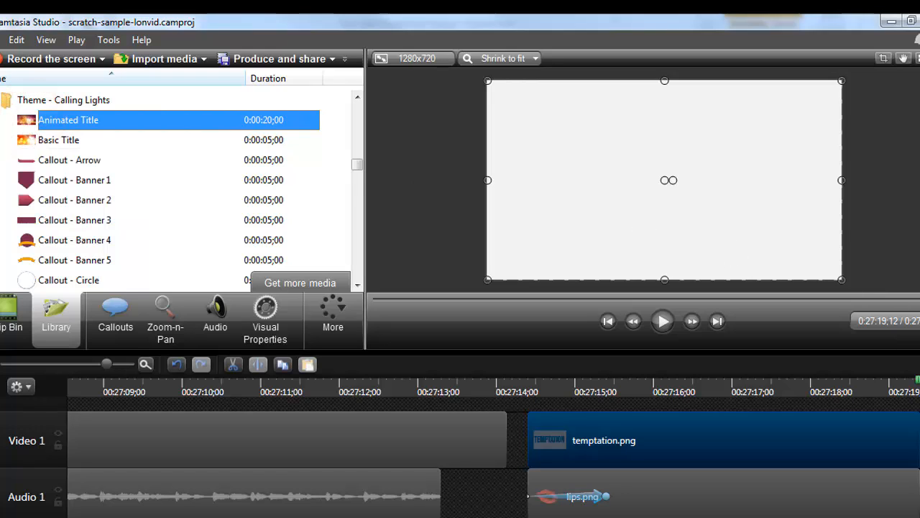
scroll(right, 3)
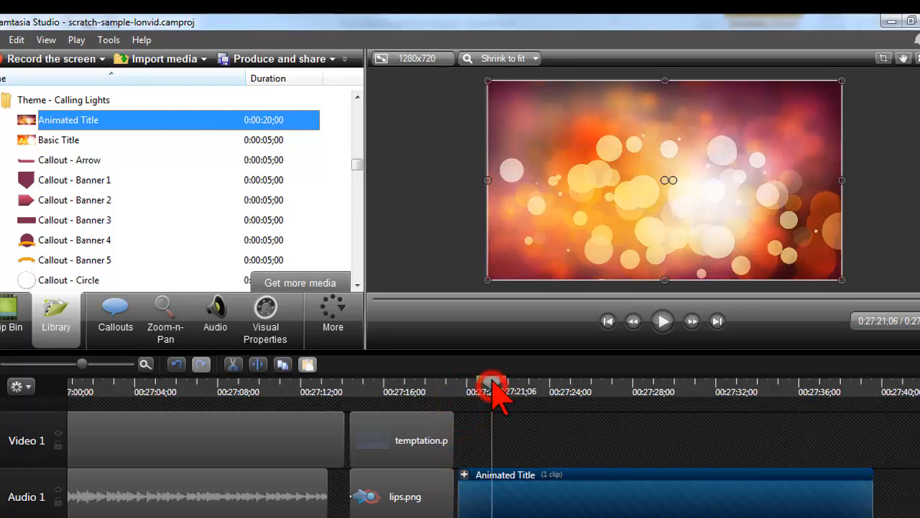
- Move and stretch temptation.png over the bokeh Animated Title, then play back the punch-out
drag(492, 381, 561, 381)
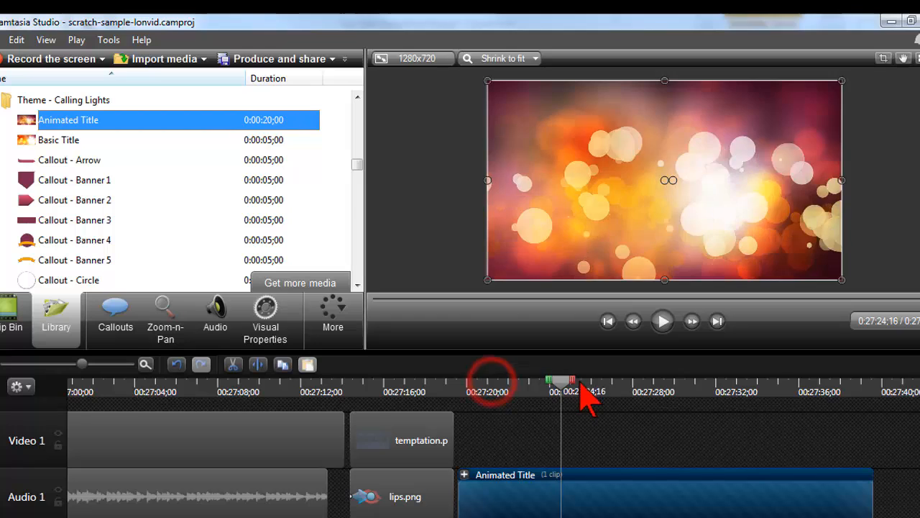
click(592, 379)
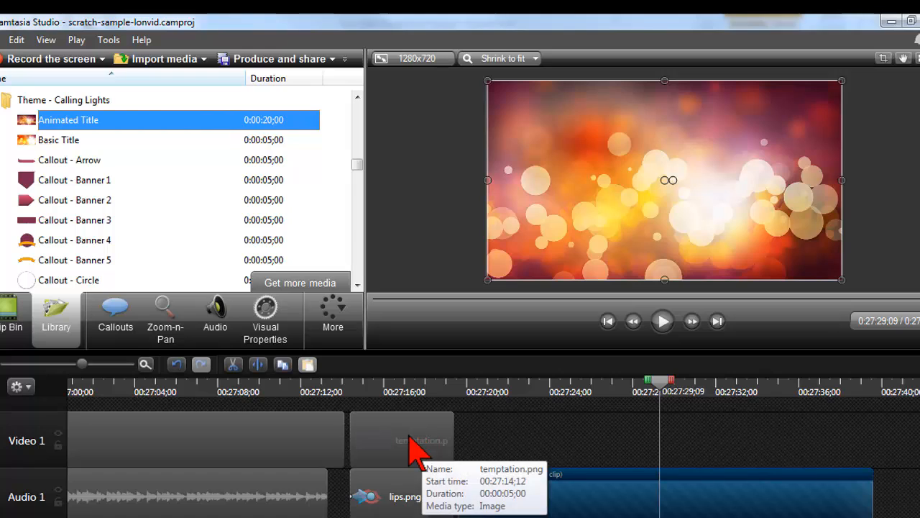
click(401, 439)
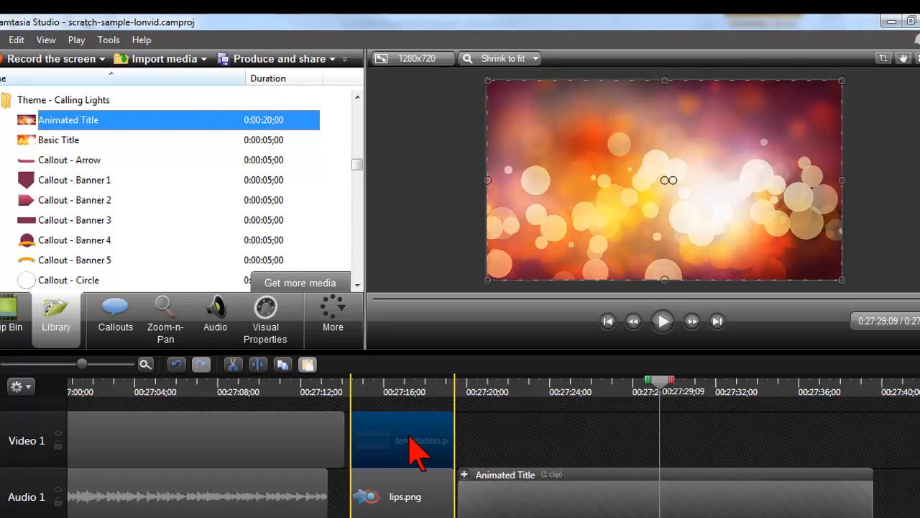
drag(403, 440, 511, 440)
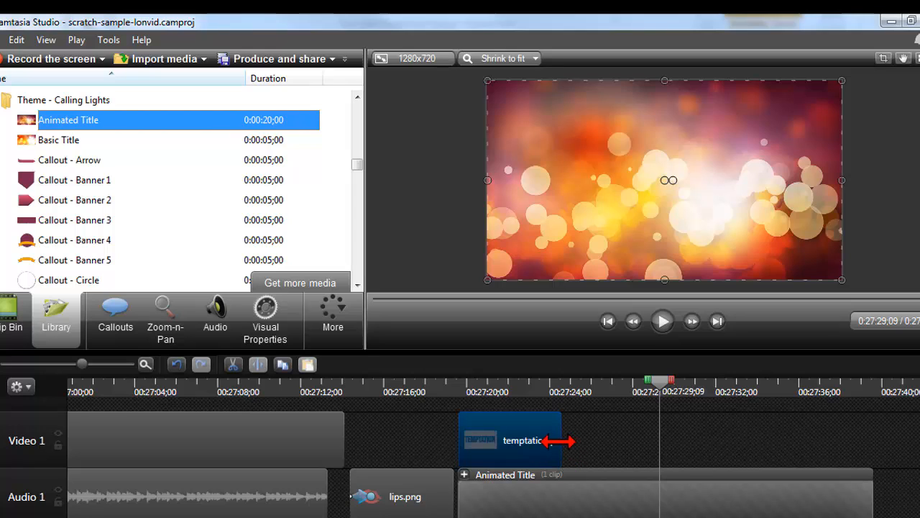
drag(564, 440, 826, 438)
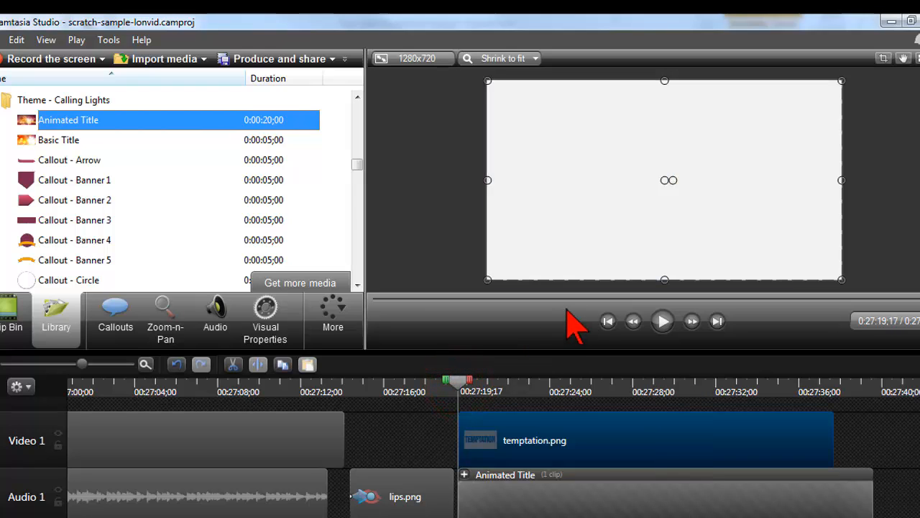
click(661, 321)
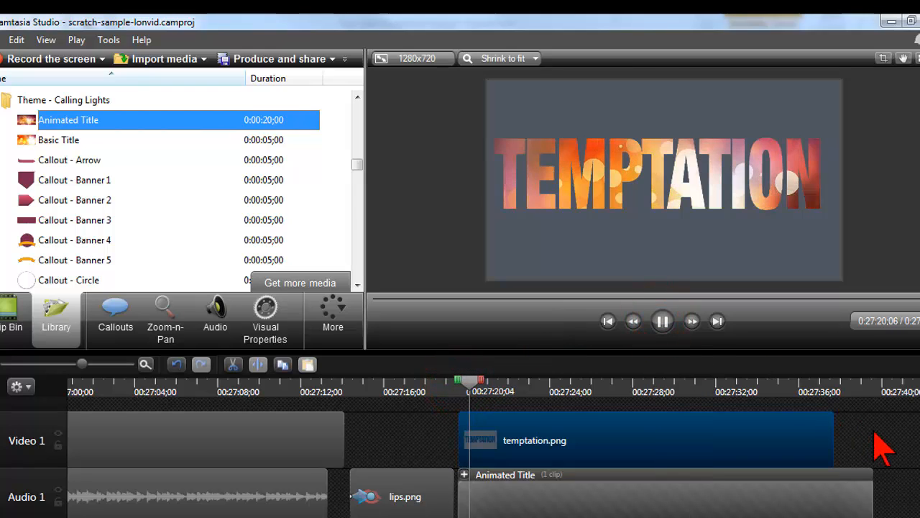